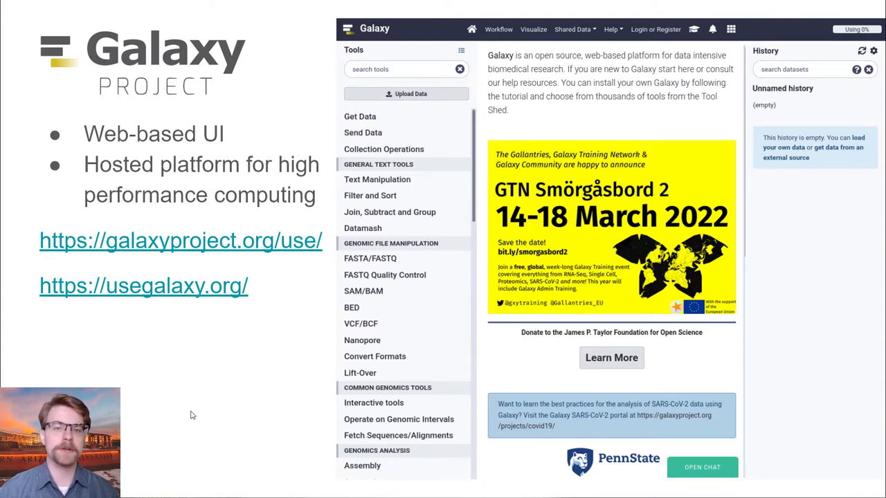
mouse_move(201, 247)
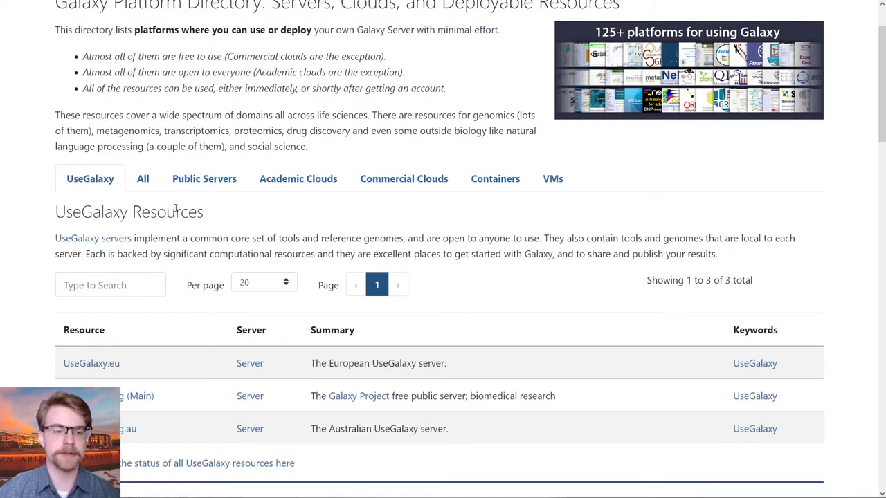
Show all 169 directory resources and scroll the table from ASaiM to BioCompute
click(142, 179)
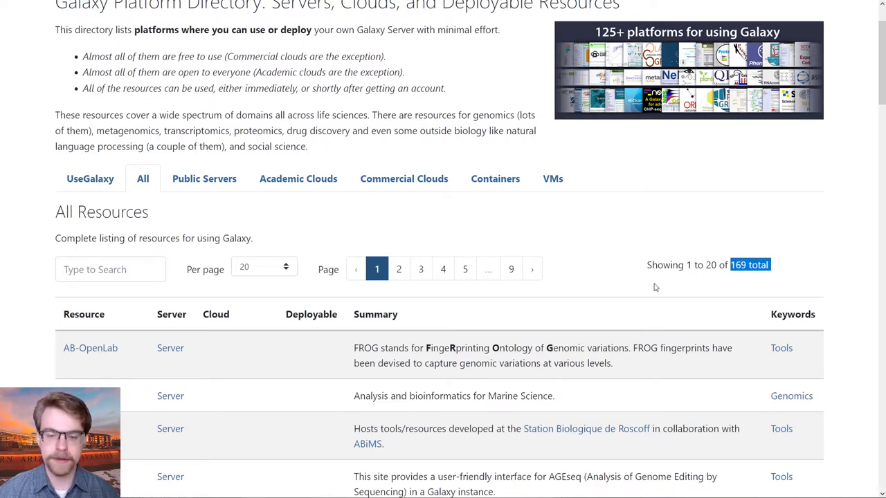
scroll(down, 3)
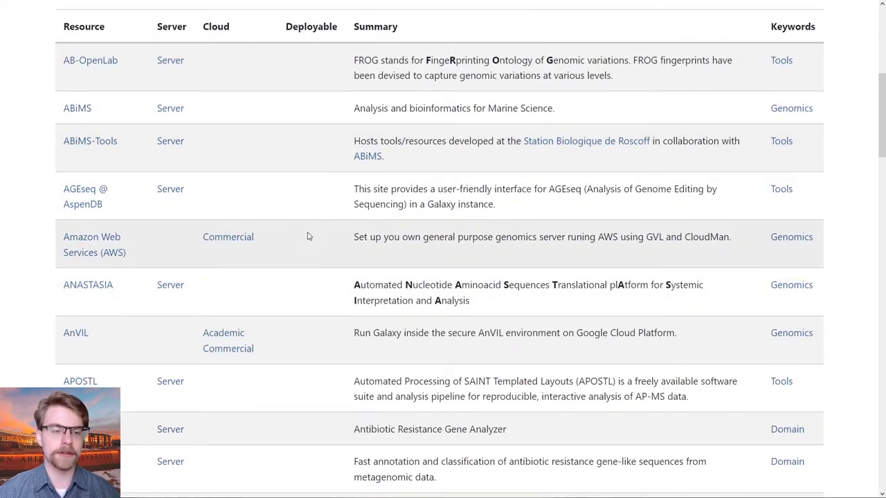
scroll(down, 3)
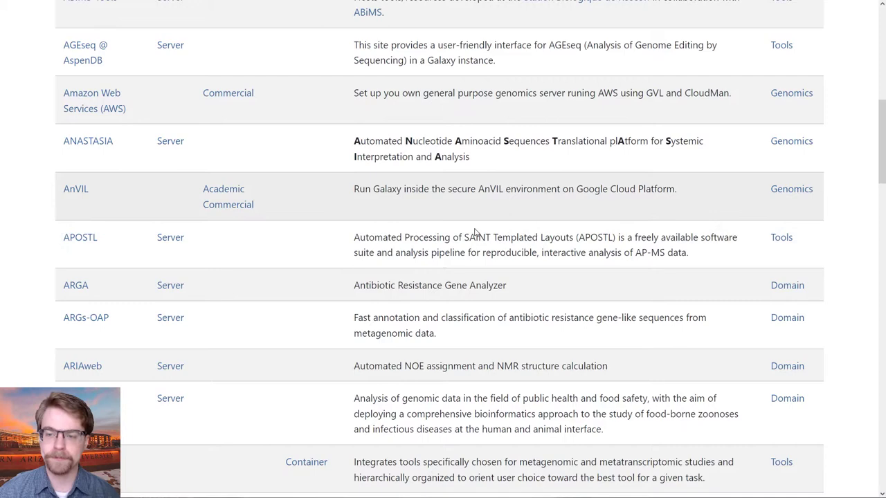
scroll(down, 3)
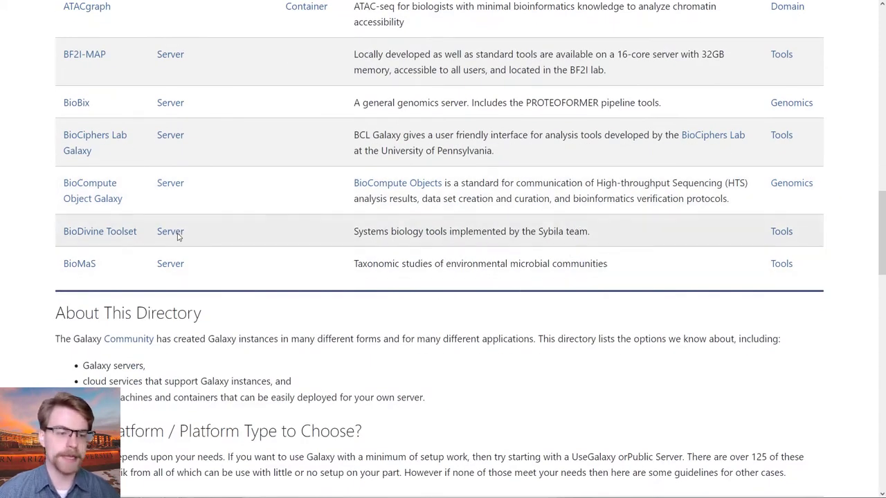
mouse_move(262, 233)
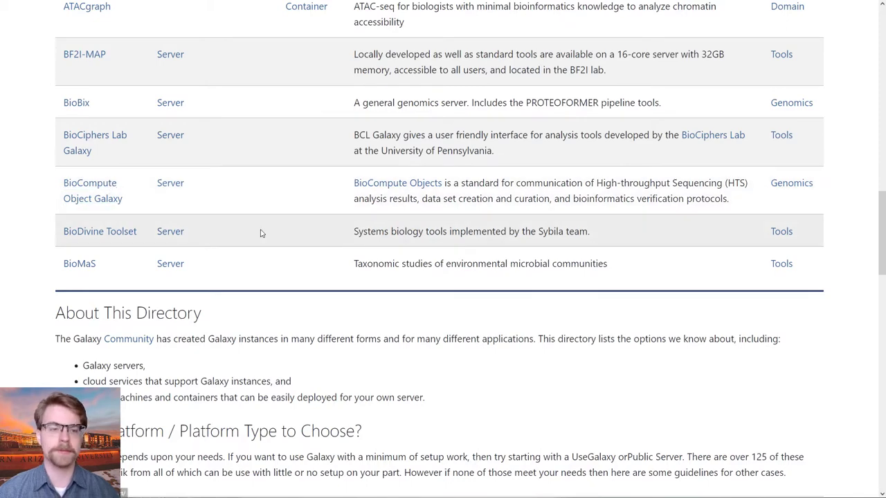
scroll(up, 3)
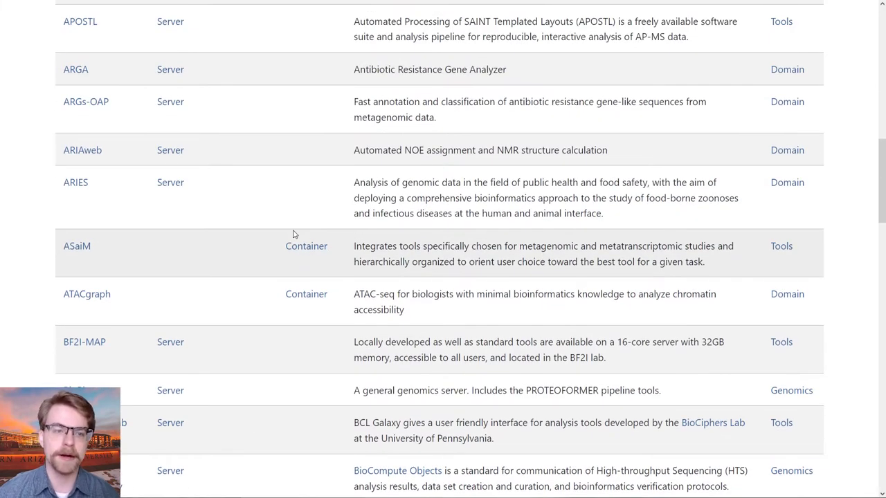
mouse_move(265, 225)
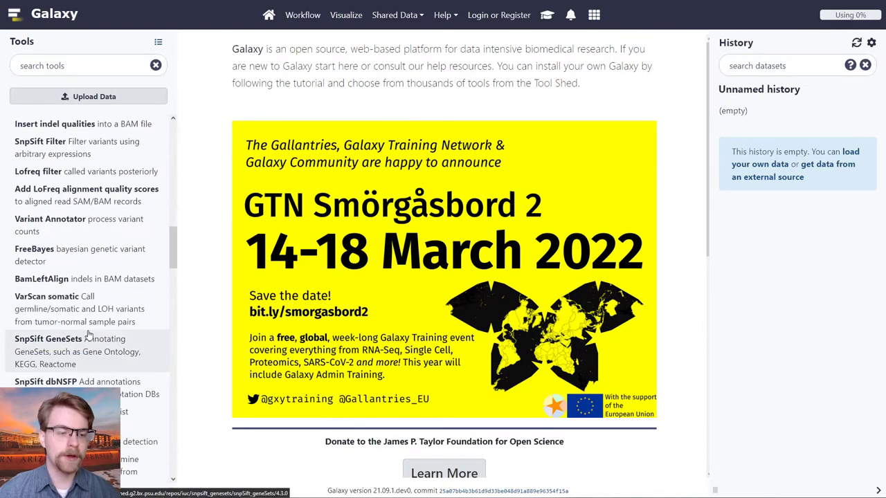
Scroll down to the Virology tools and load the Pangolin lineage assignment form
scroll(down, 3)
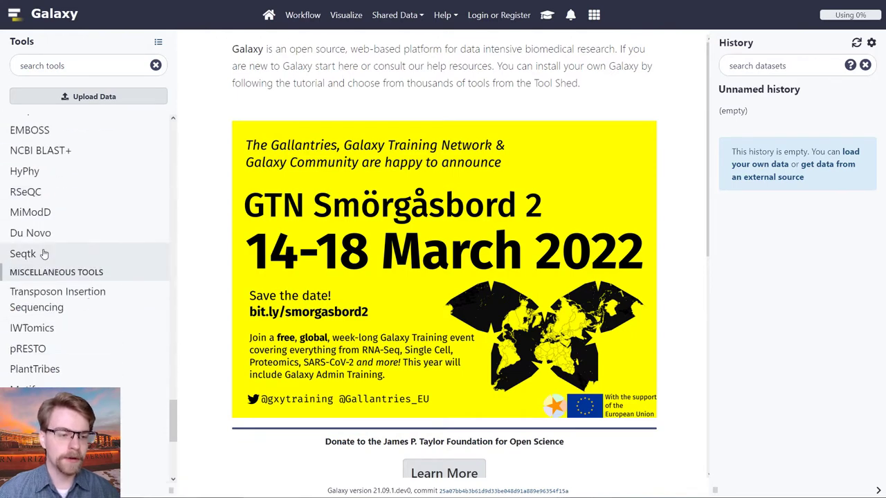
scroll(down, 3)
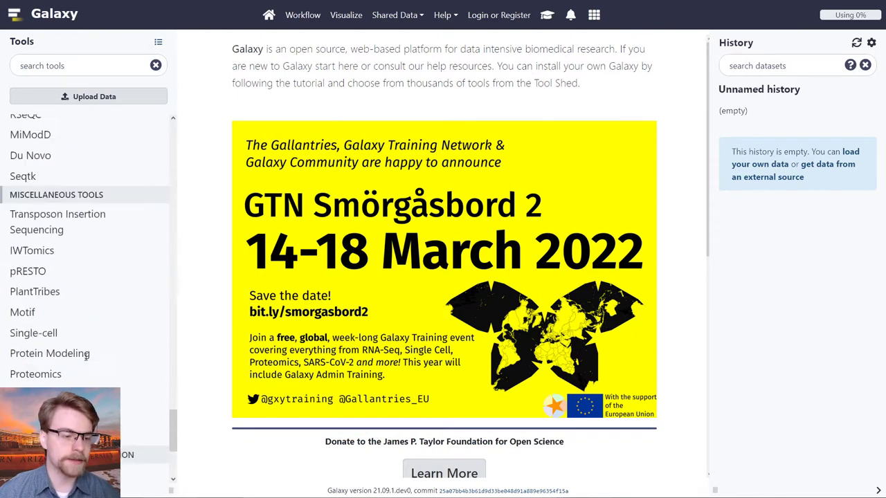
scroll(down, 3)
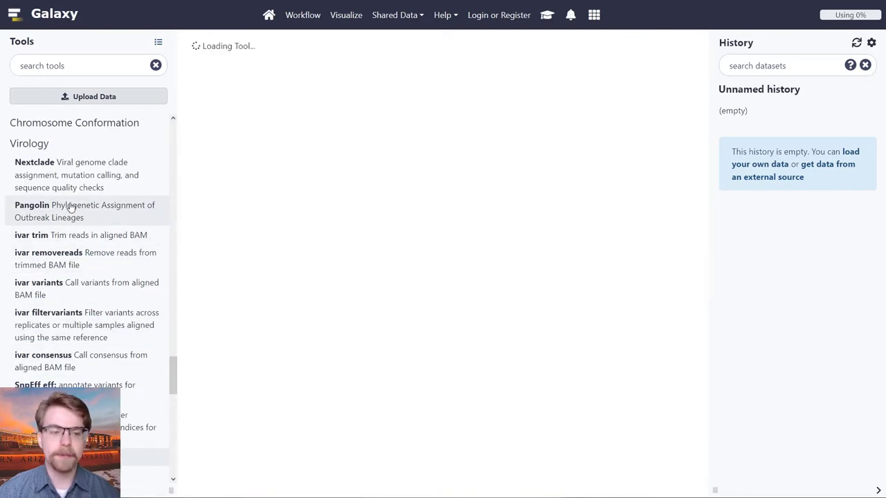
click(69, 211)
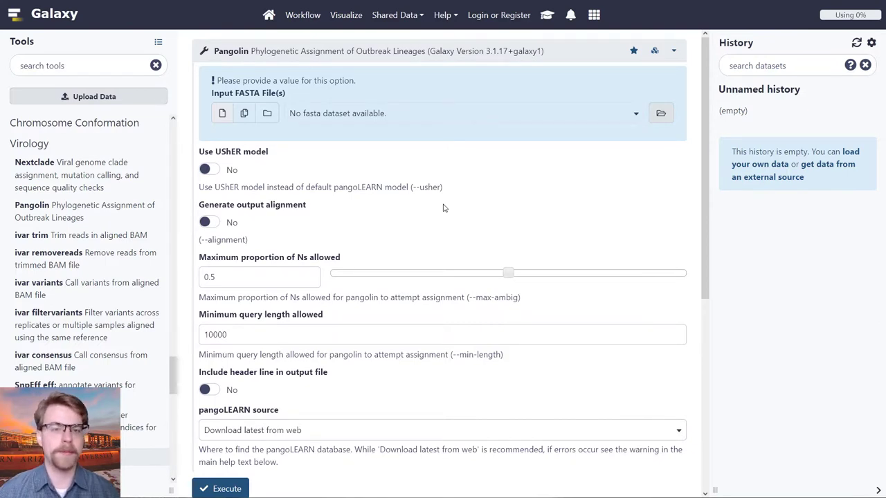
mouse_move(393, 137)
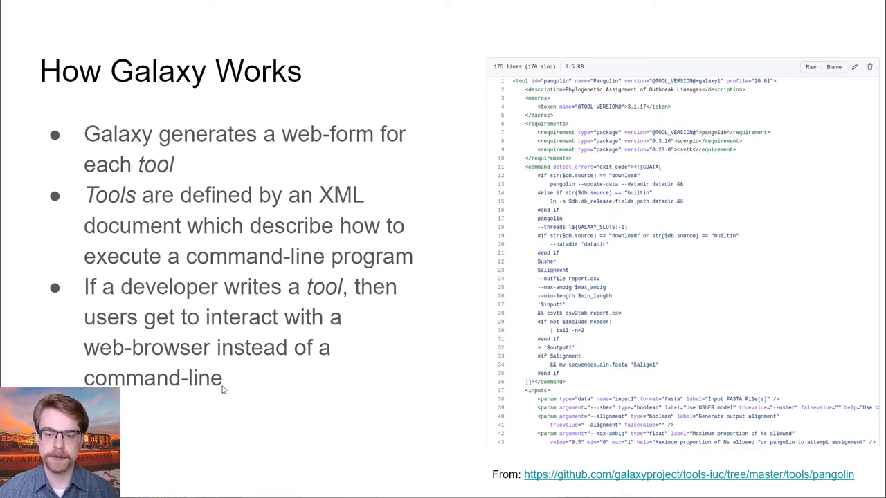
mouse_move(505, 91)
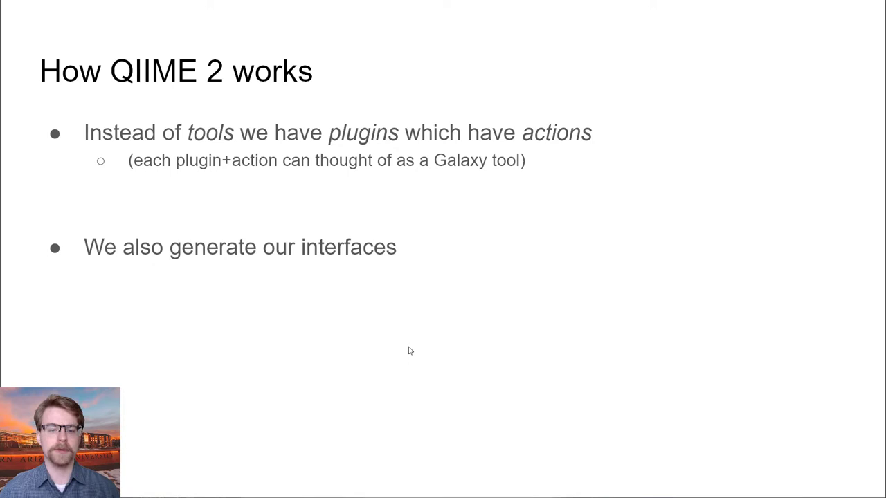
key(Right)
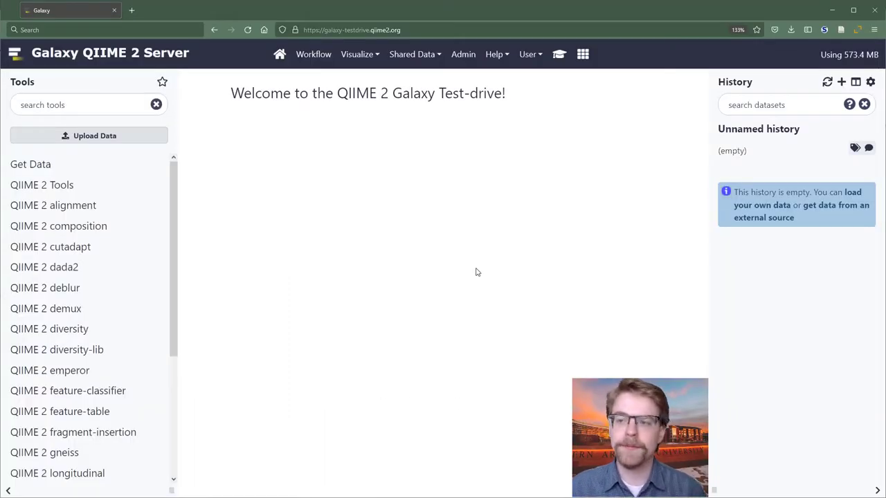
mouse_move(498, 212)
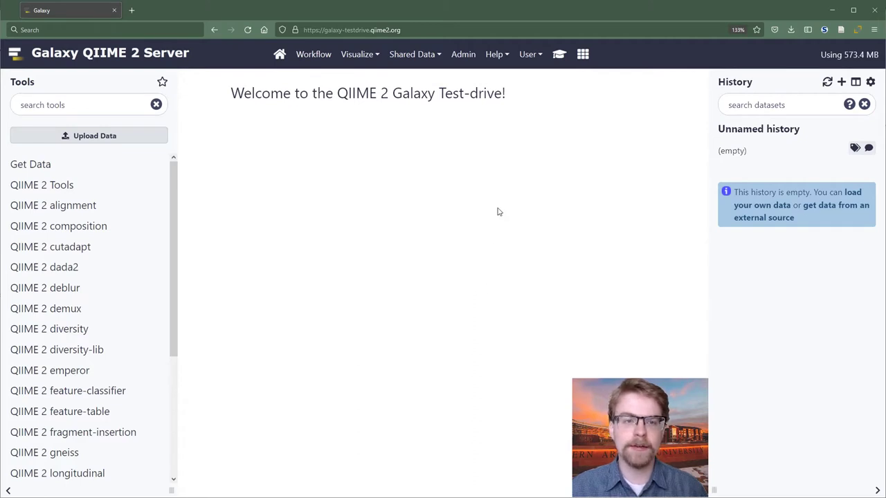
mouse_move(436, 155)
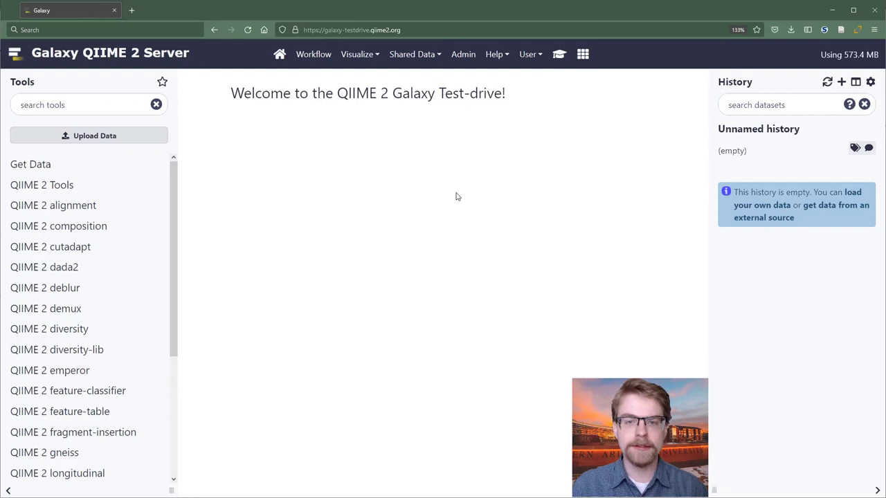
drag(337, 93, 493, 94)
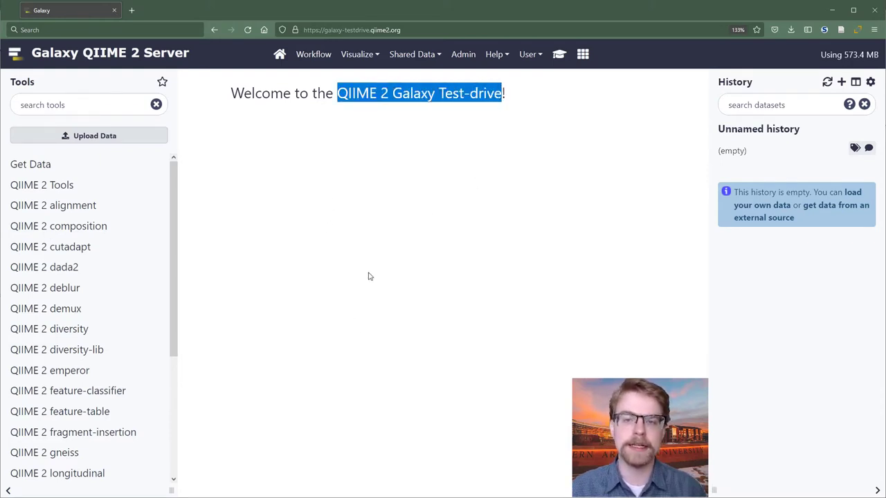
mouse_move(404, 269)
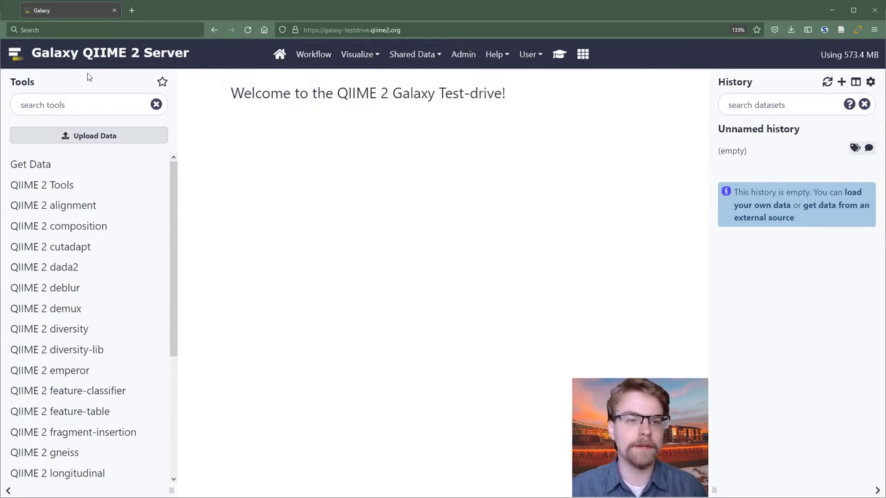
click(80, 104)
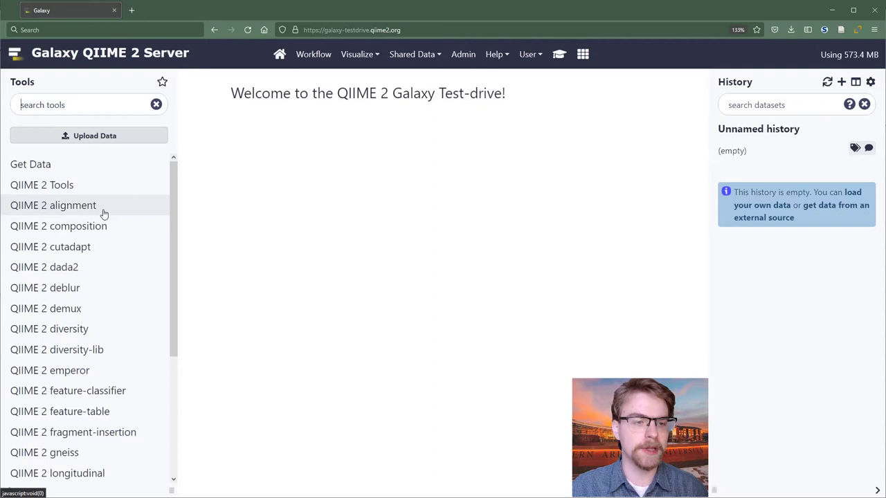
click(53, 205)
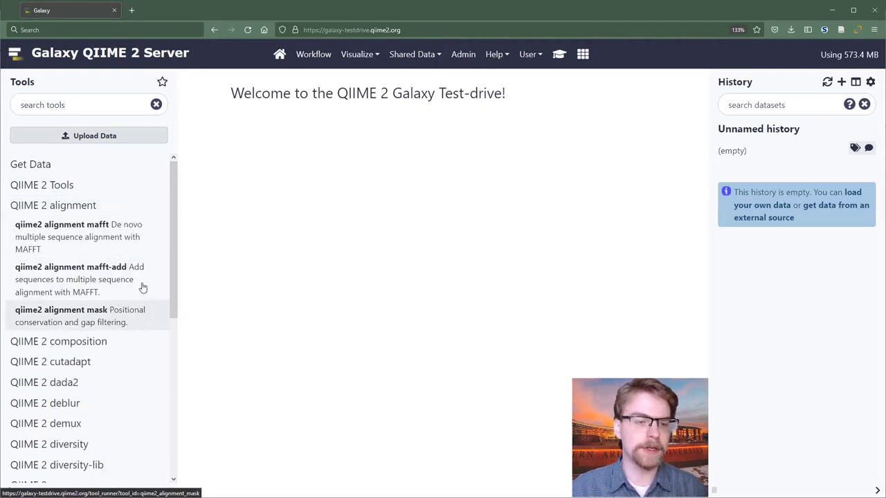
mouse_move(131, 323)
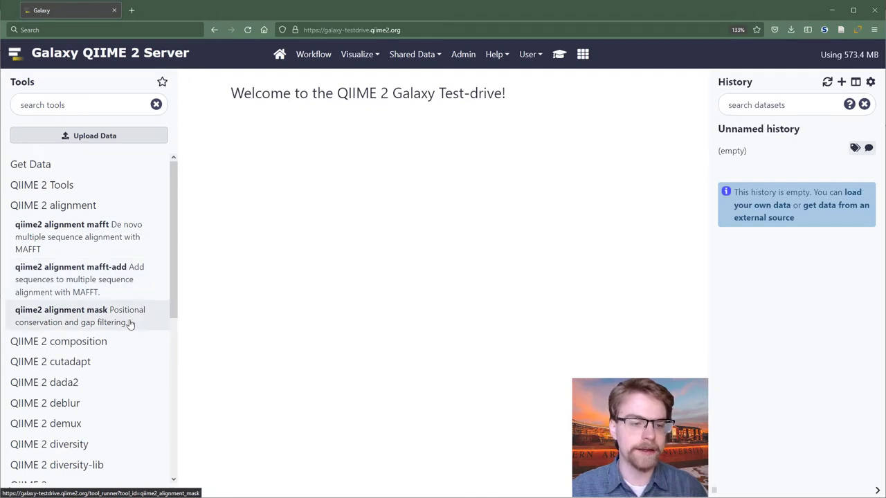
scroll(down, 3)
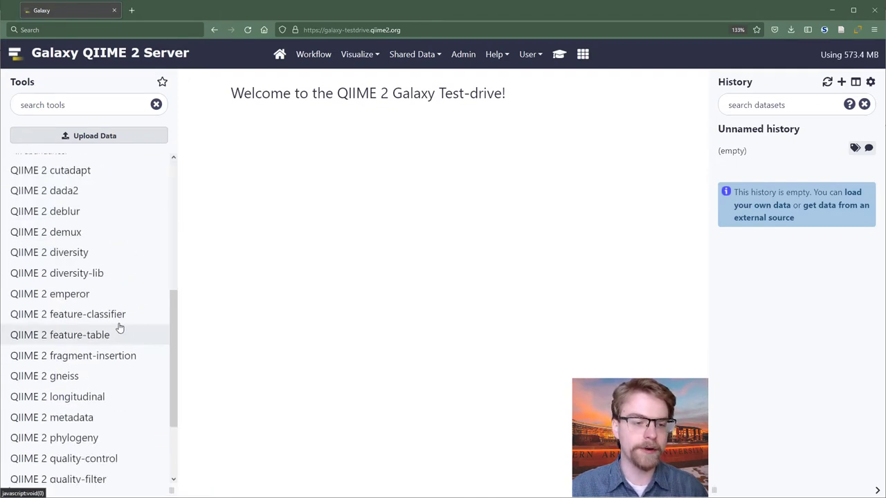
click(60, 335)
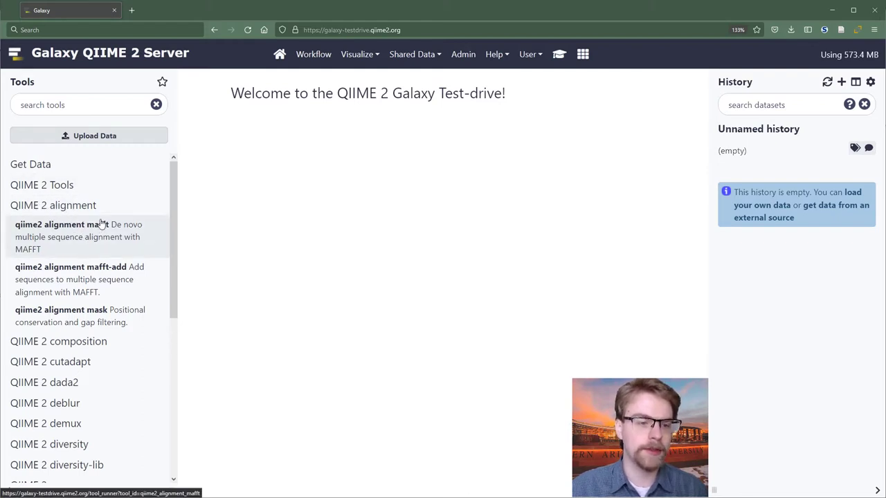
mouse_move(106, 276)
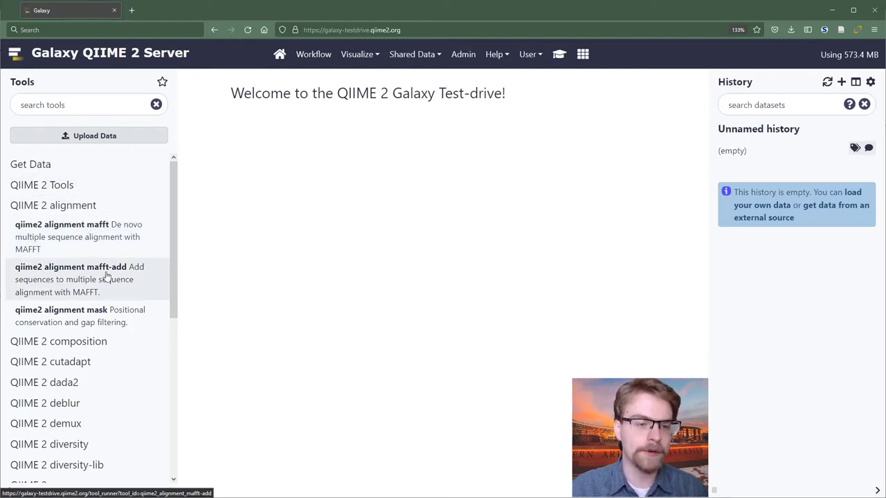
click(54, 204)
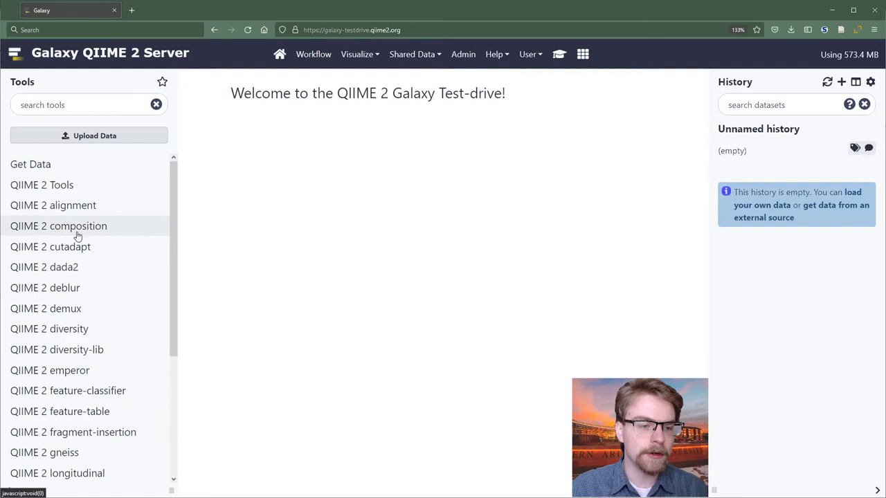
mouse_move(72, 382)
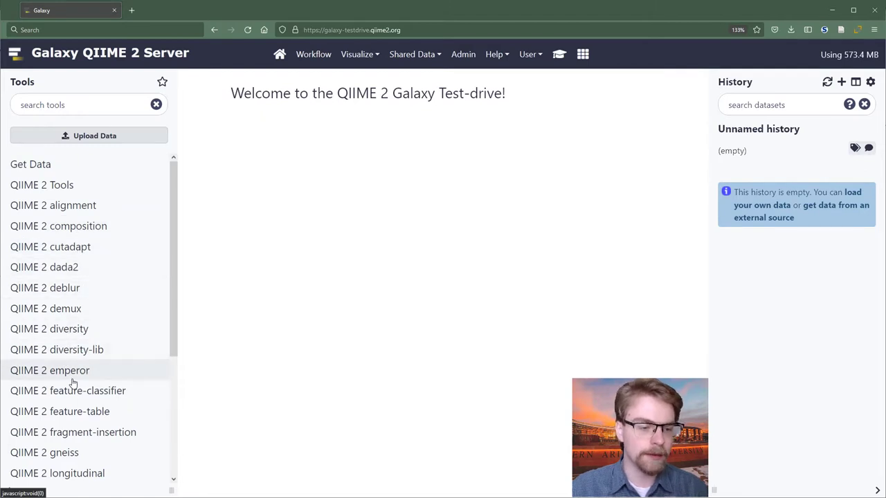
Expand QIIME 2 emperor, load the emperor plot form and read down to its description
click(50, 371)
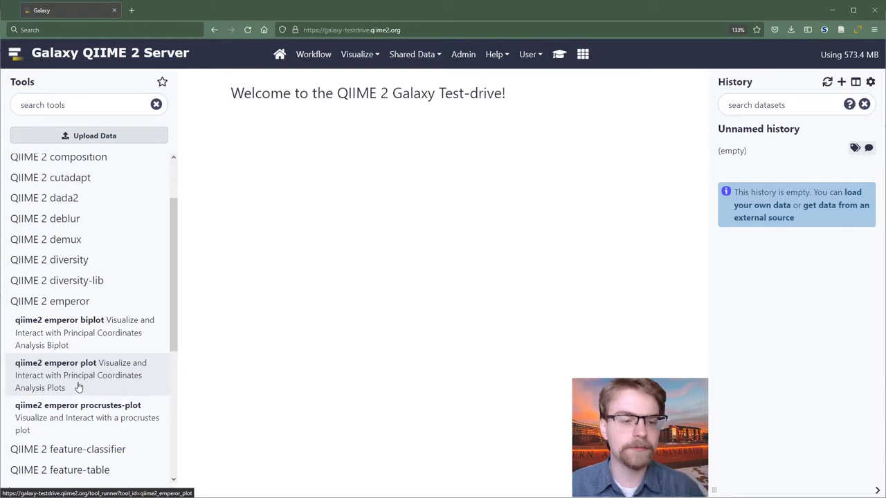
click(55, 375)
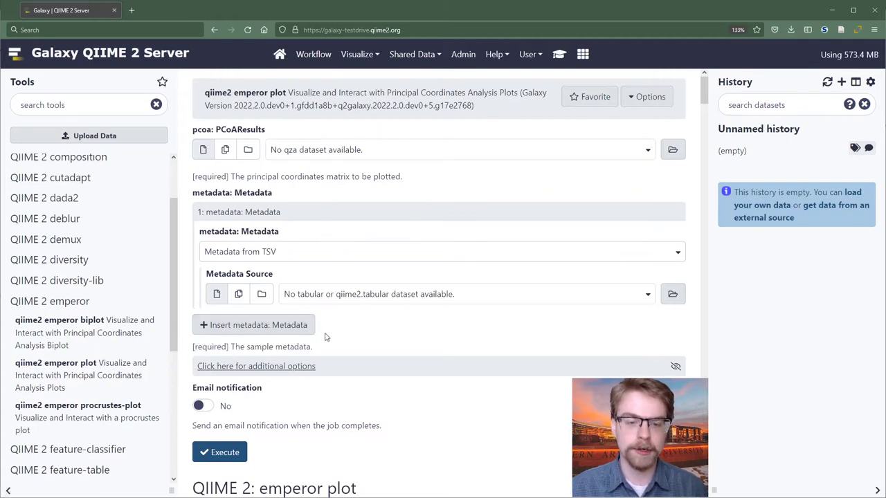
click(255, 365)
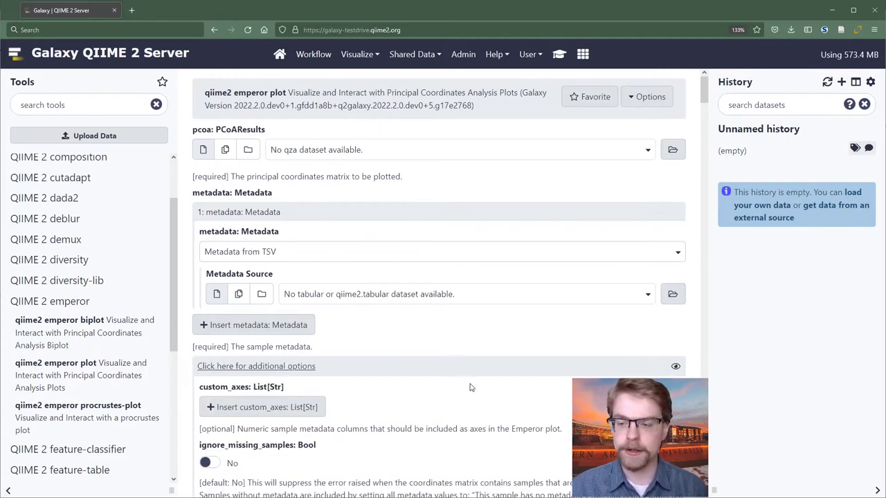
scroll(down, 3)
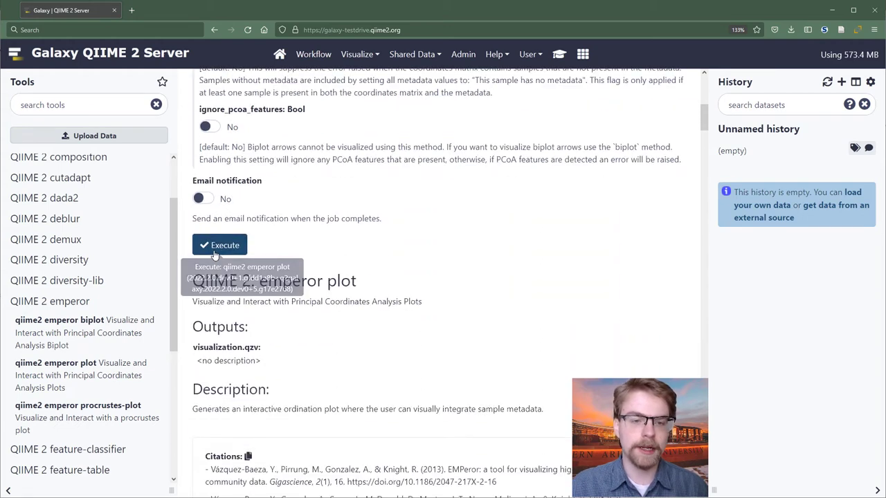
scroll(down, 3)
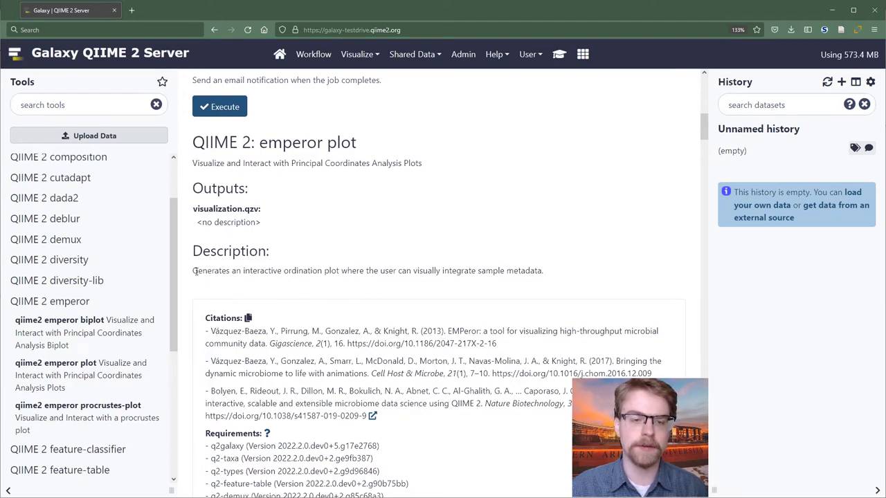
mouse_move(415, 281)
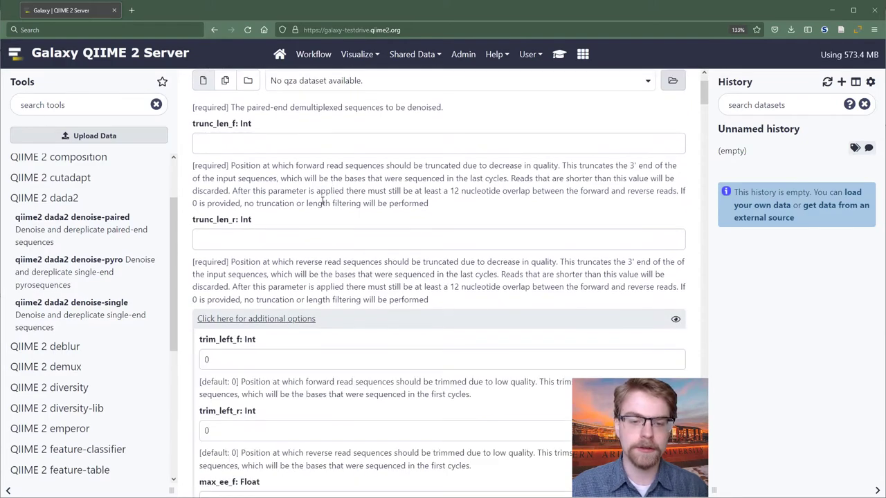
Scroll through dada2 denoise-paired truncation, filtering, pooling and chimera options
scroll(down, 3)
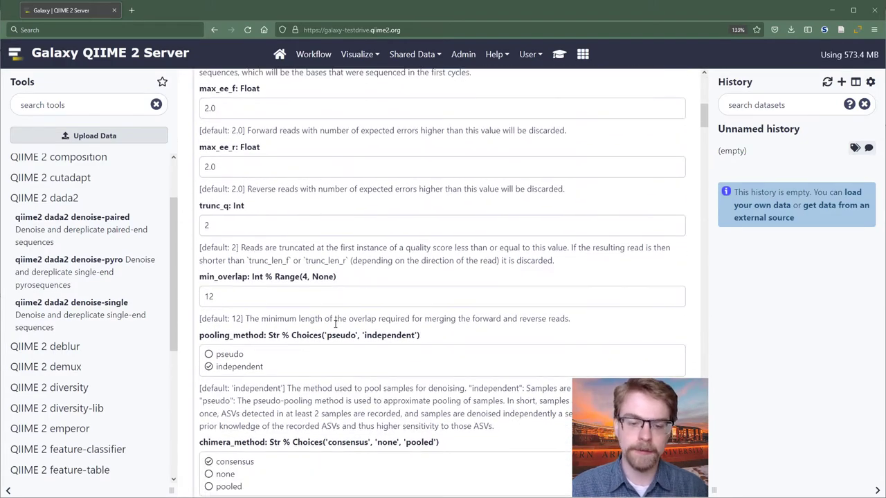
scroll(down, 3)
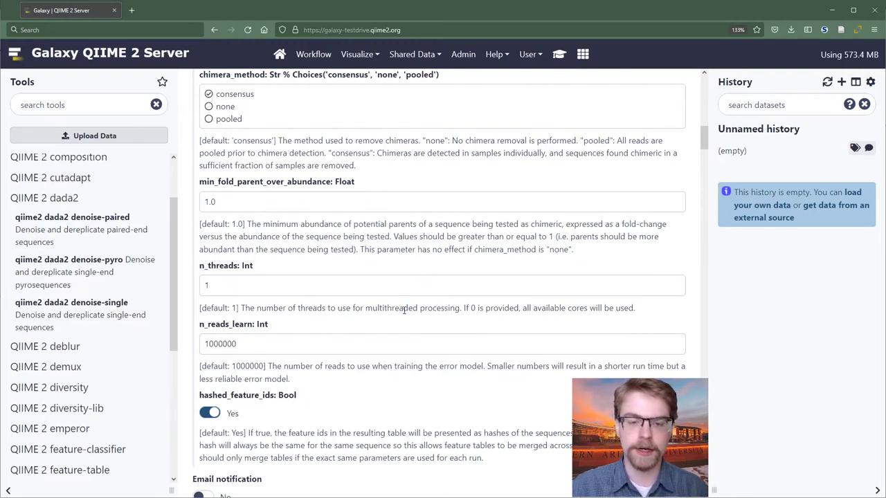
scroll(down, 3)
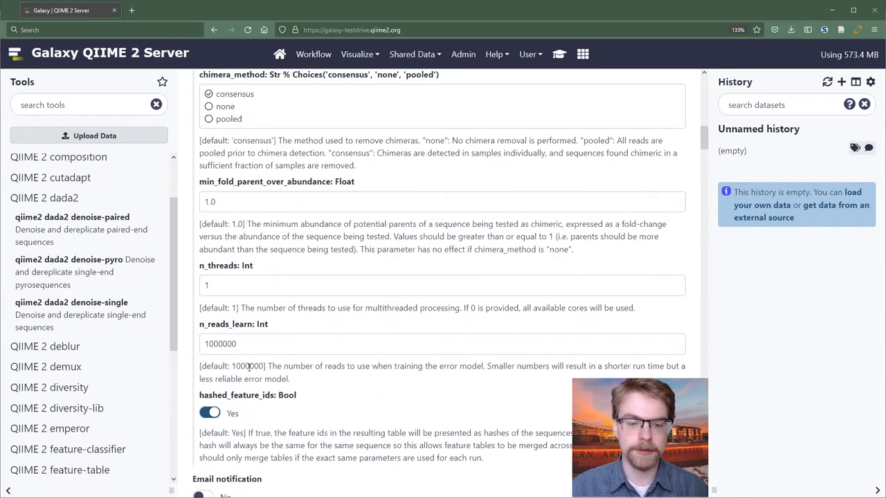
mouse_move(298, 377)
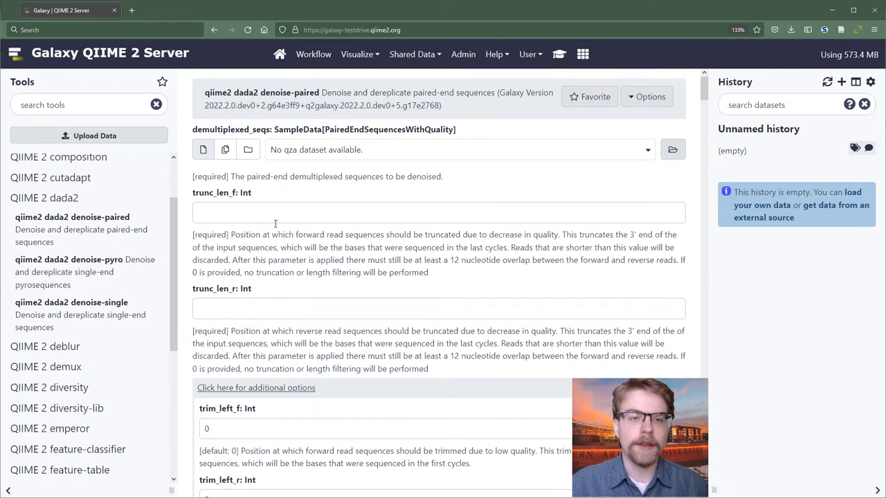
mouse_move(698, 263)
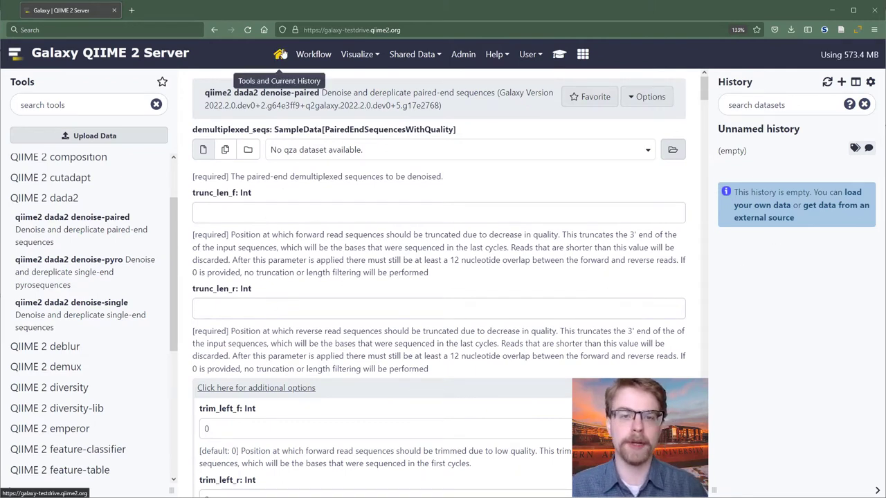
Return to the QIIME 2 Test-drive welcome page using the home icon
click(280, 54)
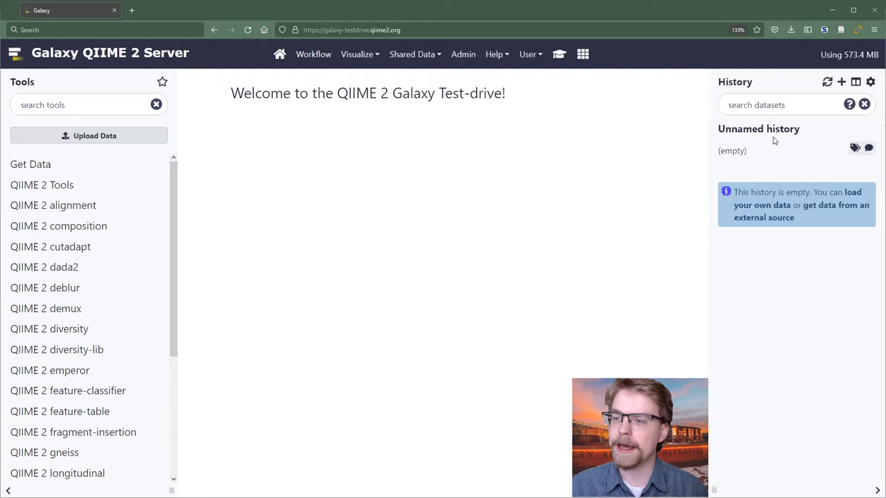
mouse_move(731, 184)
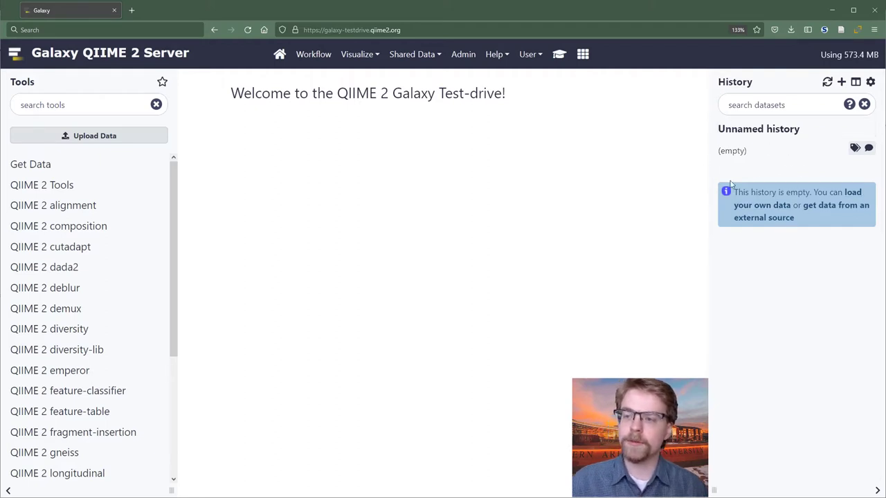
mouse_move(771, 168)
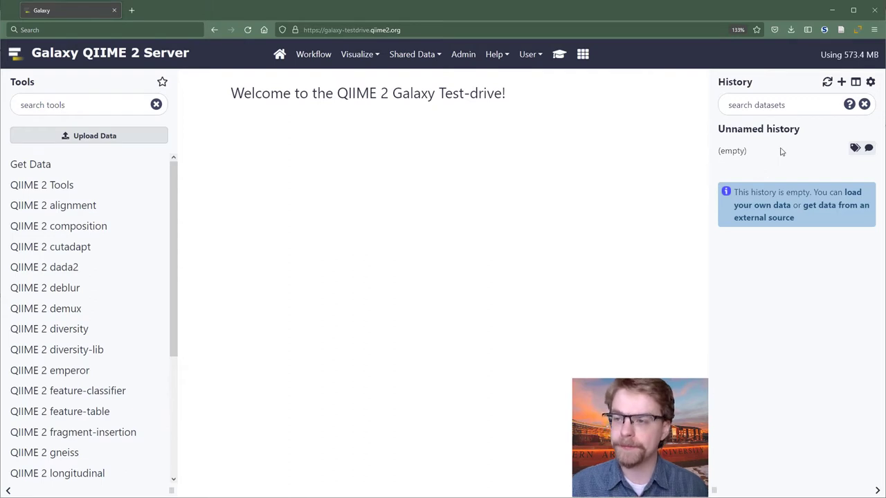
mouse_move(251, 200)
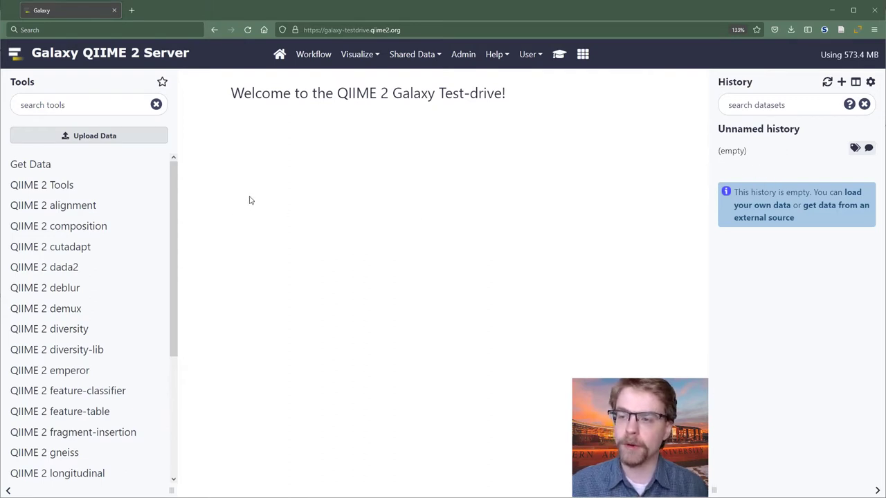
mouse_move(768, 134)
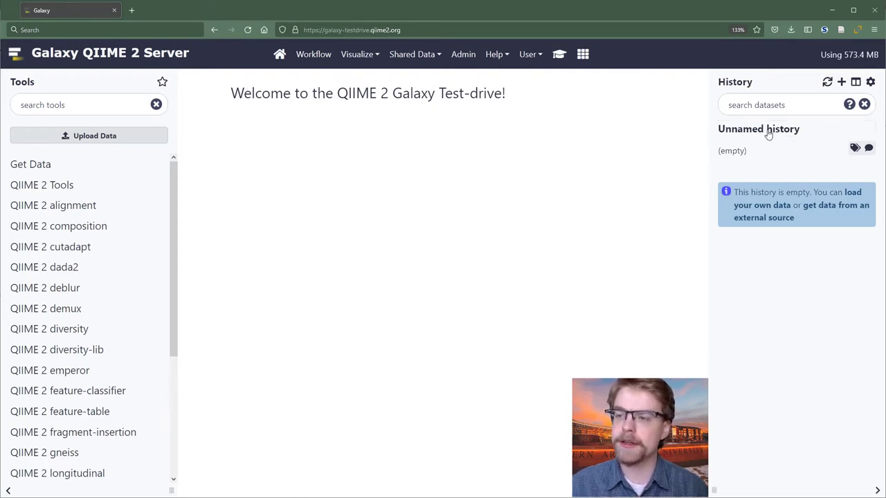
mouse_move(678, 171)
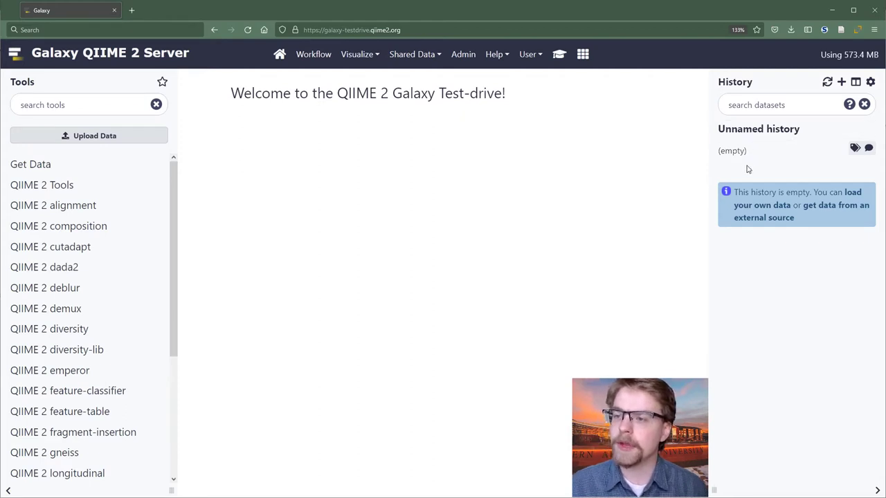
mouse_move(855, 81)
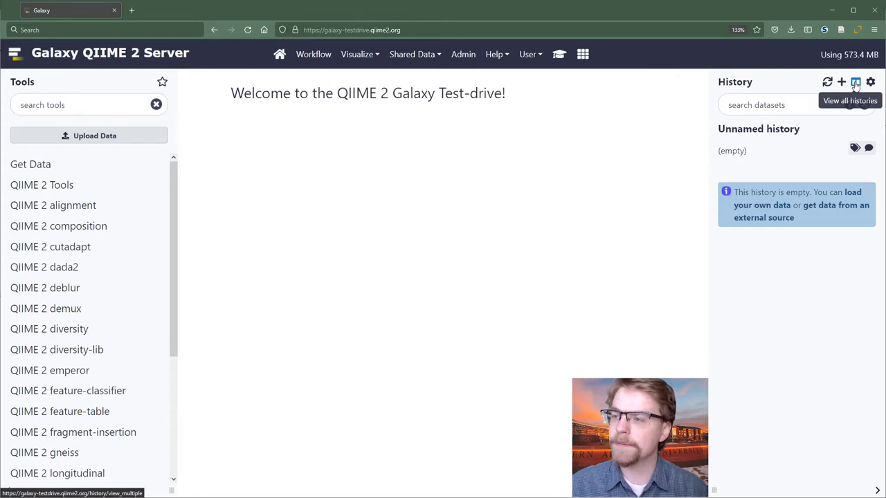
Display all histories, with 'This is old work' beside the empty unnamed history
click(856, 82)
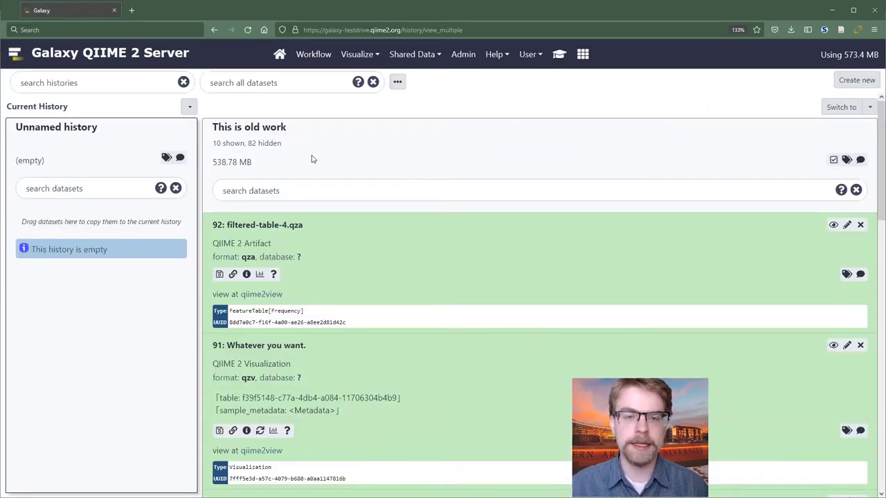
mouse_move(640, 166)
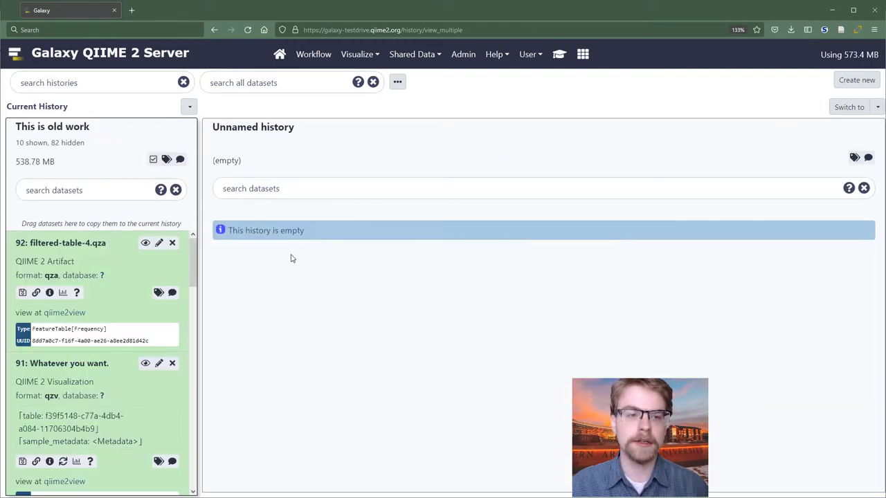
click(52, 126)
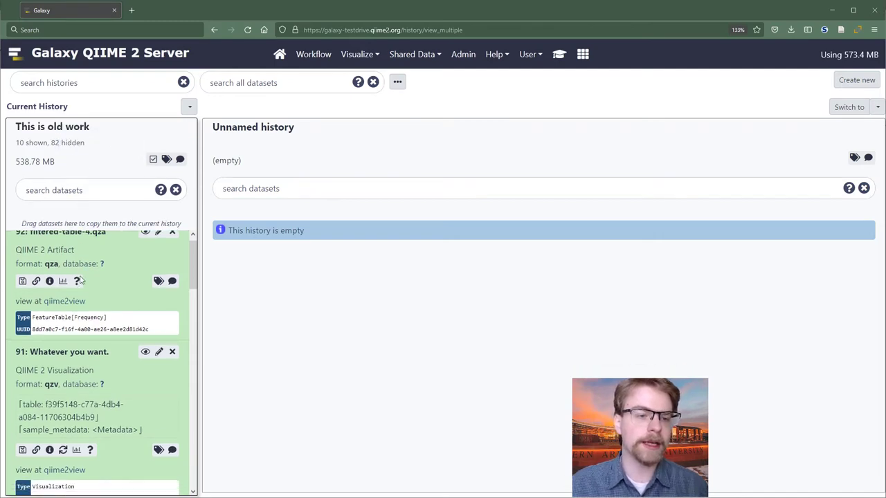
scroll(down, 3)
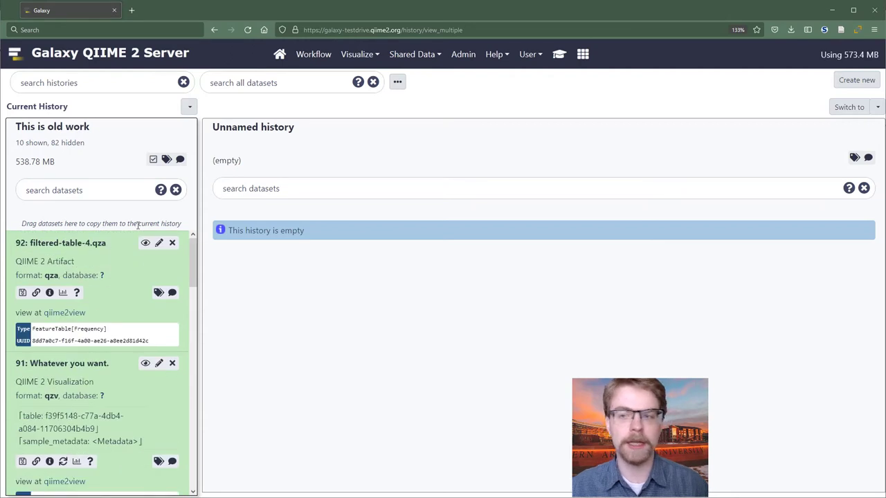
mouse_move(267, 157)
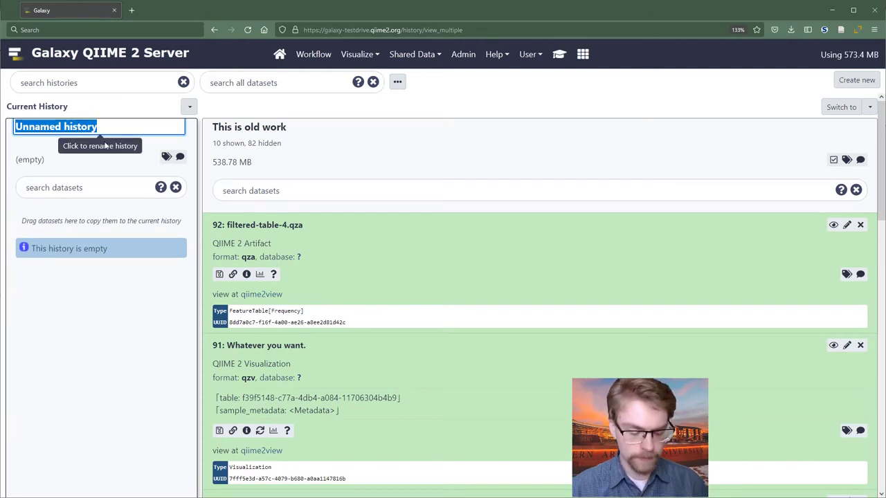
Enter 'My new History' as the current history's title
text(My new)
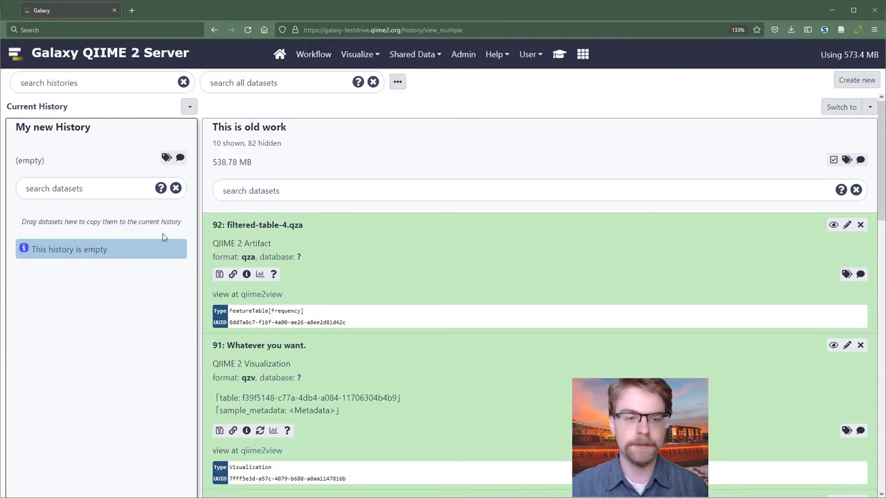
mouse_move(294, 205)
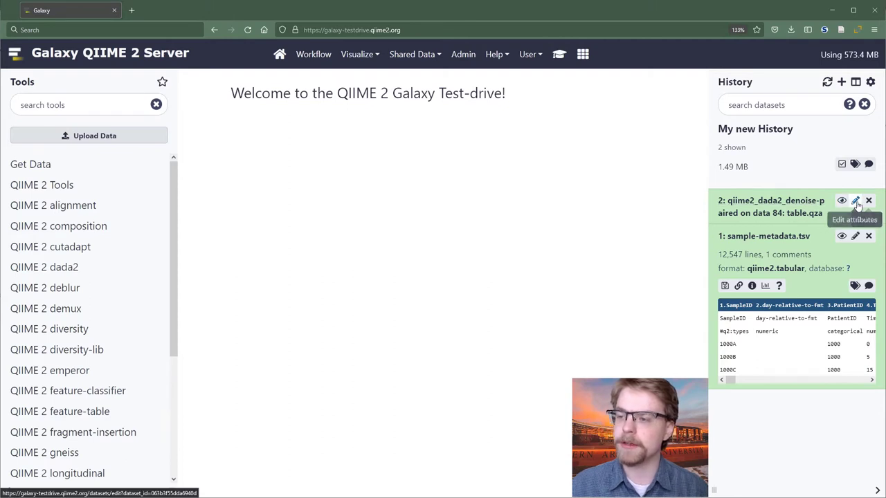
Change dataset 2's name attribute to table.qza and save it
click(855, 201)
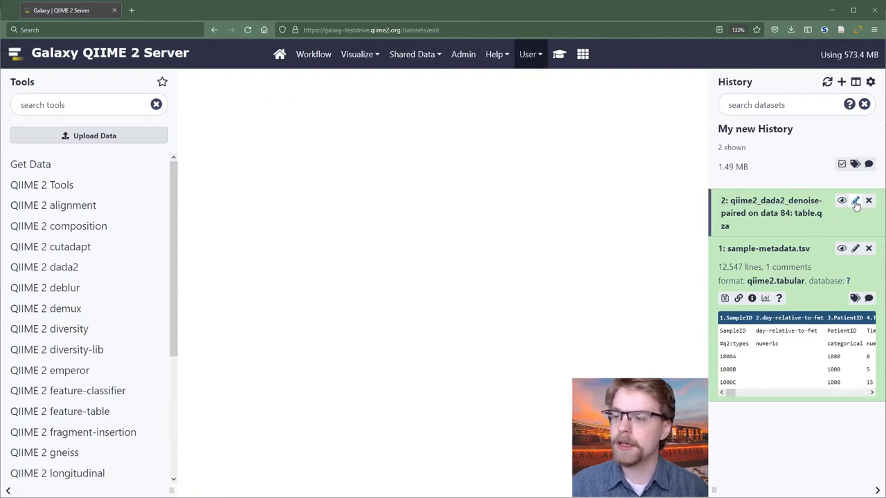
click(855, 200)
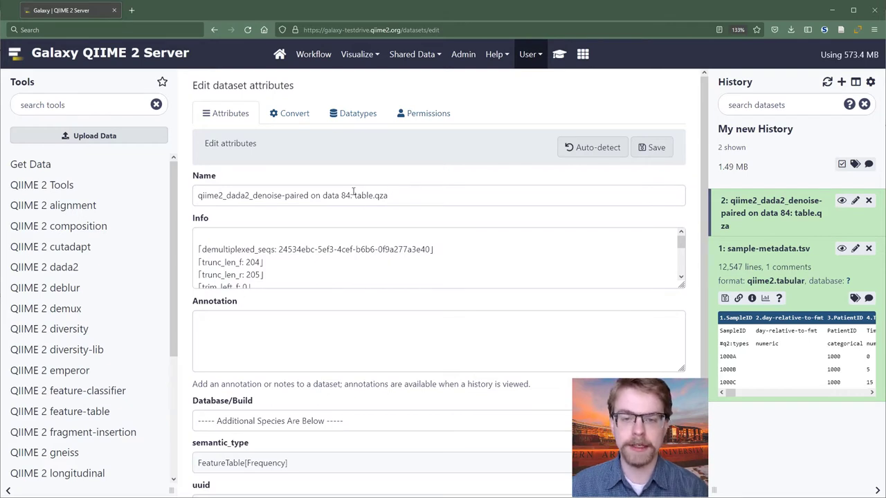
text(table.qza)
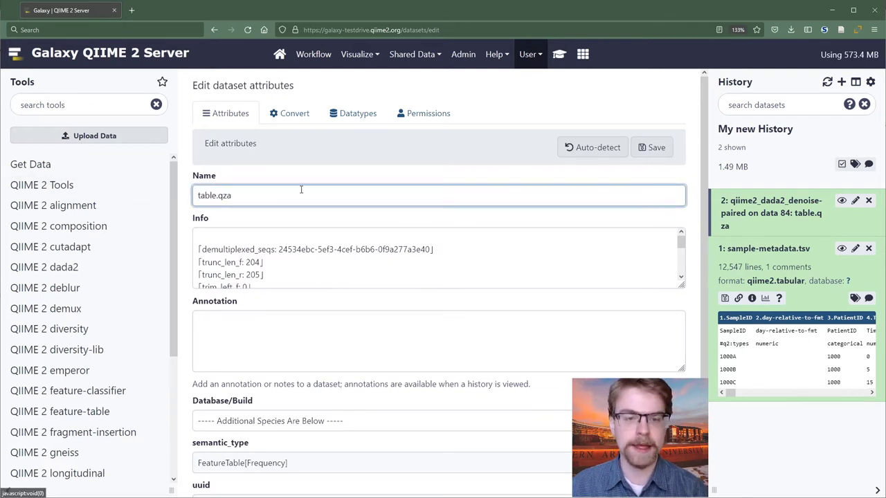
scroll(down, 3)
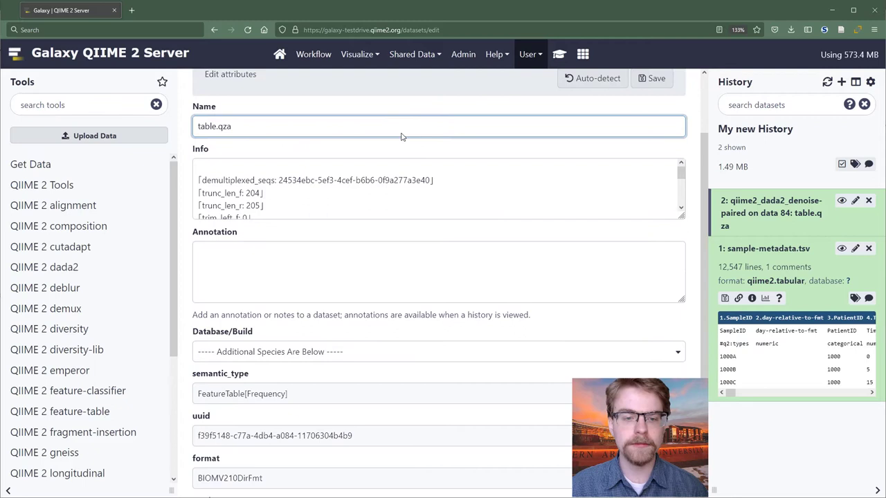
scroll(down, 3)
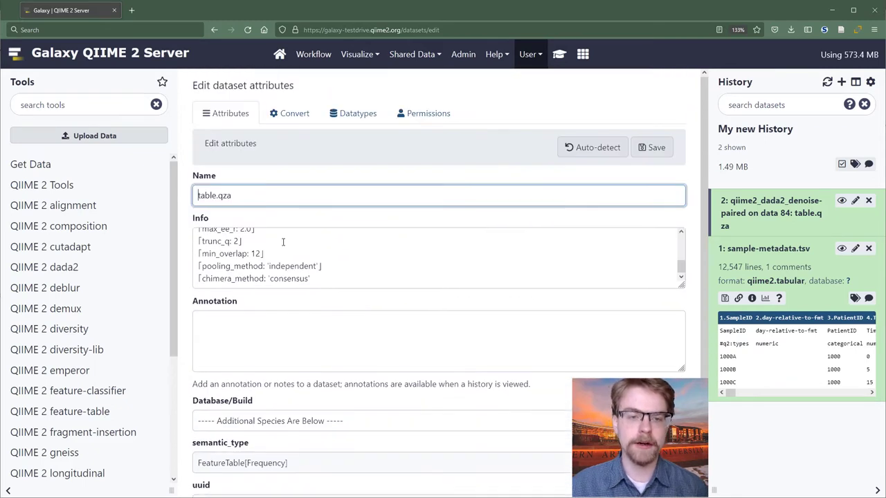
scroll(down, 3)
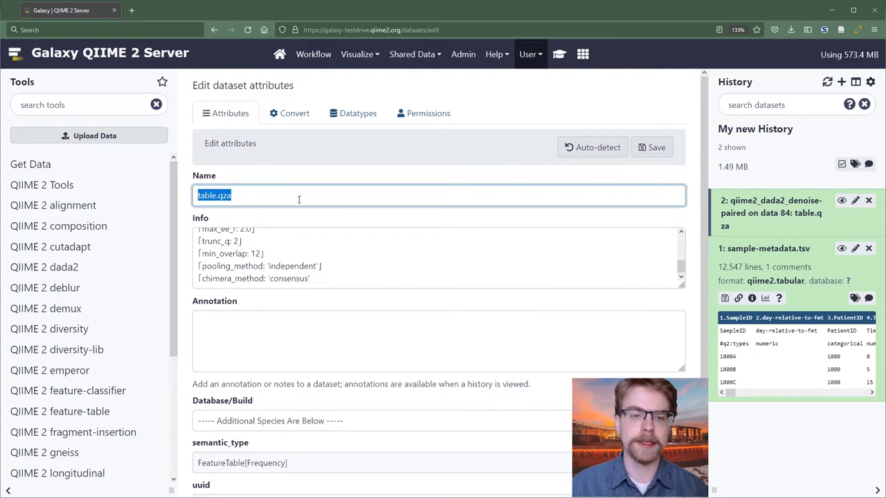
click(651, 147)
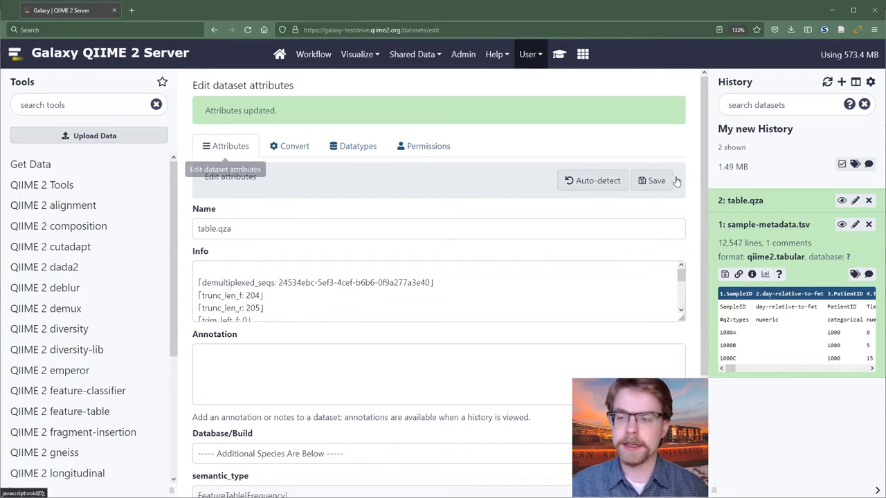
Load qiime2 feature-table summarize and confirm 2: table.qza in the table dropdown
scroll(down, 3)
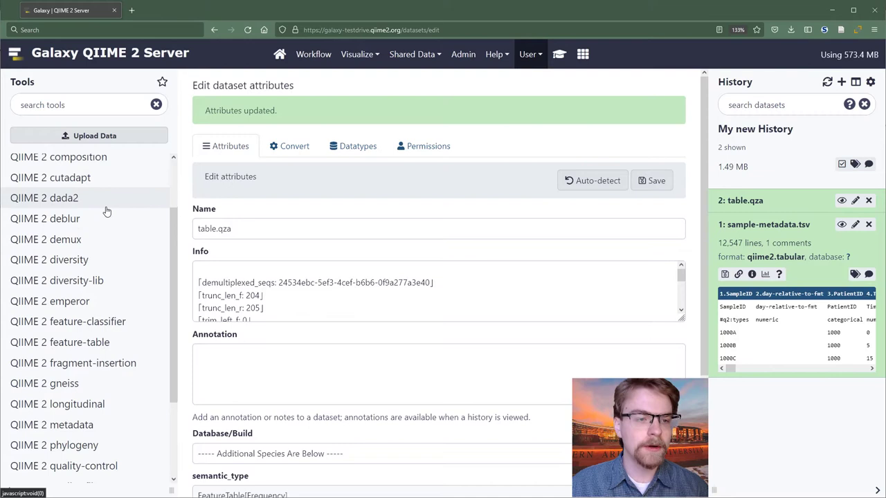
mouse_move(106, 294)
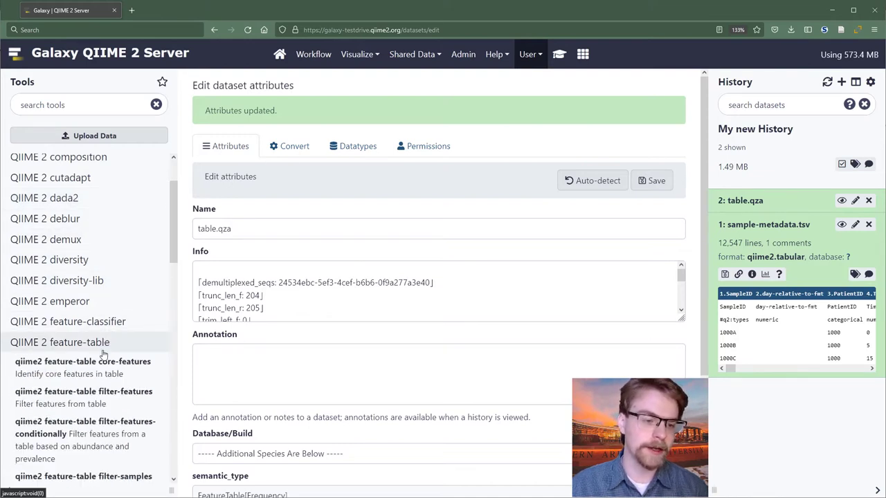
scroll(down, 3)
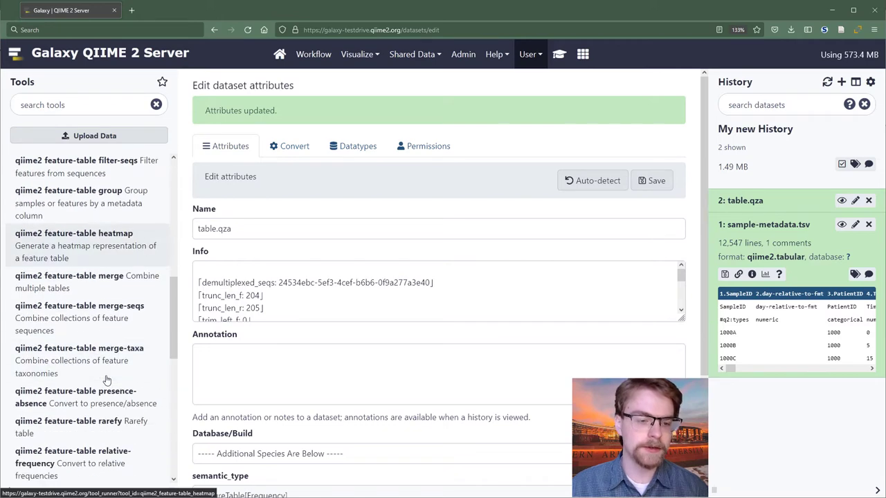
scroll(down, 3)
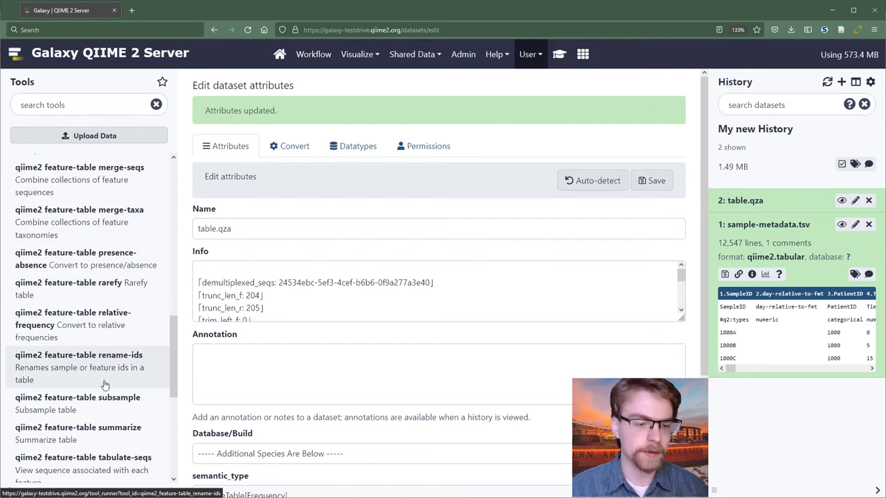
click(78, 288)
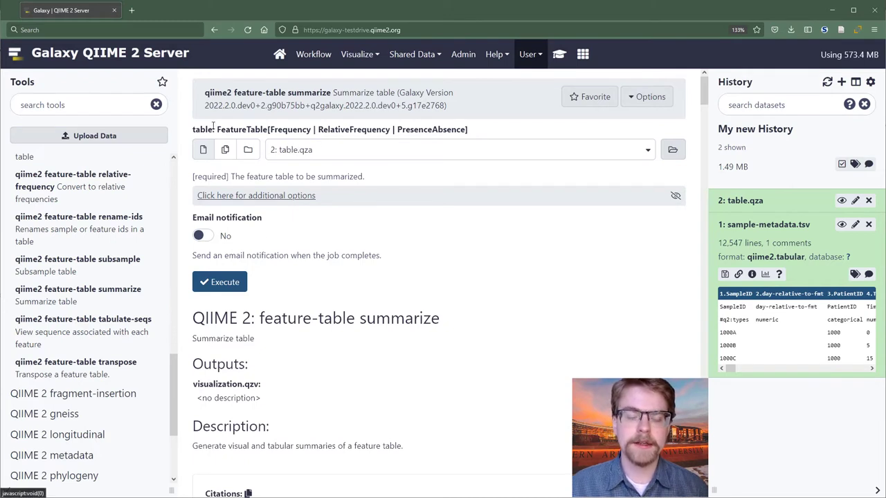
click(459, 149)
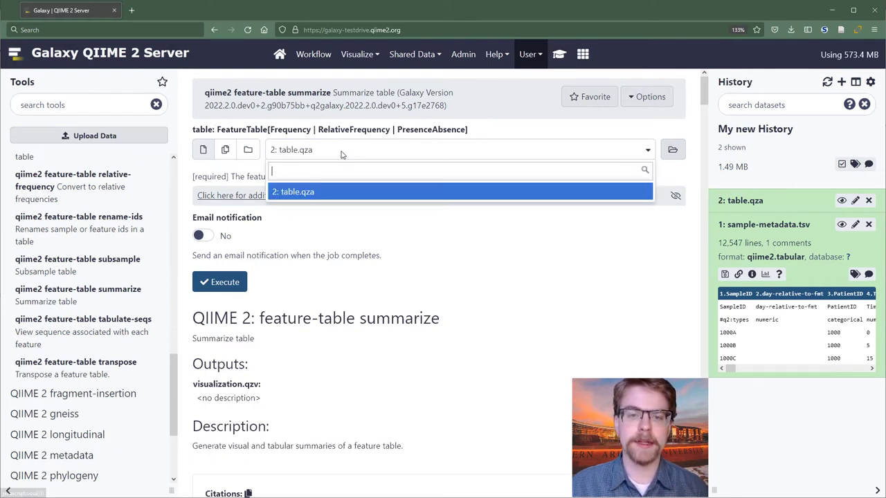
mouse_move(445, 191)
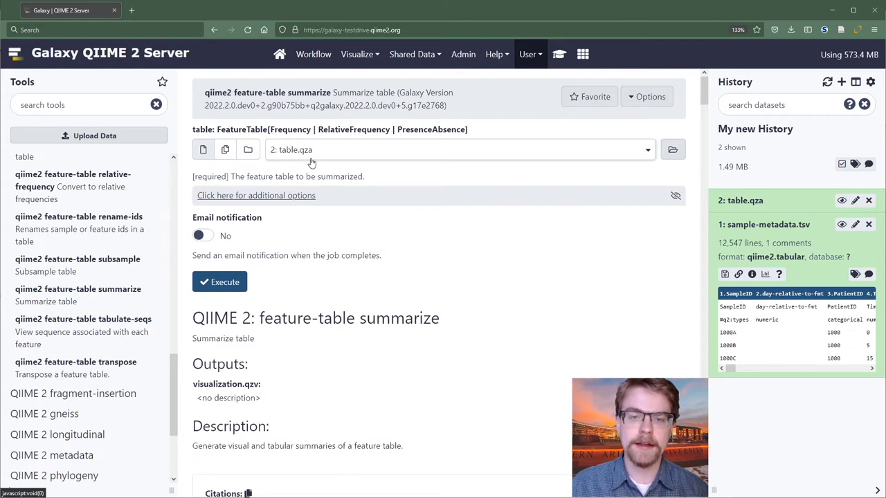
mouse_move(784, 243)
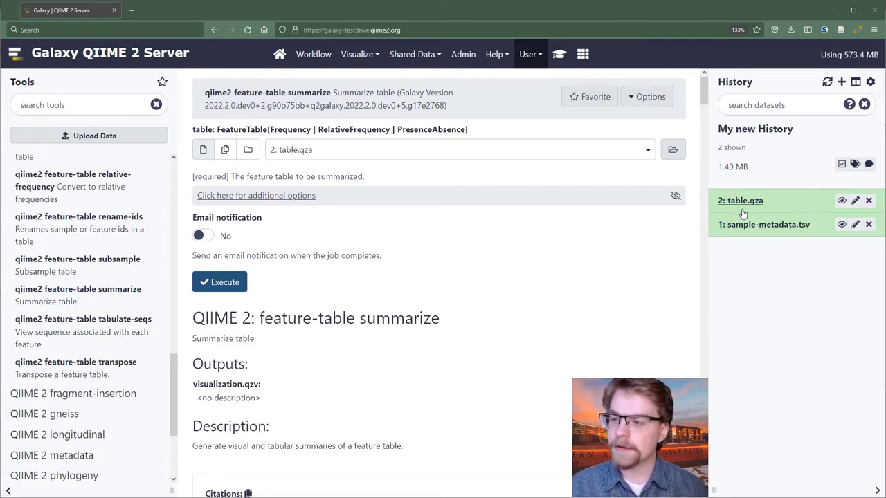
Expand table.qza to see its dada2 parameters and FeatureTable[Frequency] type, then reselect it as input
click(741, 200)
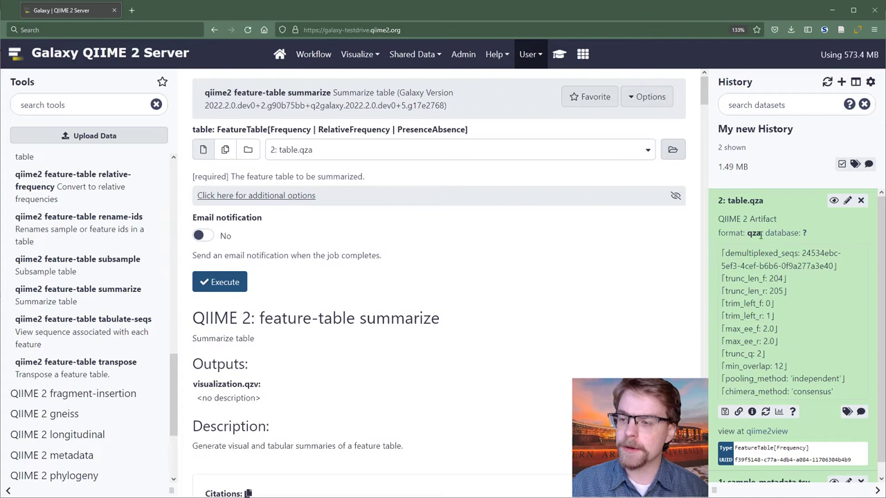
double_click(759, 219)
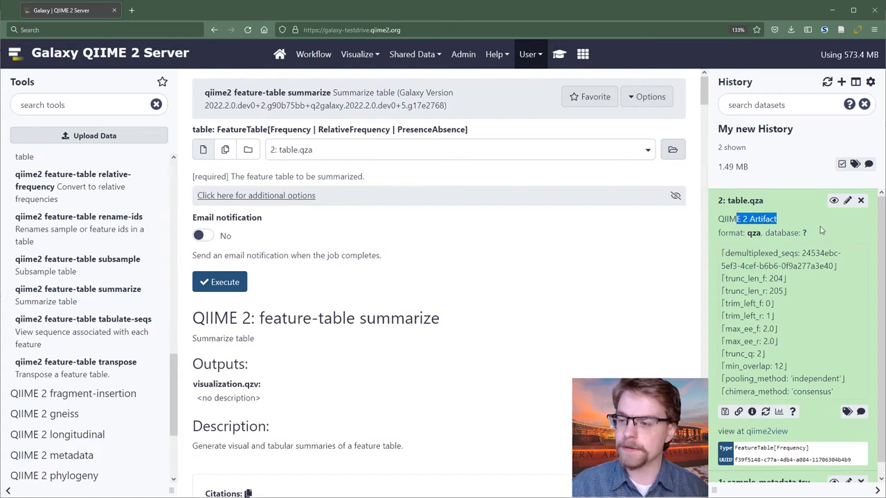
scroll(down, 3)
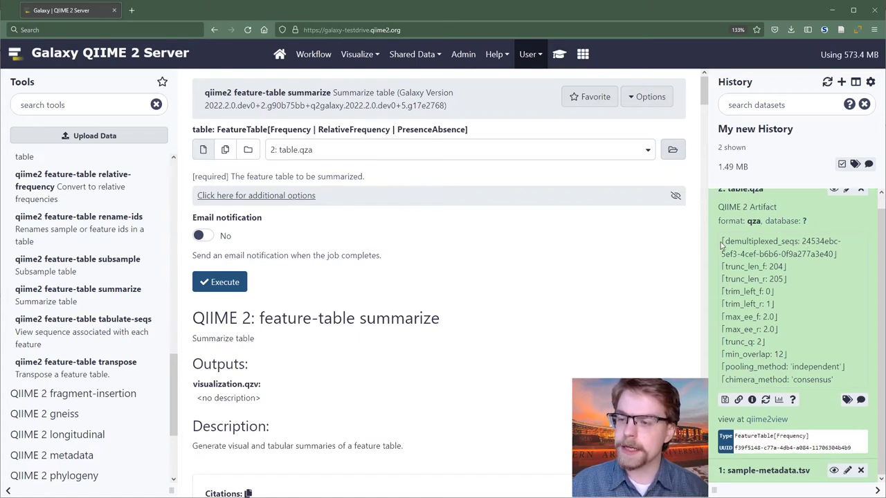
drag(723, 240, 833, 379)
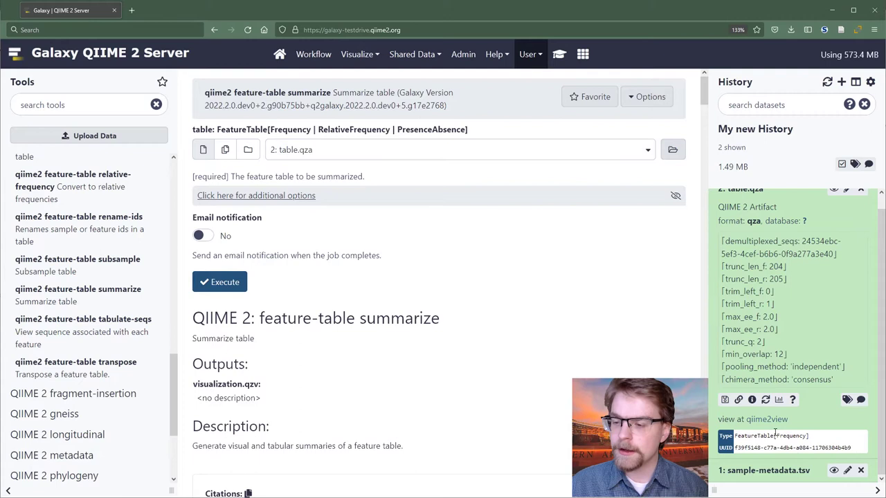
mouse_move(307, 153)
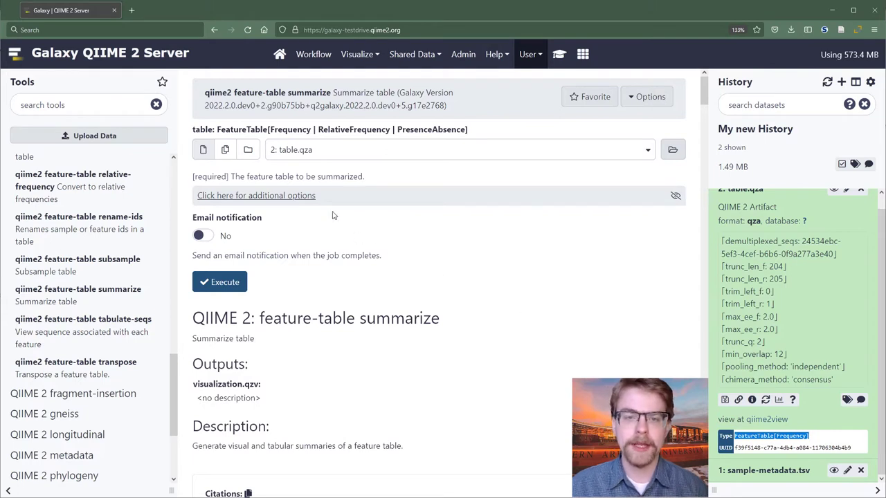
click(459, 150)
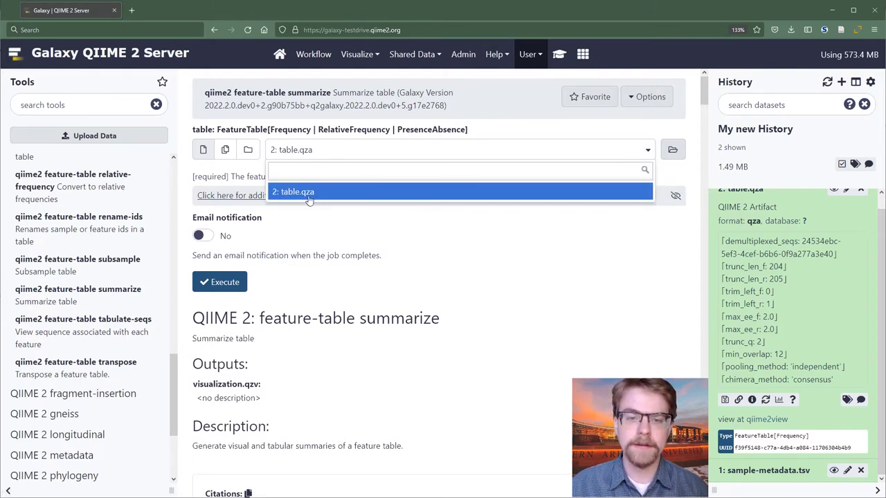
click(293, 191)
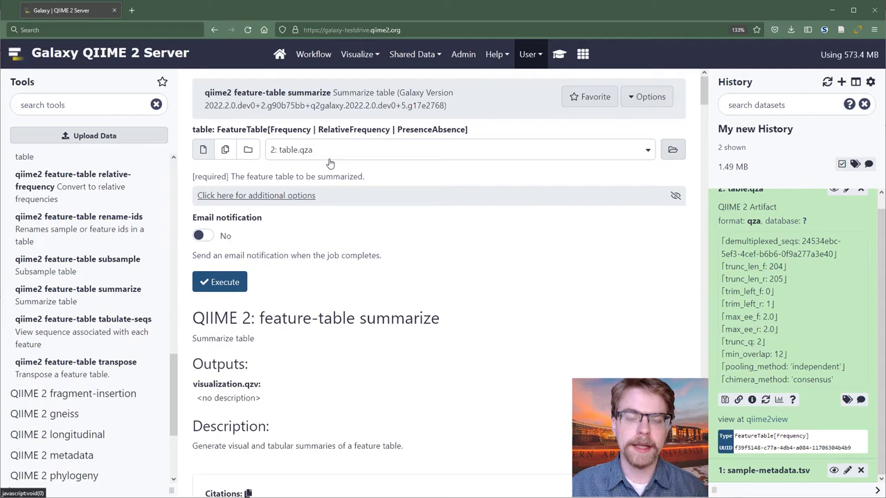
mouse_move(349, 162)
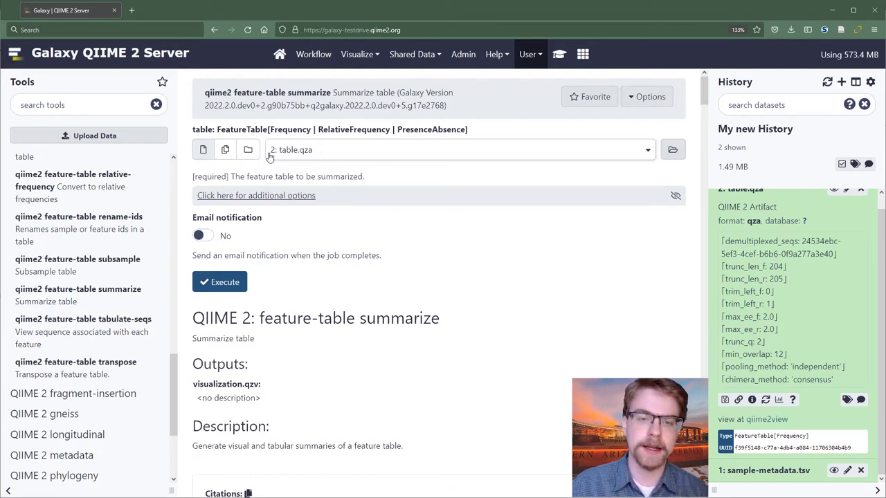
mouse_move(393, 153)
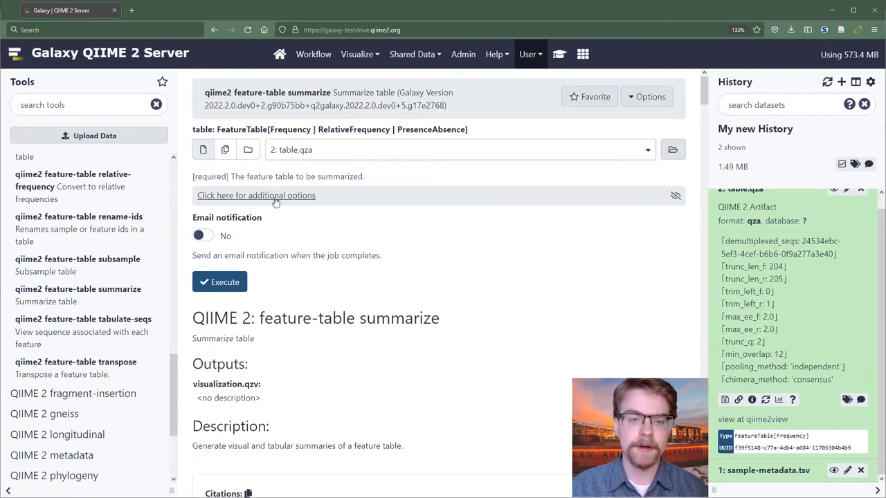
Keep 'Metadata from TSV' with sample-metadata.tsv as sample metadata, then execute the summarize job
click(255, 195)
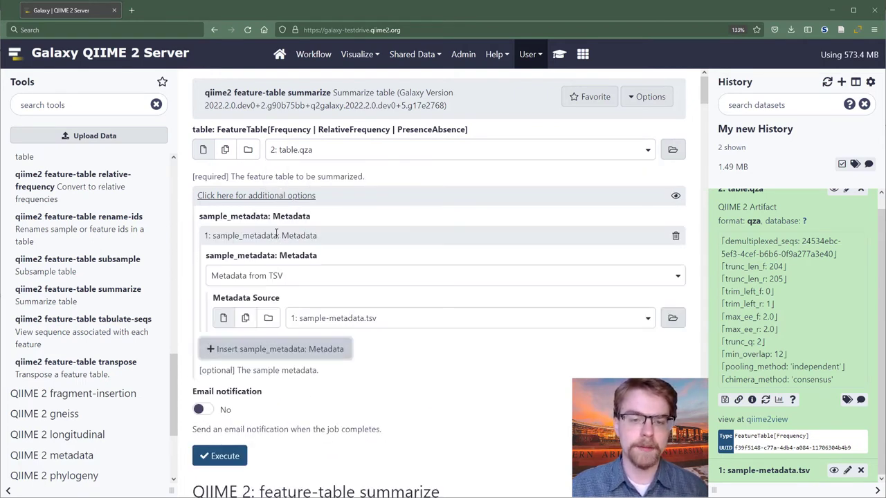
click(443, 275)
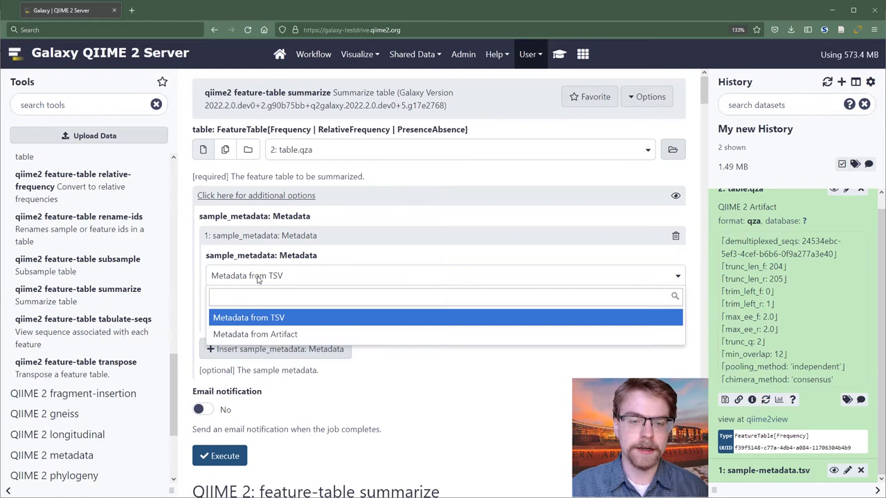
mouse_move(287, 283)
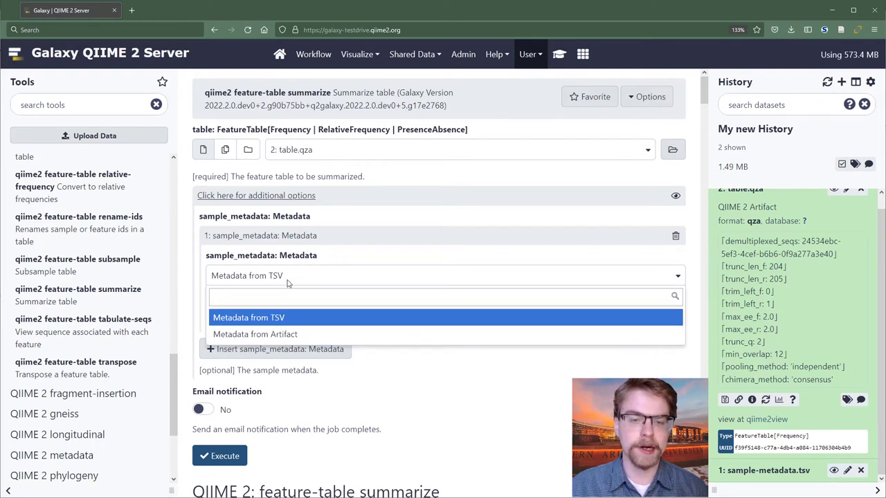
click(249, 317)
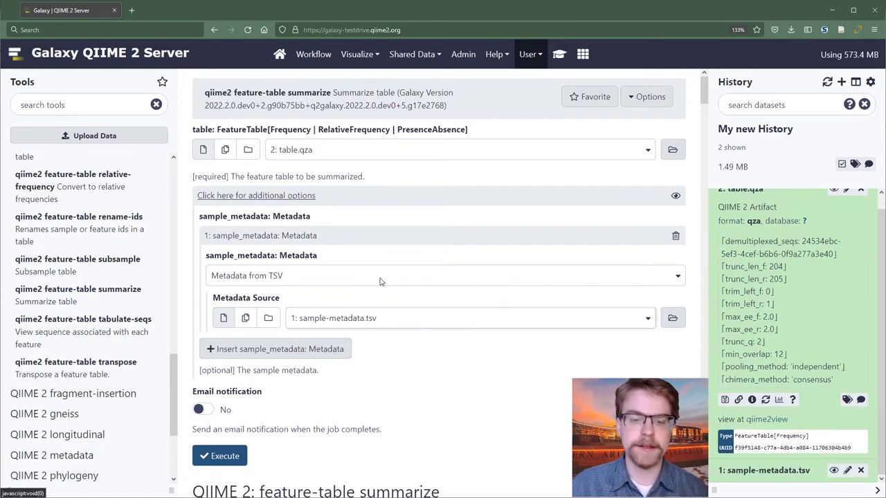
click(219, 455)
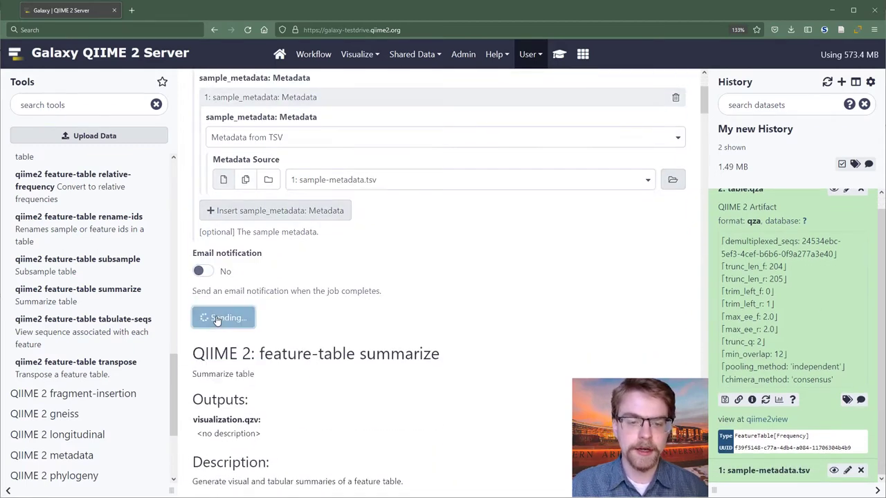
click(223, 316)
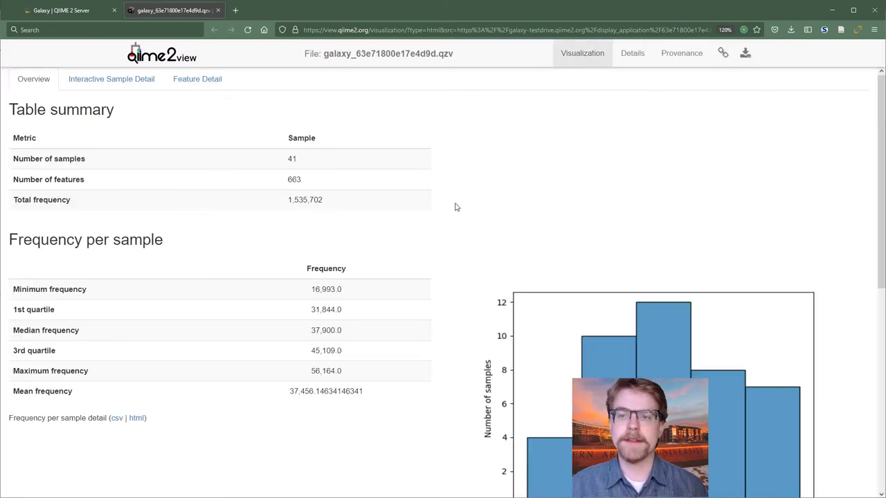
Scroll the feature table summary Overview in QIIME 2 View, then return to Galaxy
scroll(down, 3)
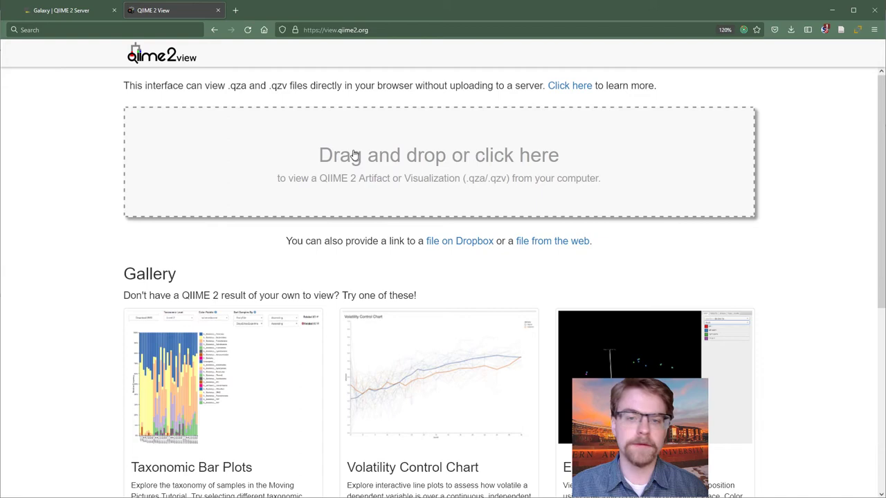
mouse_move(347, 185)
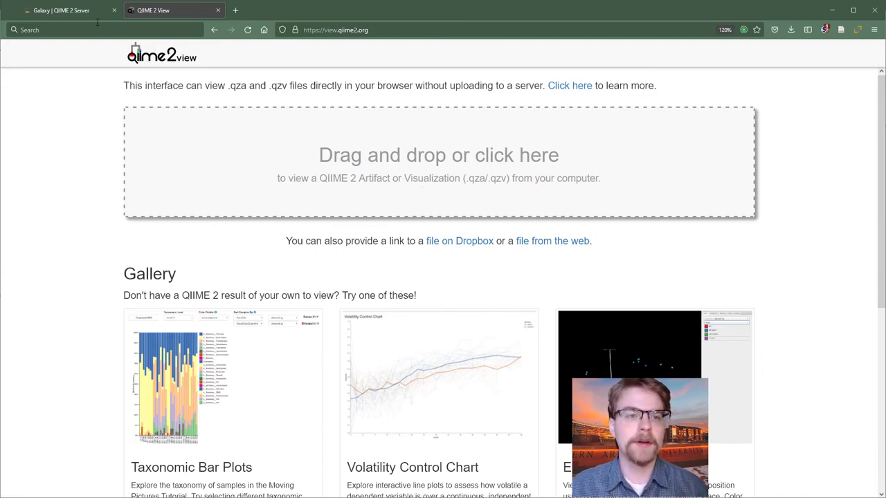
click(63, 10)
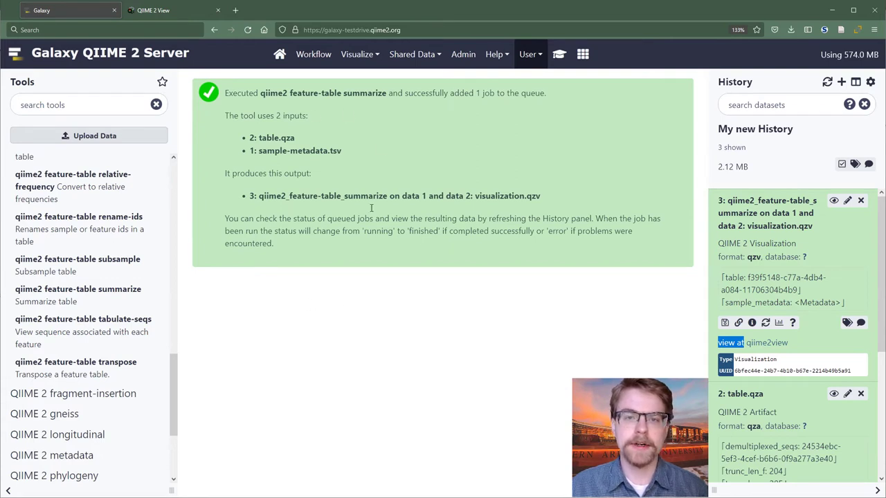
mouse_move(715, 304)
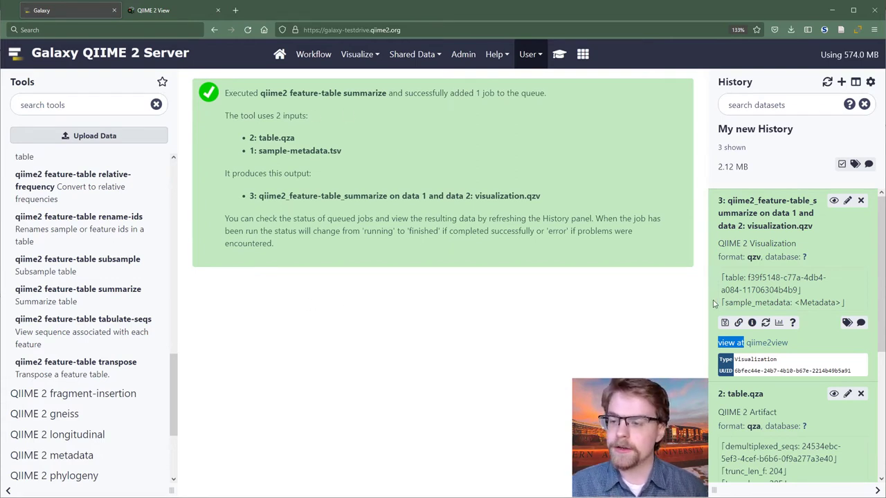
Try downloading visualization.qzv, then open dataset 3's attributes and full details
click(737, 322)
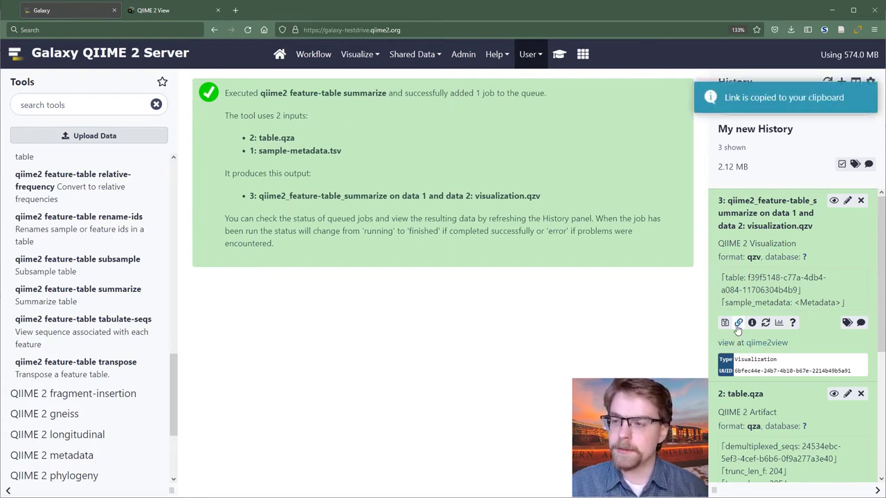
click(173, 10)
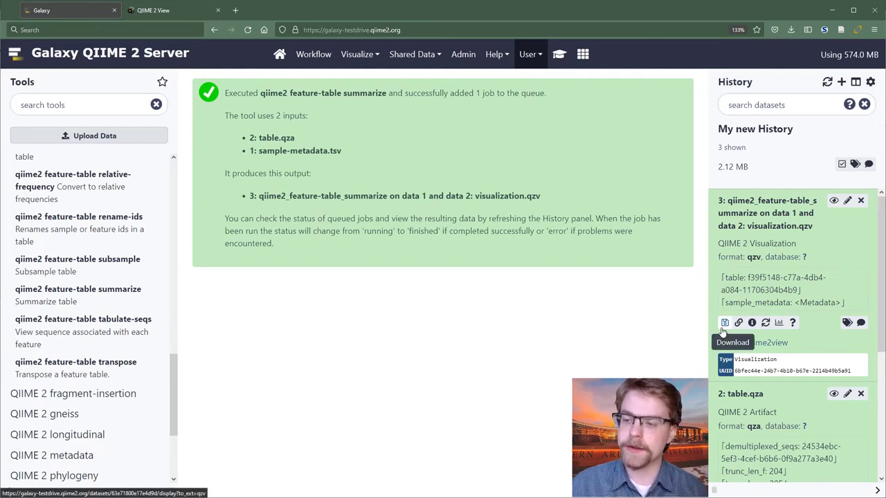
mouse_move(752, 322)
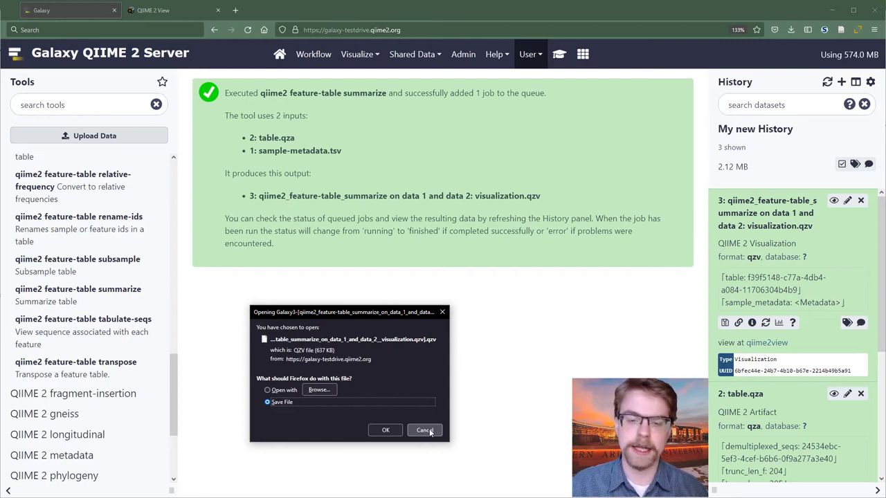
click(424, 430)
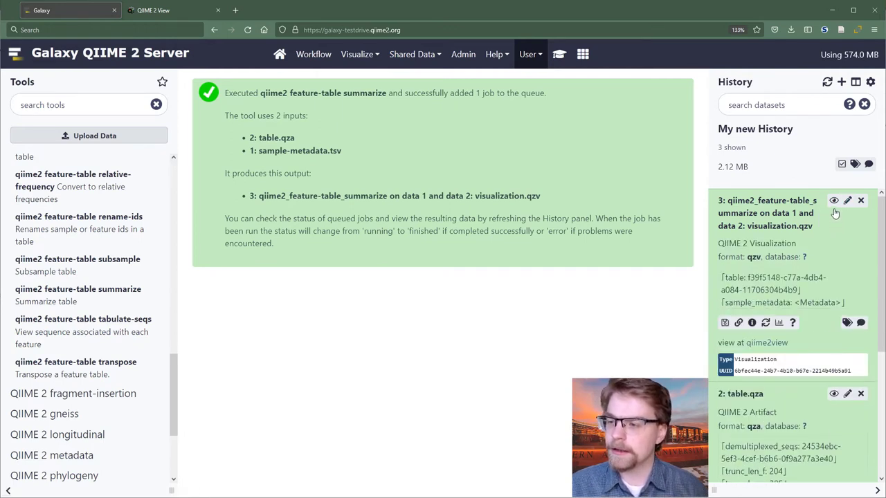
click(846, 200)
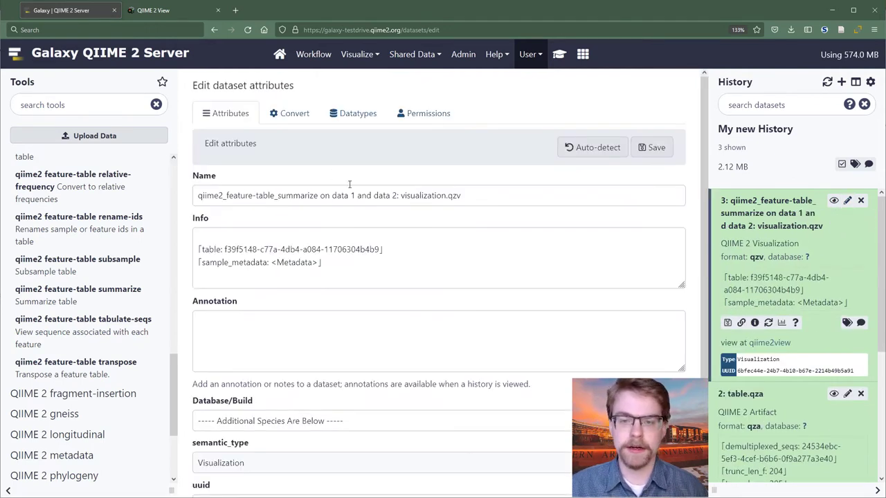
mouse_move(754, 322)
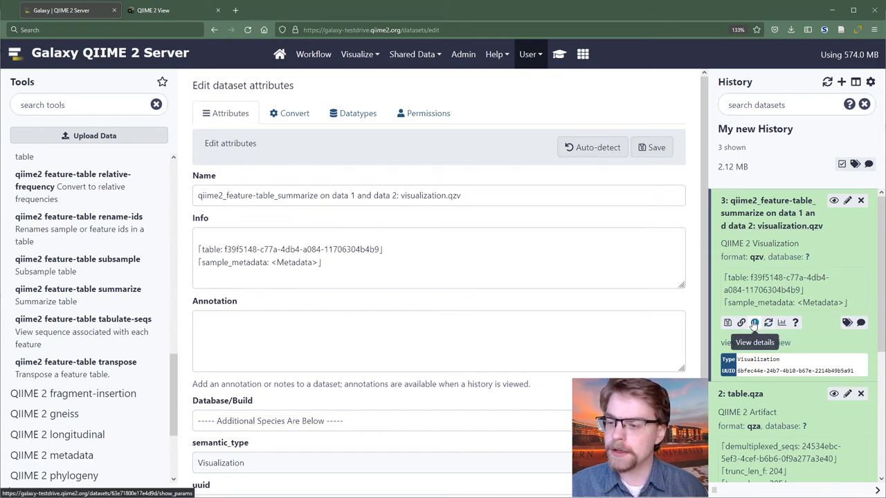
click(754, 322)
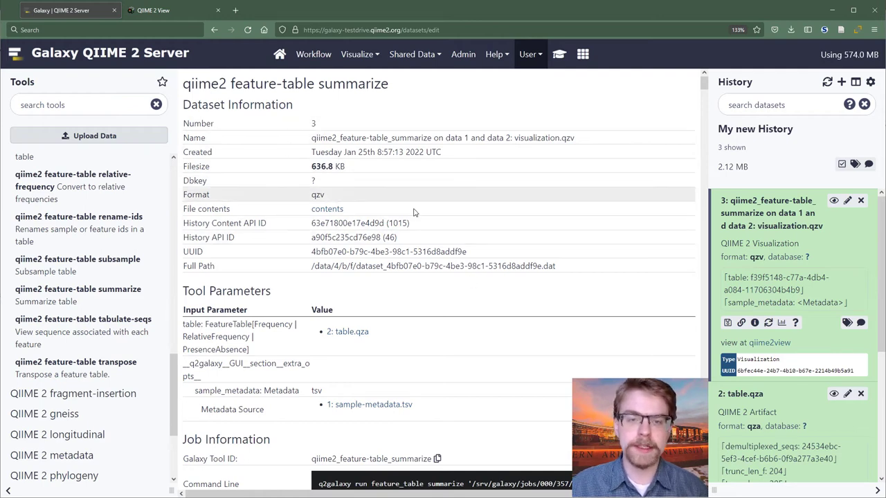
Scroll to Job Information and expand the command line, highlighting q2galaxy
scroll(down, 3)
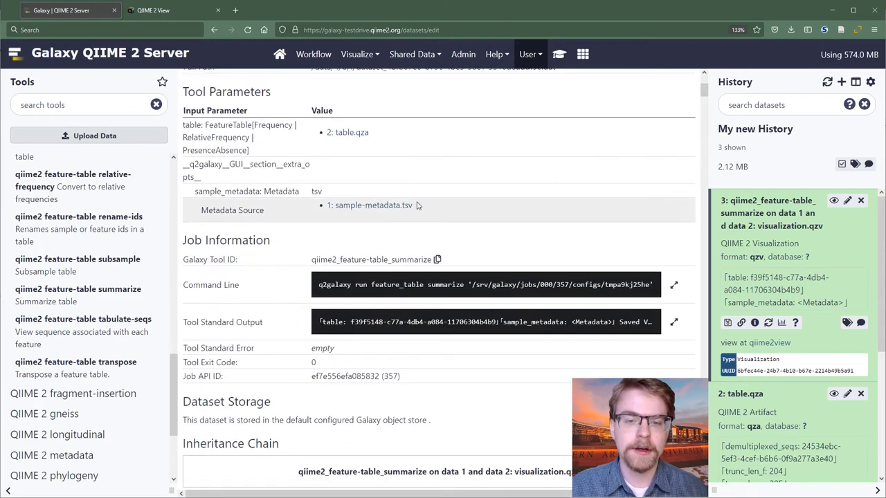
scroll(down, 3)
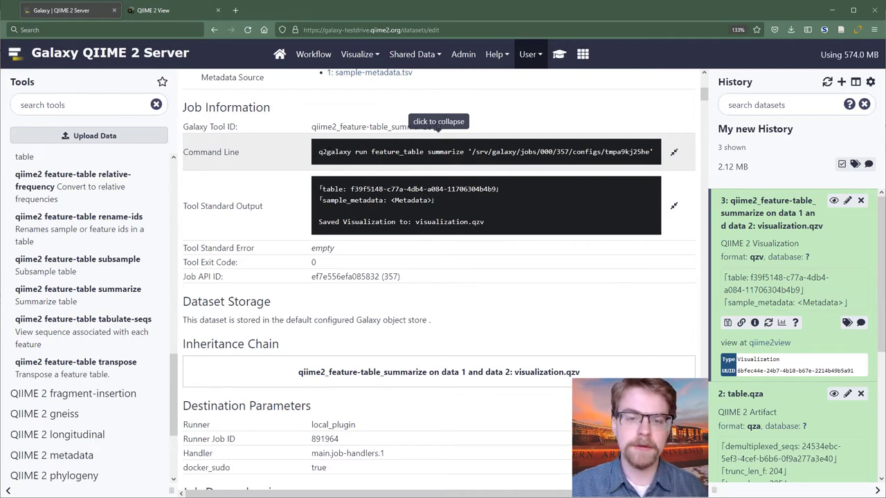
double_click(370, 152)
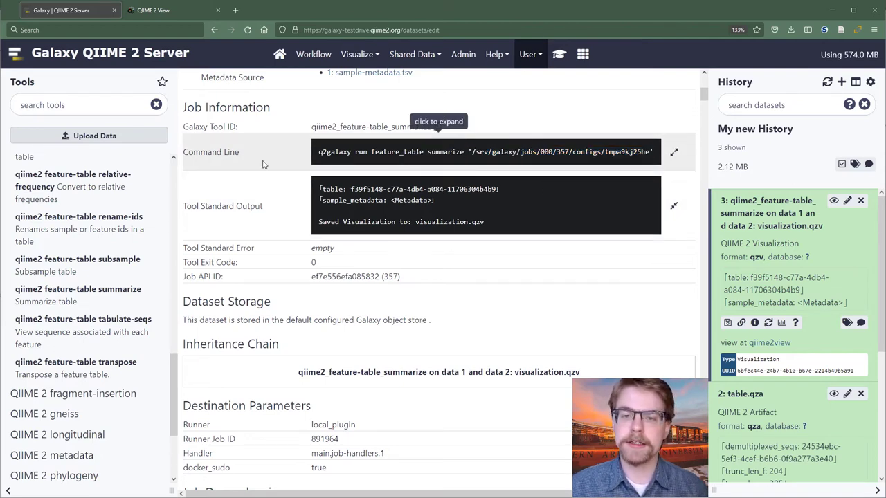
scroll(down, 3)
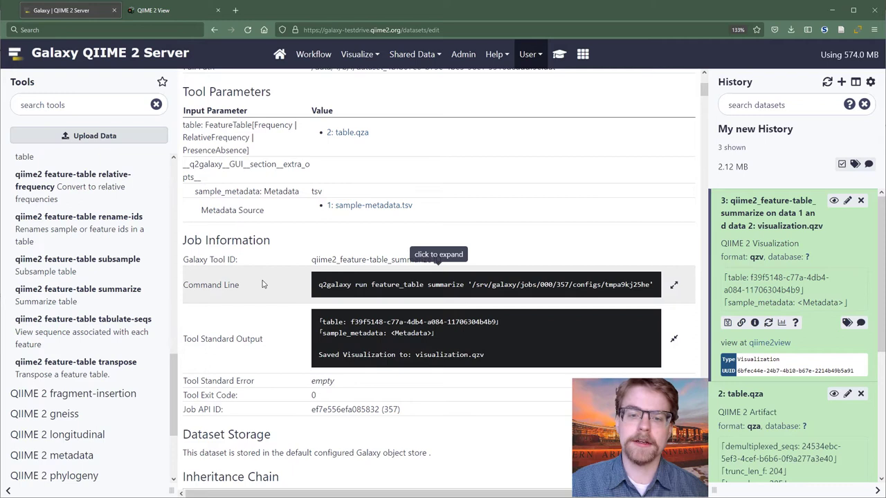
double_click(334, 285)
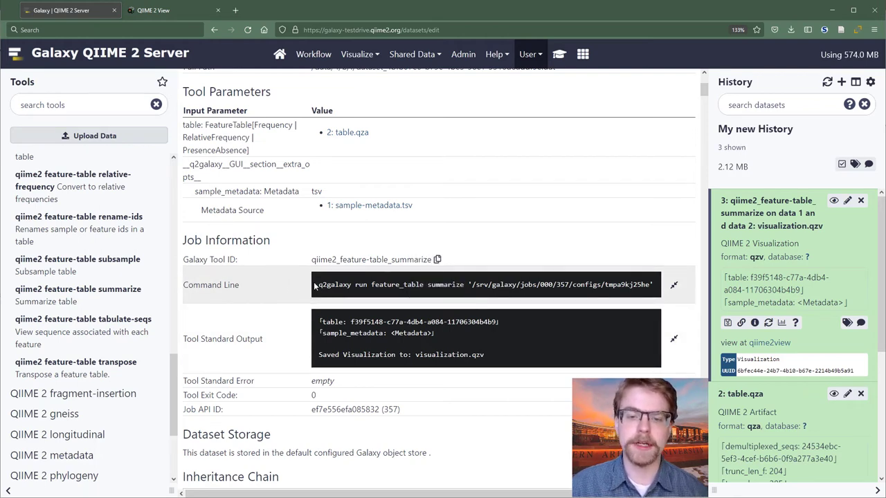
double_click(335, 284)
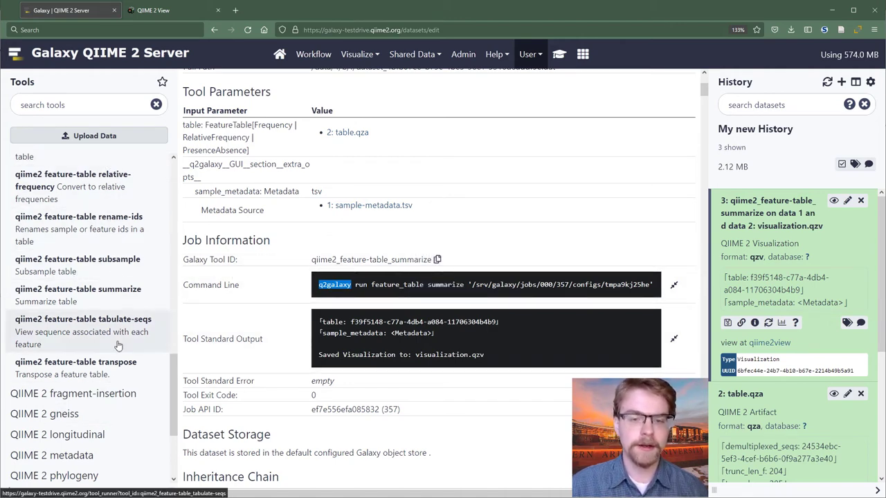
mouse_move(99, 259)
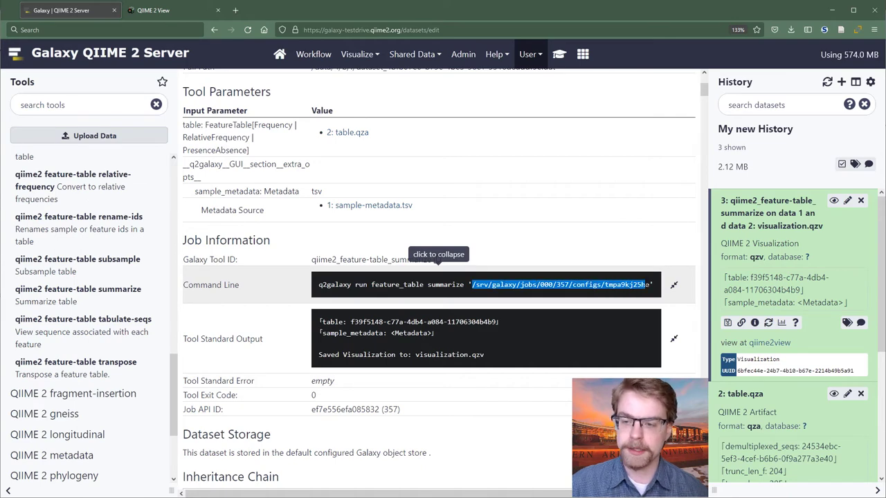
mouse_move(325, 293)
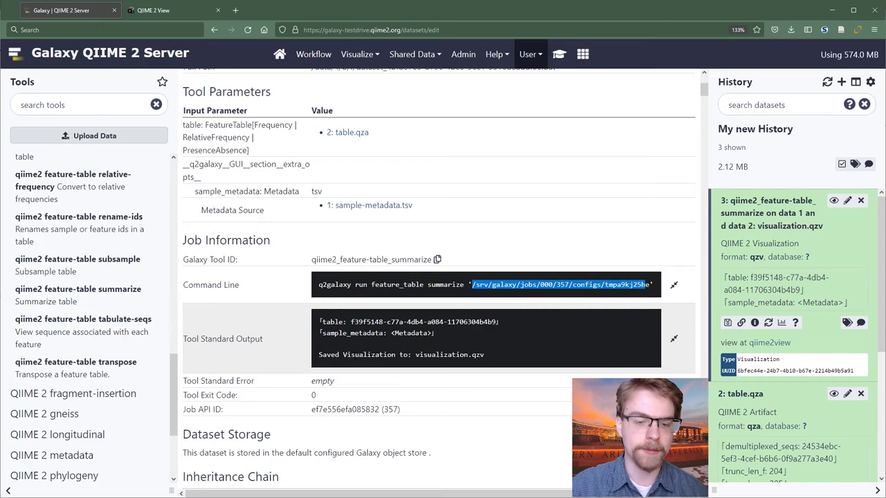
scroll(down, 3)
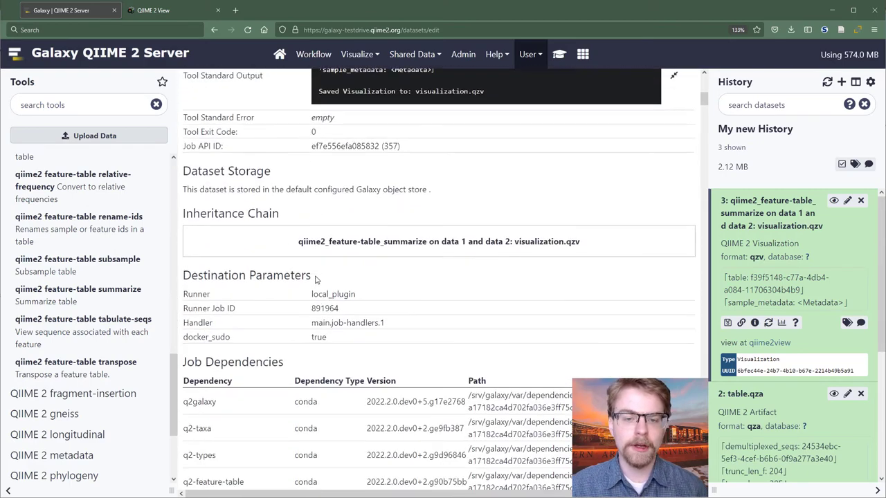
scroll(down, 3)
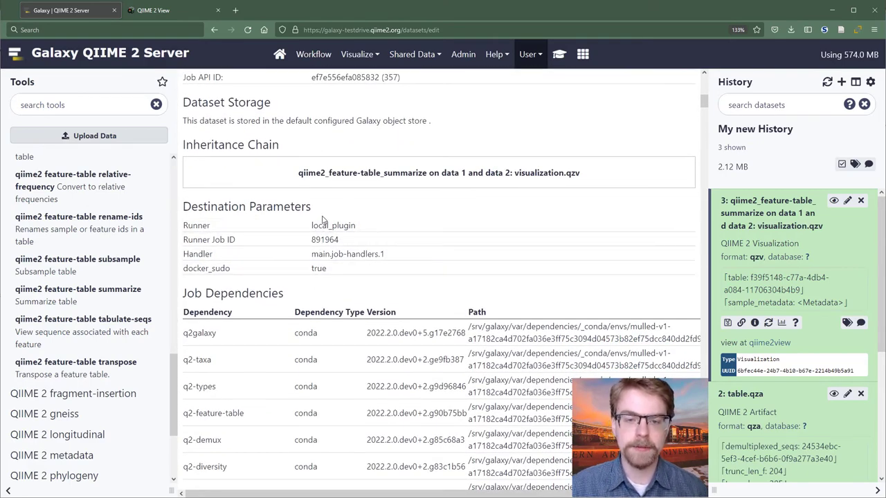
scroll(down, 3)
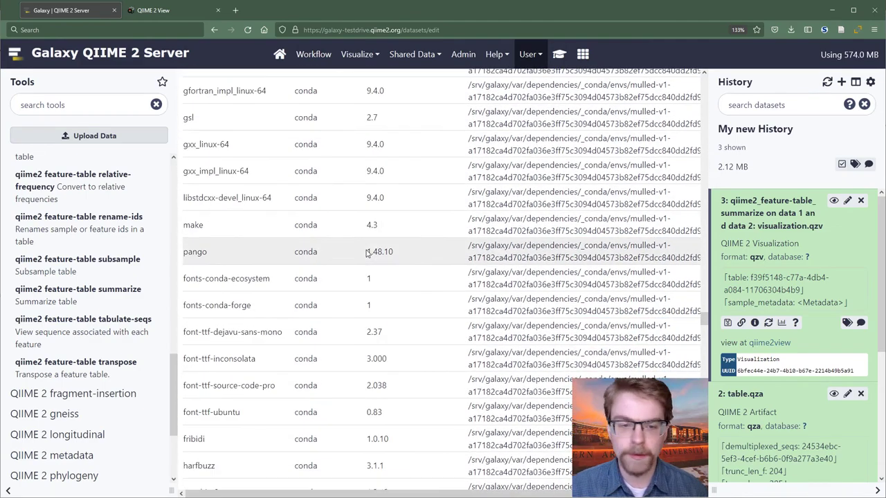
scroll(down, 3)
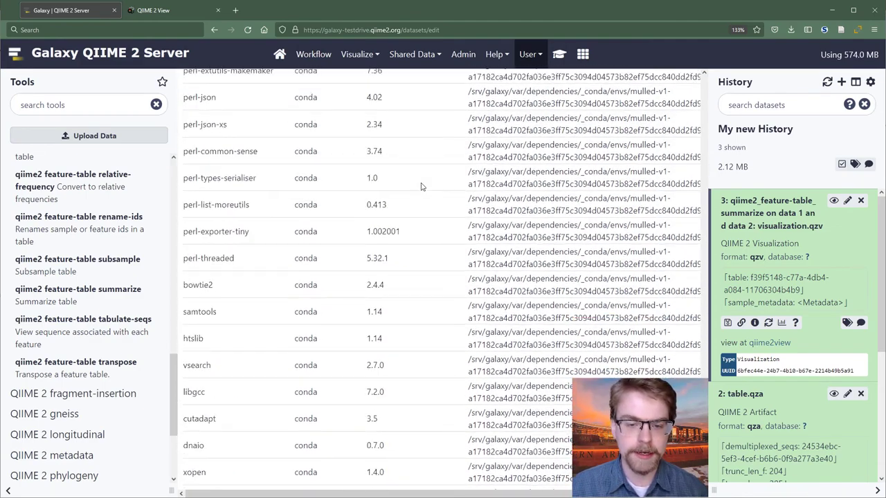
scroll(down, 3)
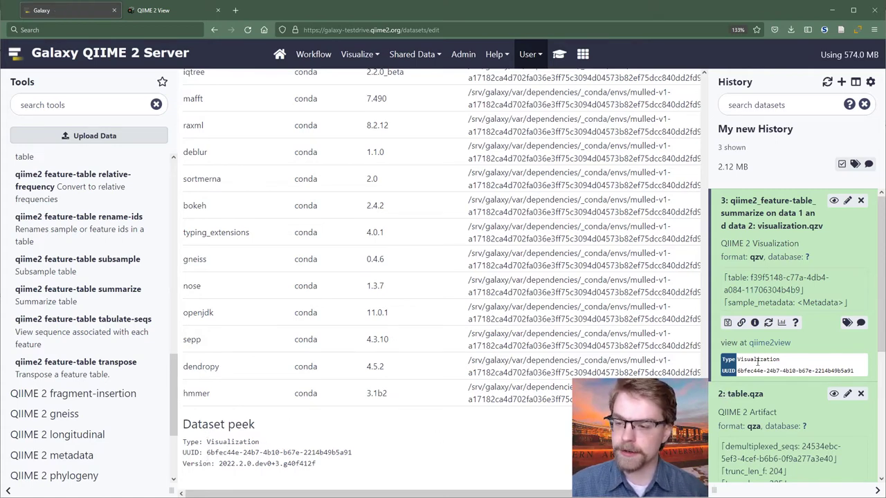
double_click(796, 371)
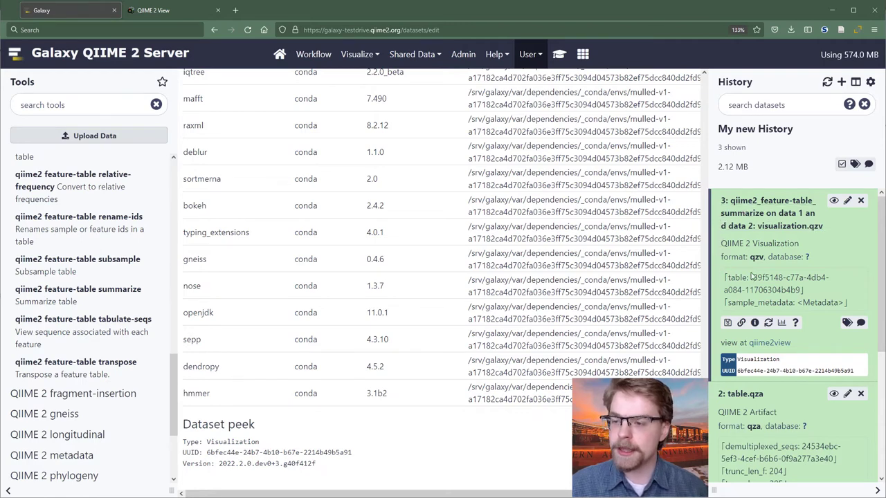
mouse_move(767, 322)
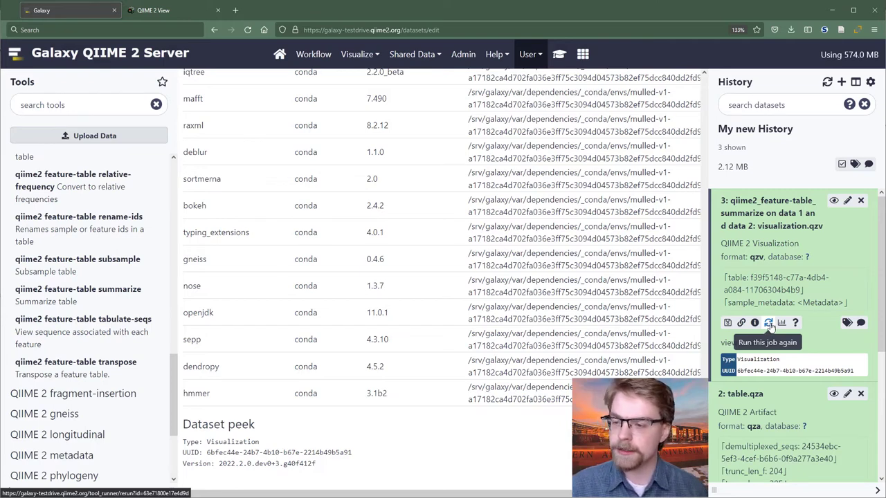
click(768, 323)
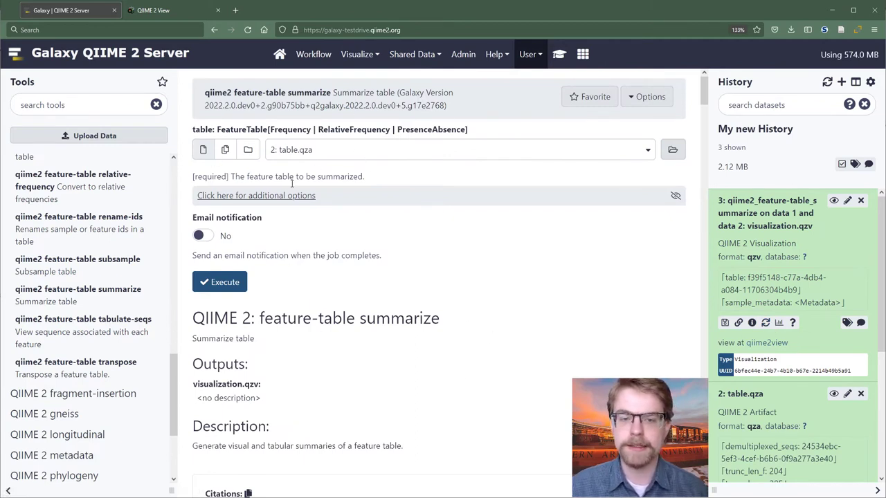
mouse_move(751, 322)
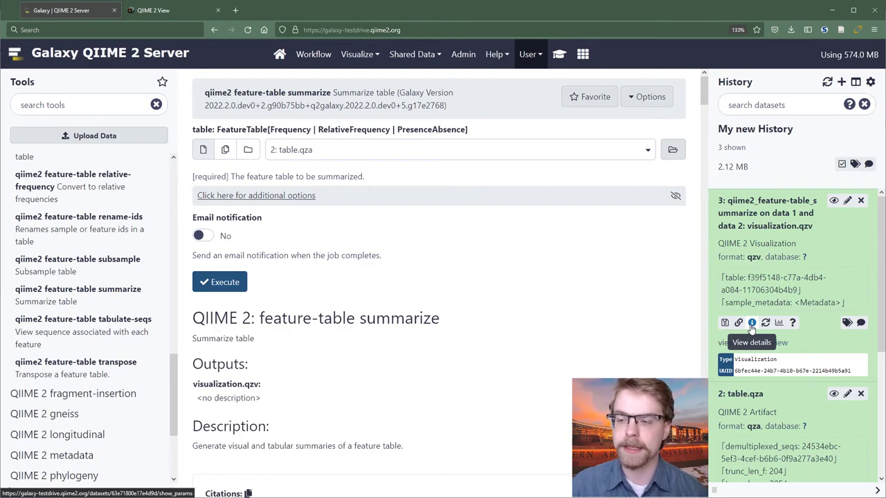
Reopen dataset 3's details showing the table.qza and sample-metadata.tsv parameters
click(754, 322)
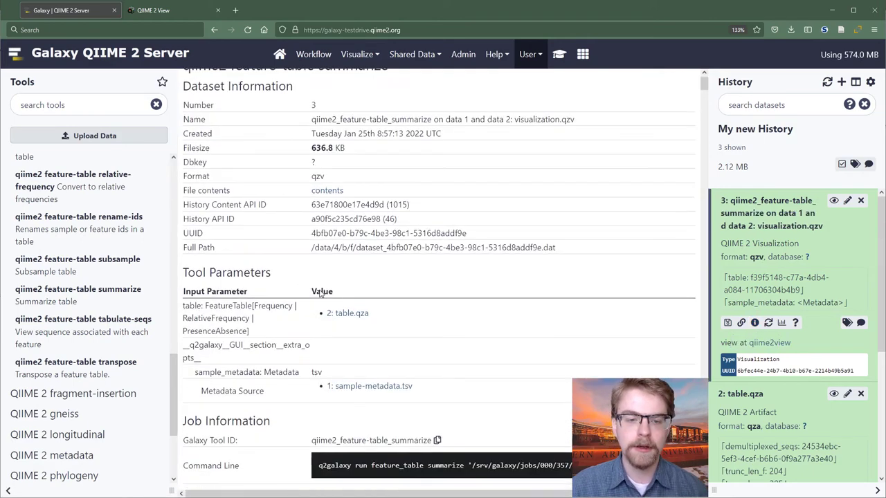
scroll(down, 3)
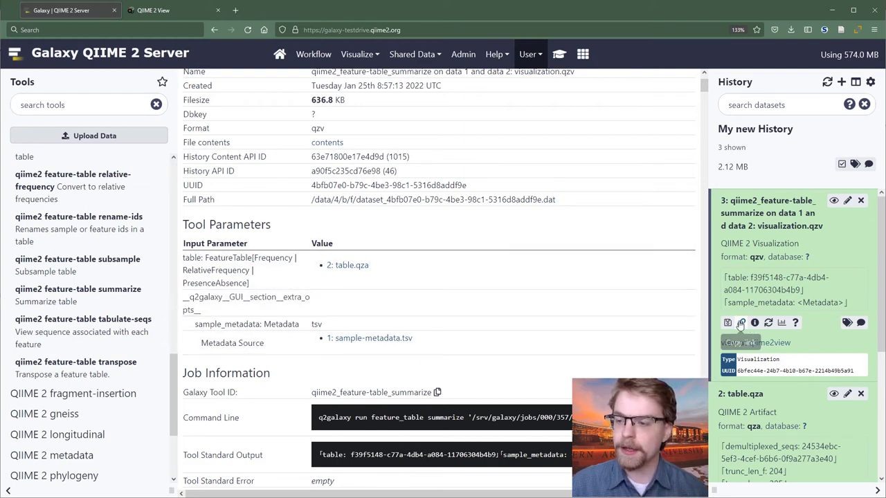
mouse_move(768, 323)
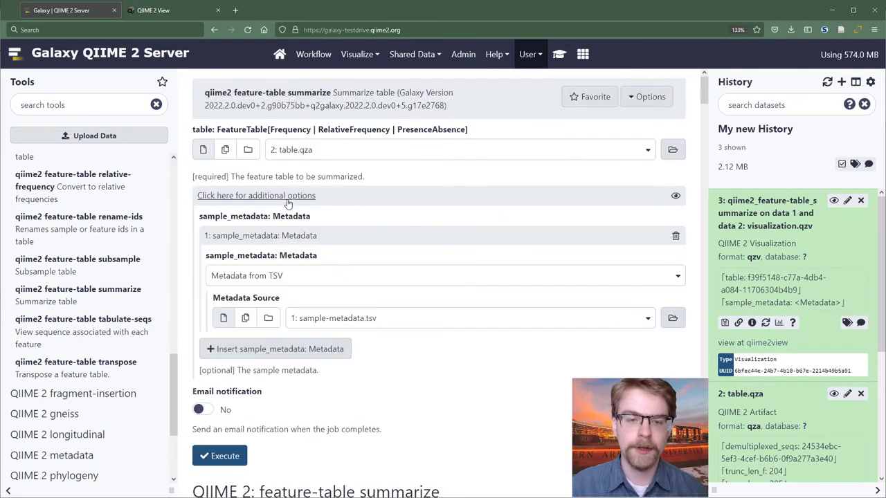
mouse_move(291, 194)
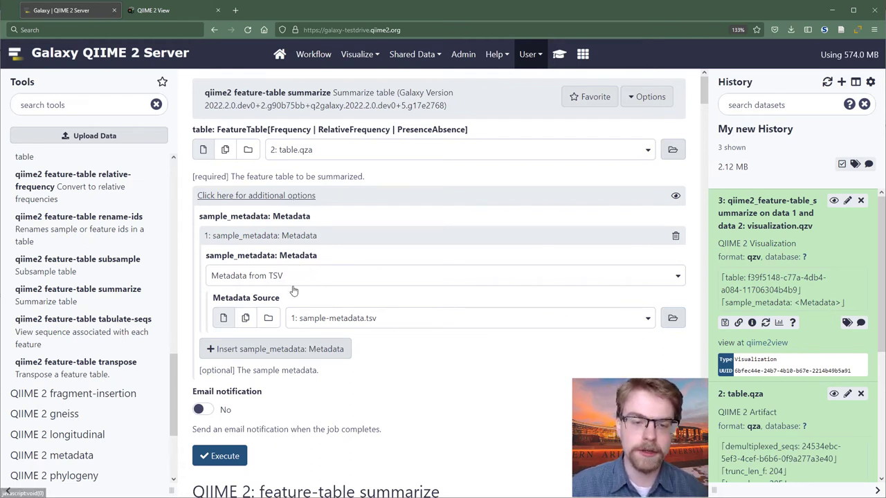
mouse_move(330, 331)
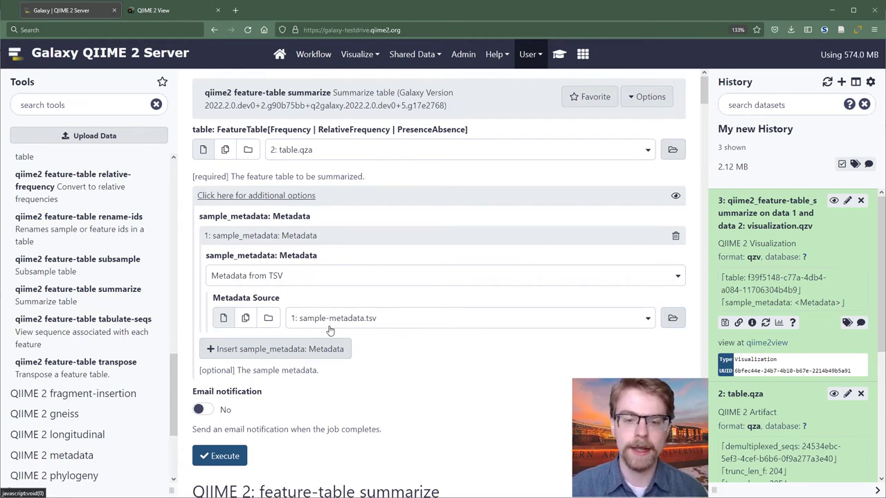
Remove the sample metadata block and switch email notification to Yes for table.qza
click(471, 317)
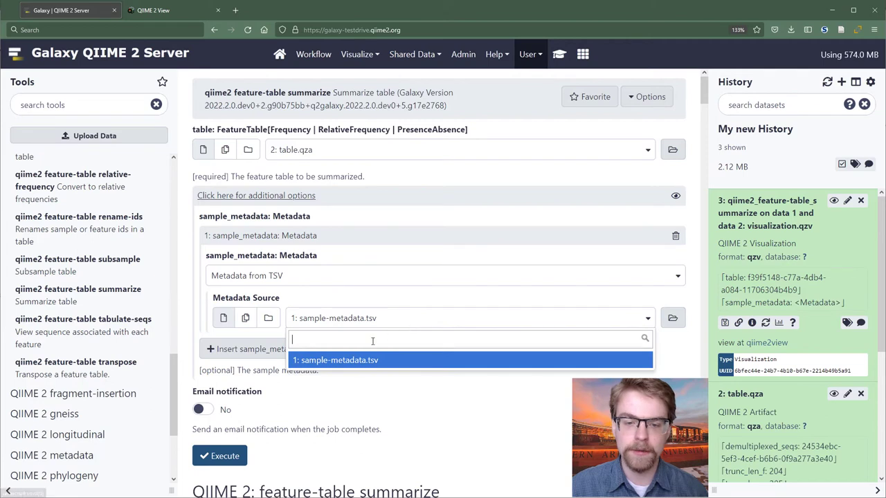
mouse_move(484, 411)
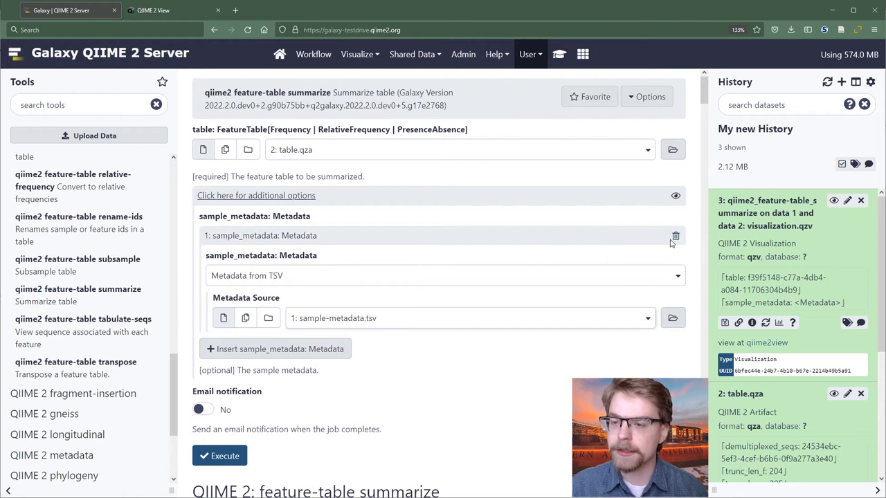
mouse_move(675, 236)
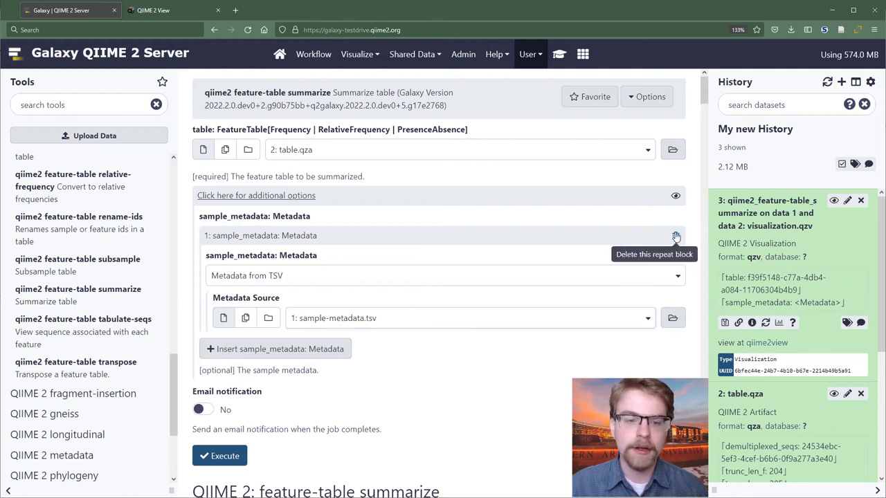
click(675, 236)
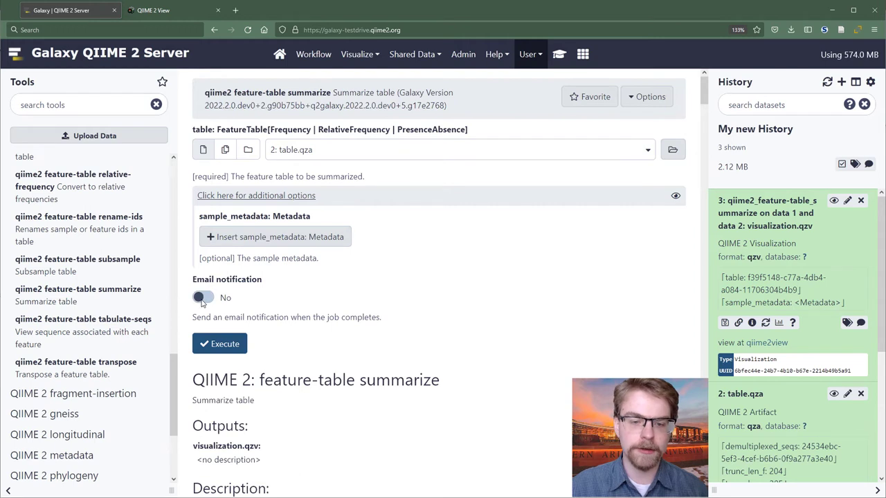
click(203, 298)
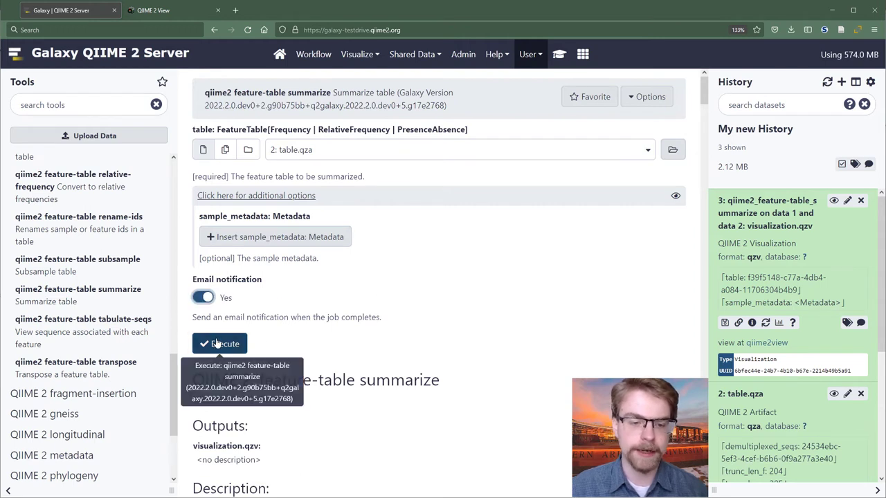
Execute the summarize form on table.qza, queuing dataset 4 visualization.qzv
click(219, 343)
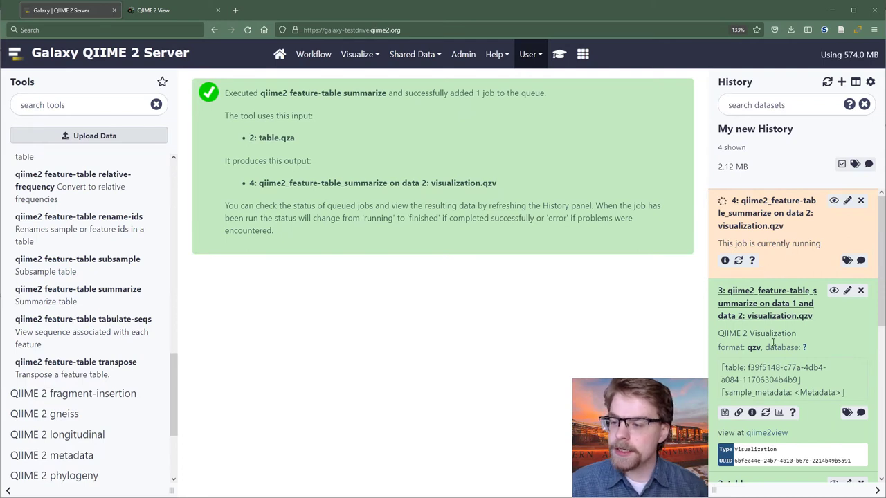
mouse_move(777, 413)
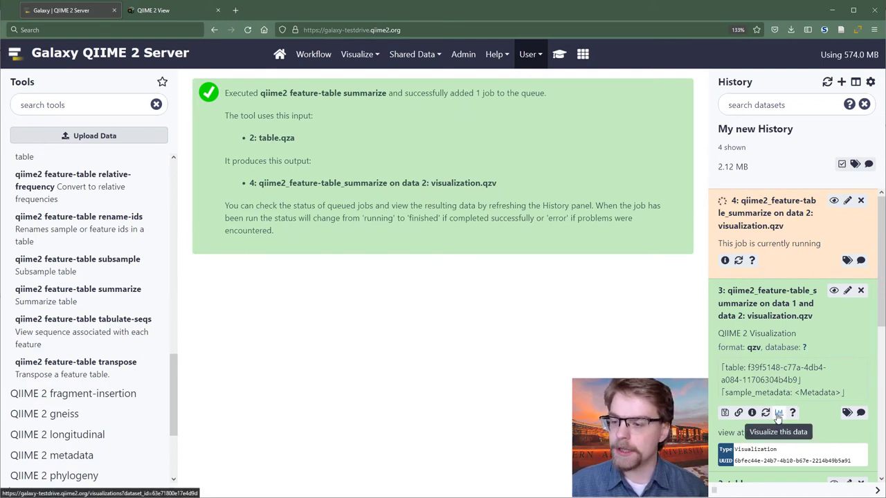
Scroll the History panel and open the visualization options for dataset 3
scroll(down, 3)
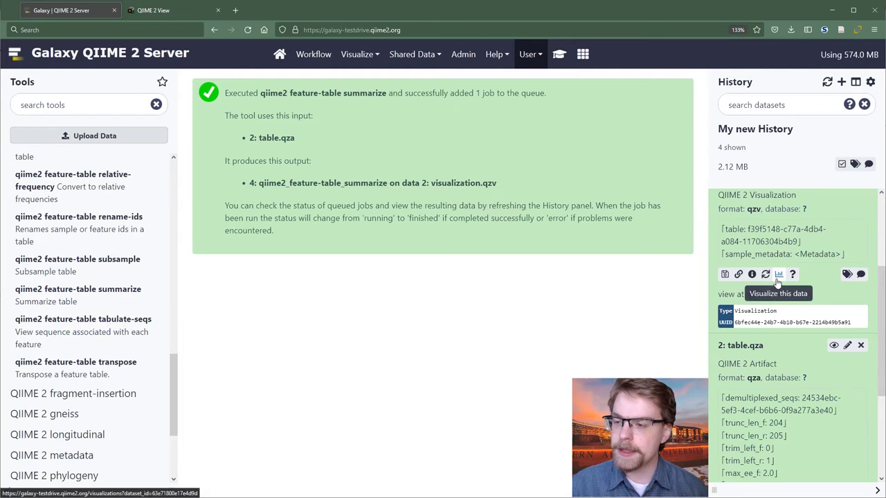
mouse_move(779, 275)
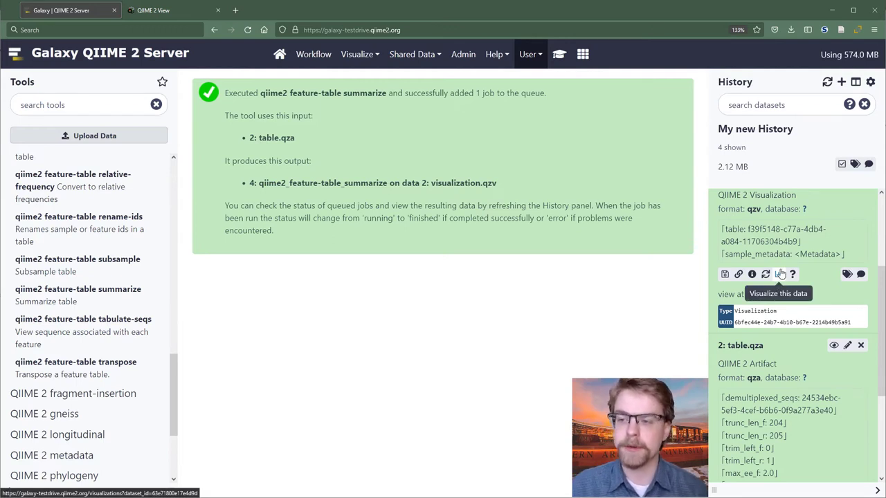
click(781, 274)
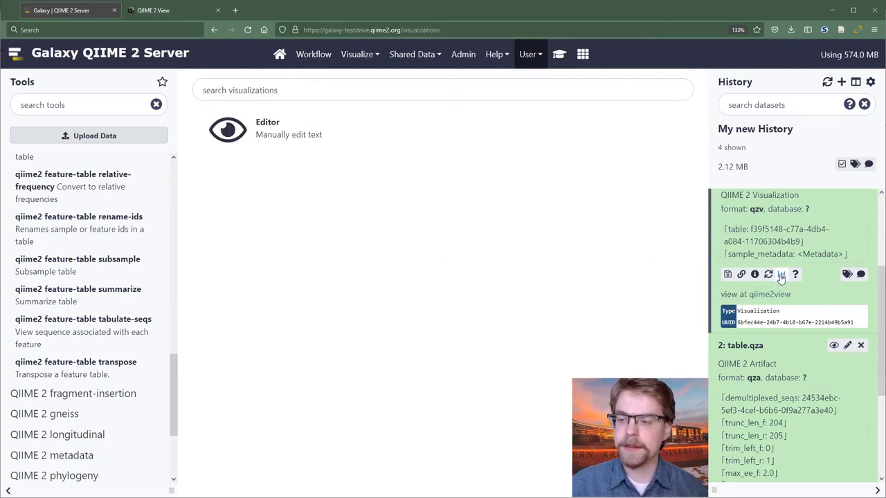
mouse_move(780, 274)
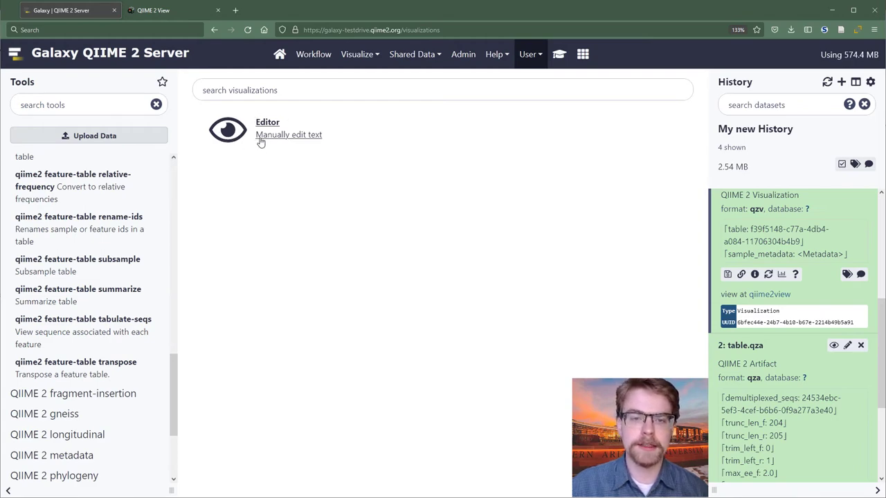
mouse_move(261, 138)
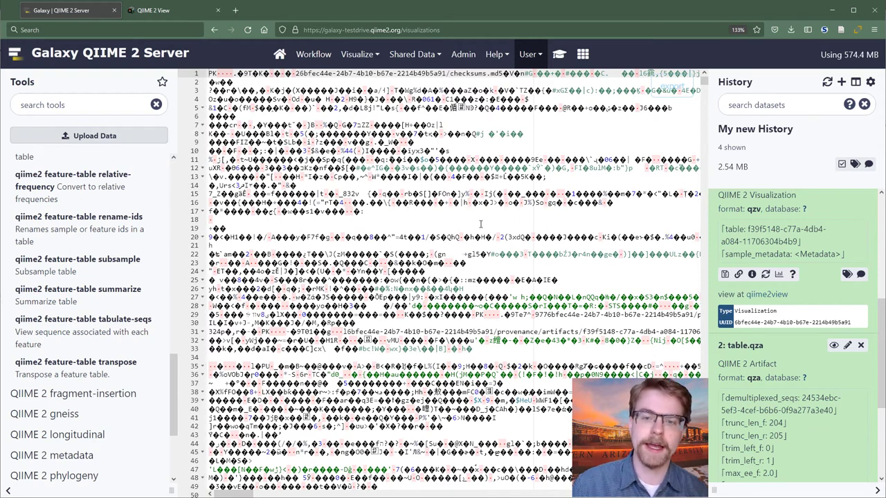
mouse_move(630, 209)
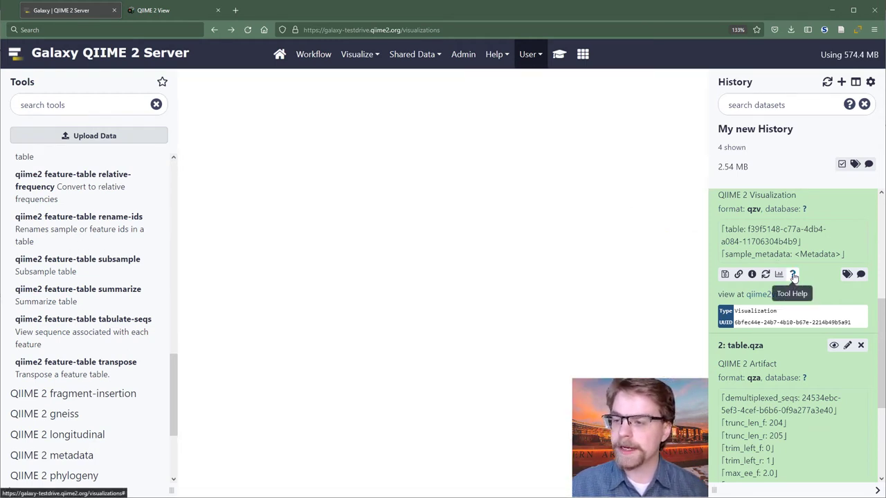
Show dataset 3's tool help and scroll through its rerun form
click(793, 274)
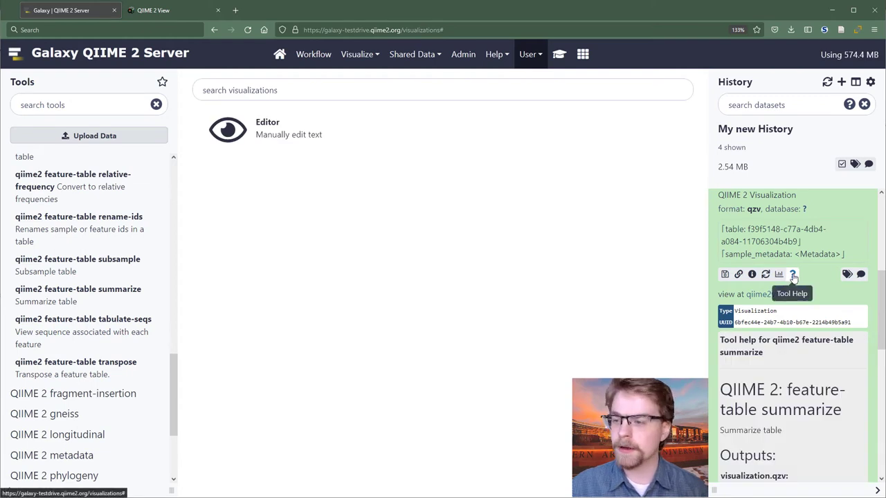
scroll(down, 3)
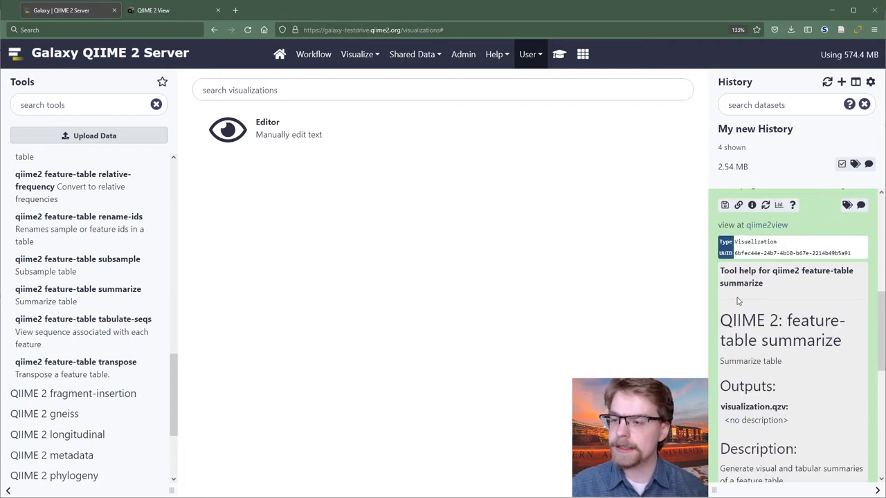
click(78, 290)
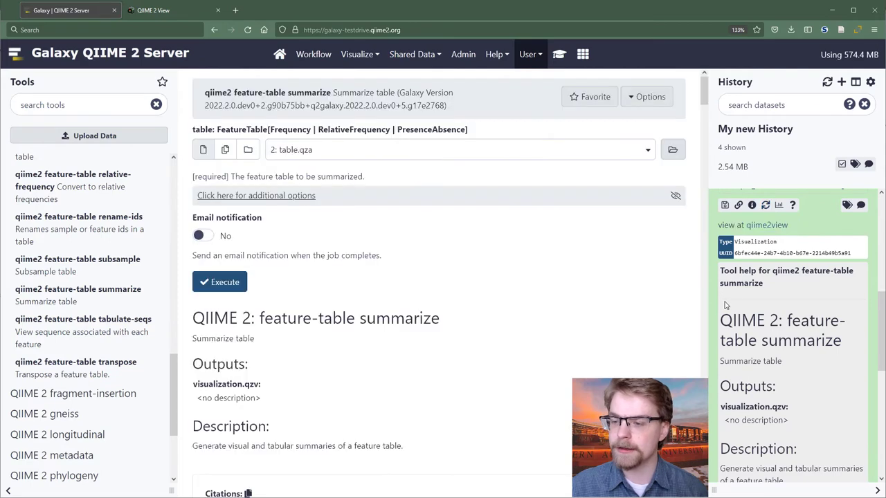
scroll(down, 3)
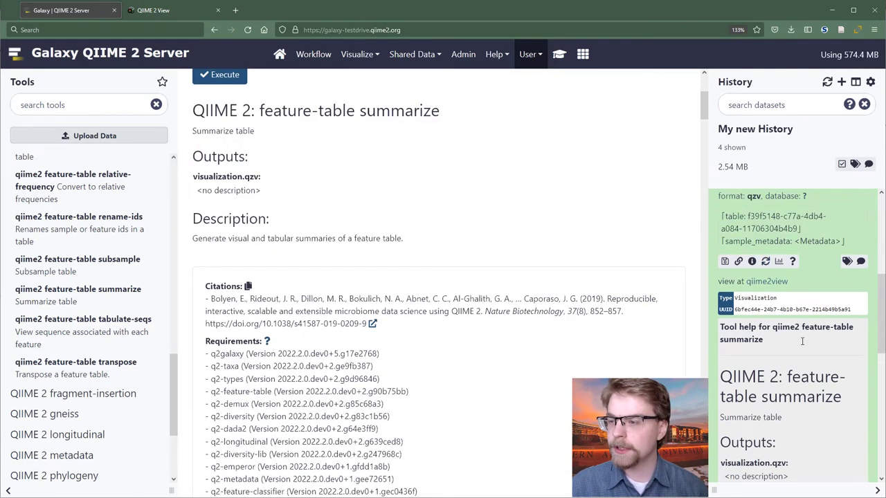
scroll(down, 3)
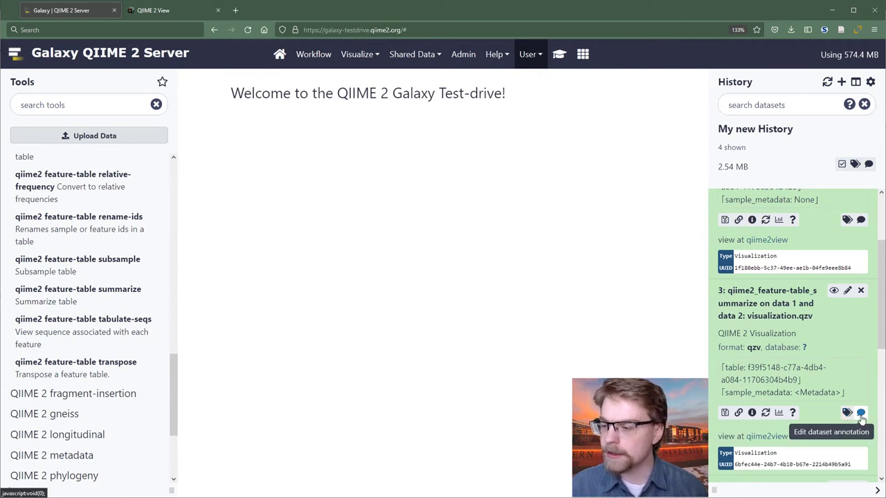
Annotate dataset 3 with 'Is just some note to yourself.' and remove the Viz tag
click(861, 412)
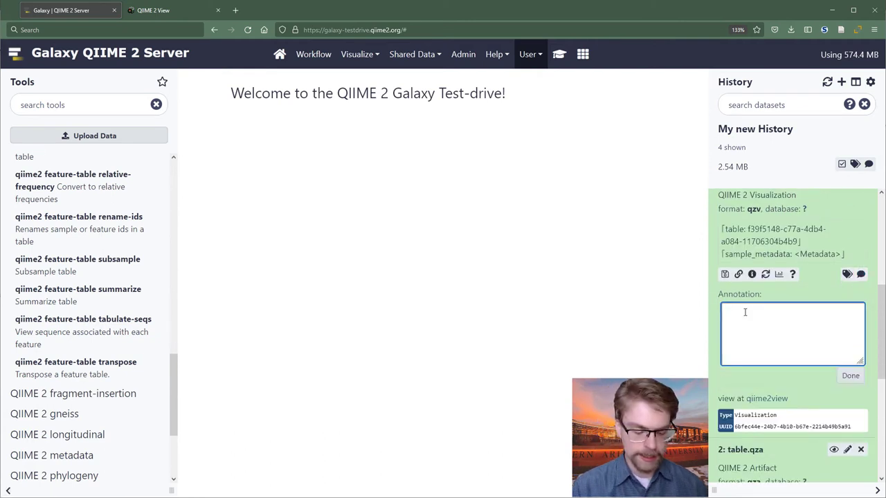
text(Is just some note)
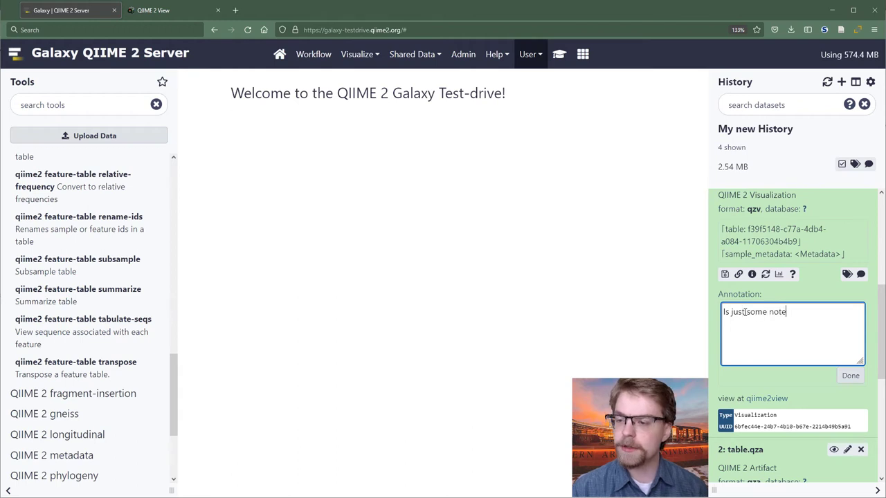
text(to yourself.)
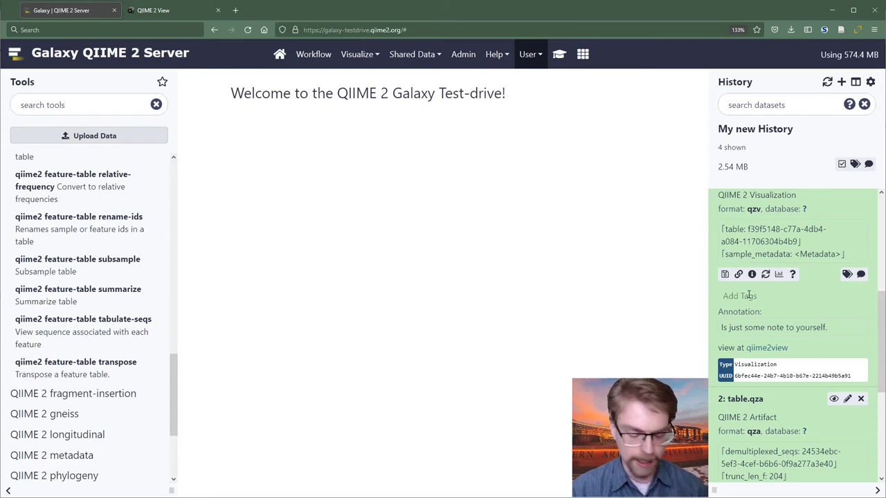
text(my)
text(Viz)
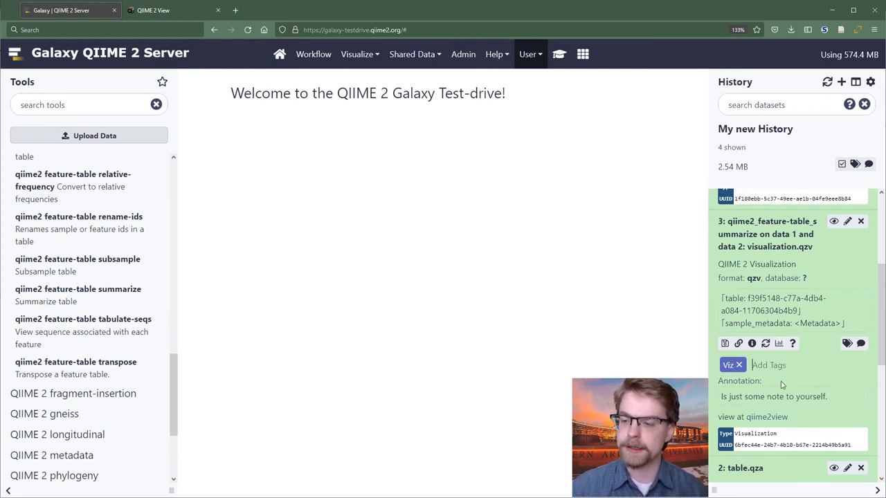
mouse_move(753, 429)
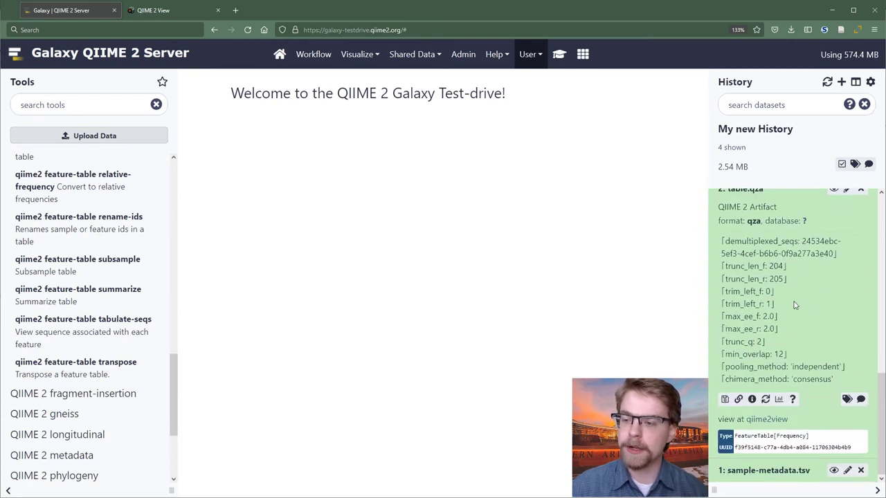
scroll(down, 3)
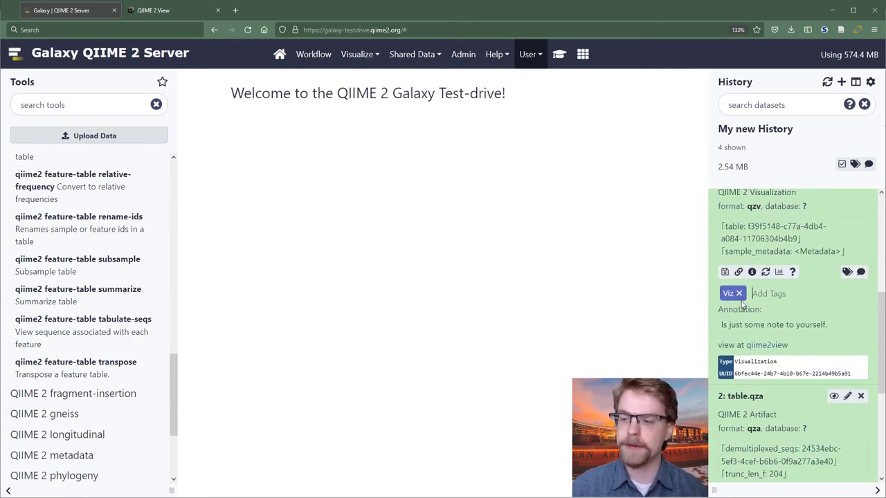
click(738, 293)
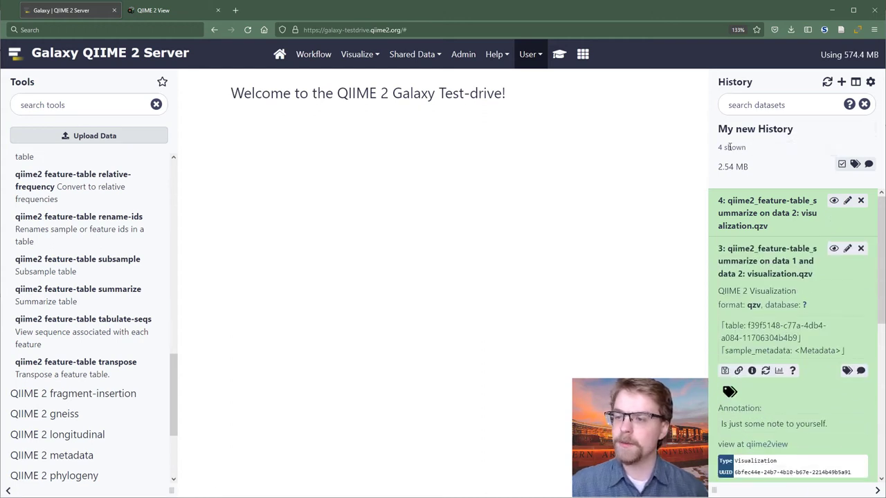
Switch to the unnamed history holding the 82-item data_to_import:sequences collection
click(855, 81)
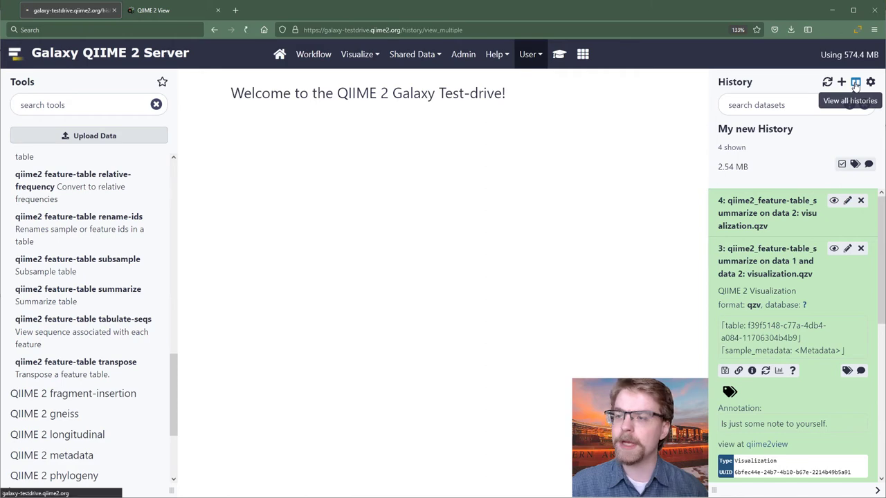
click(855, 82)
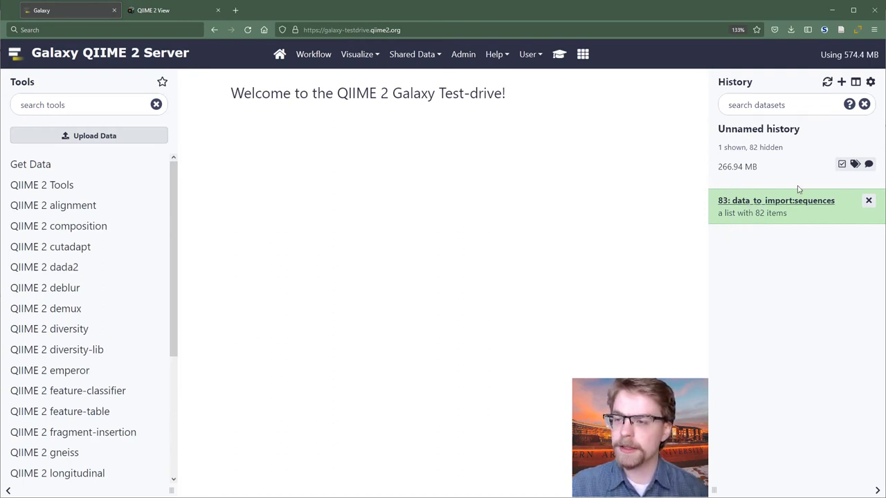
mouse_move(769, 218)
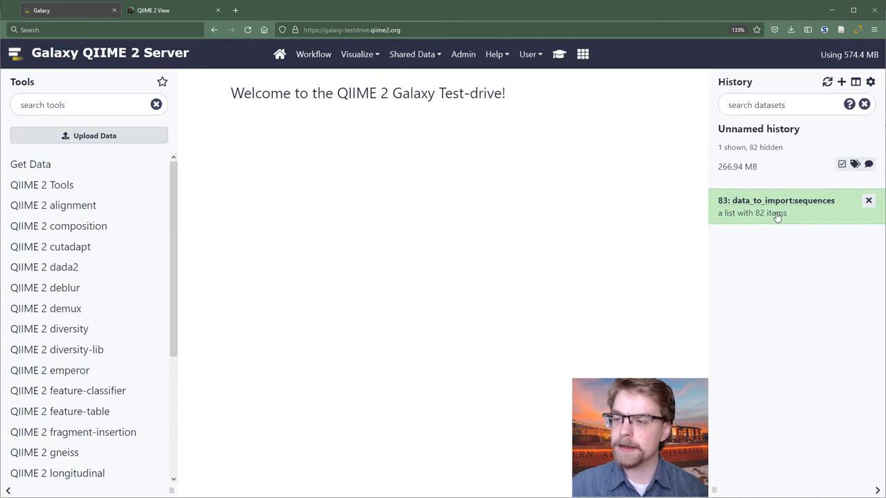
click(774, 206)
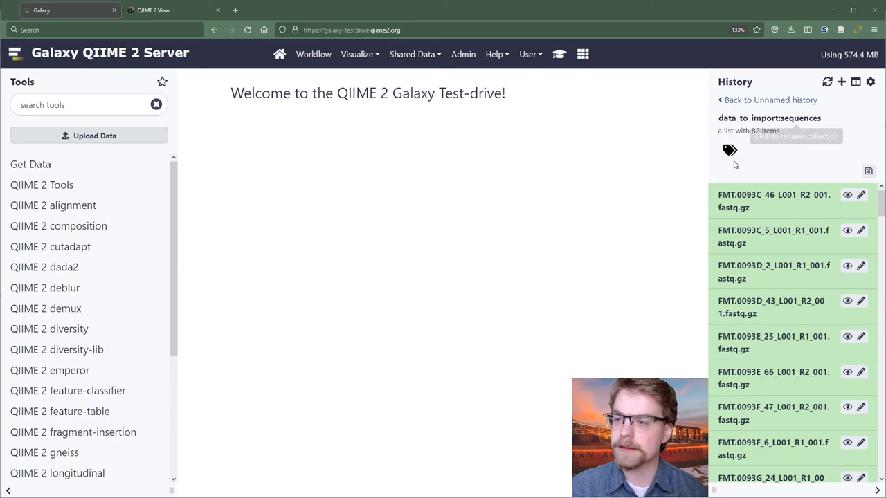
scroll(down, 3)
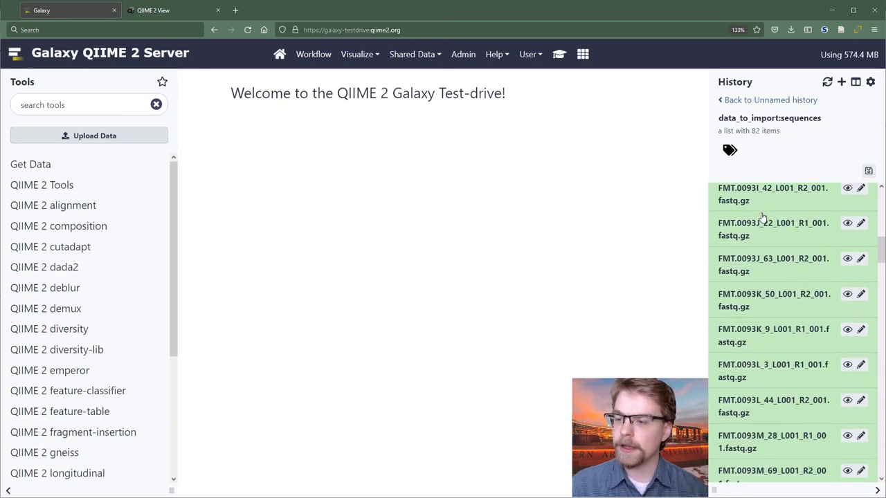
scroll(down, 3)
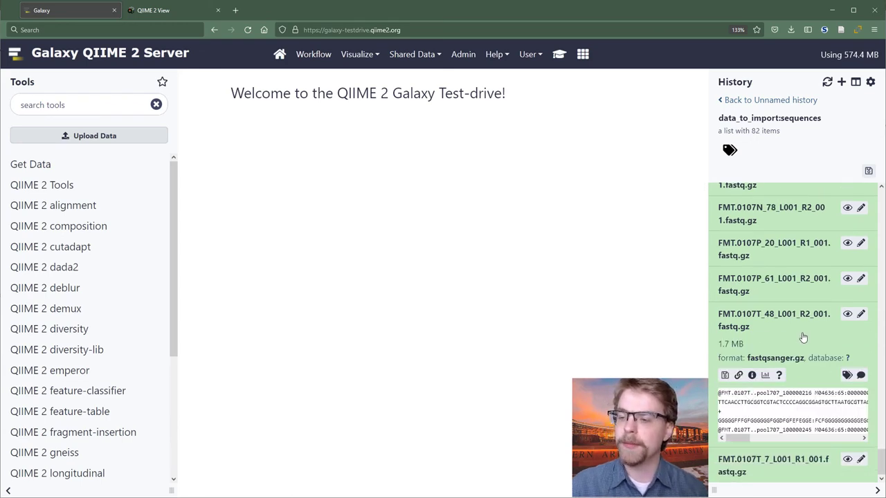
scroll(down, 3)
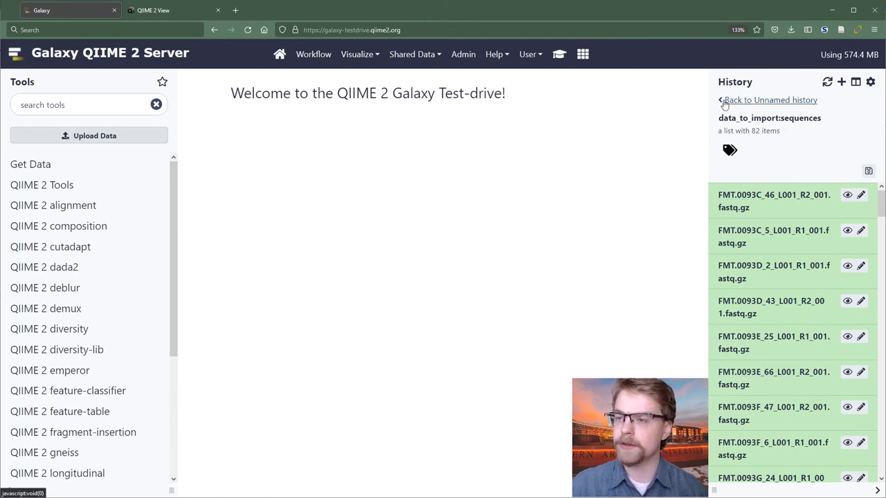
click(767, 100)
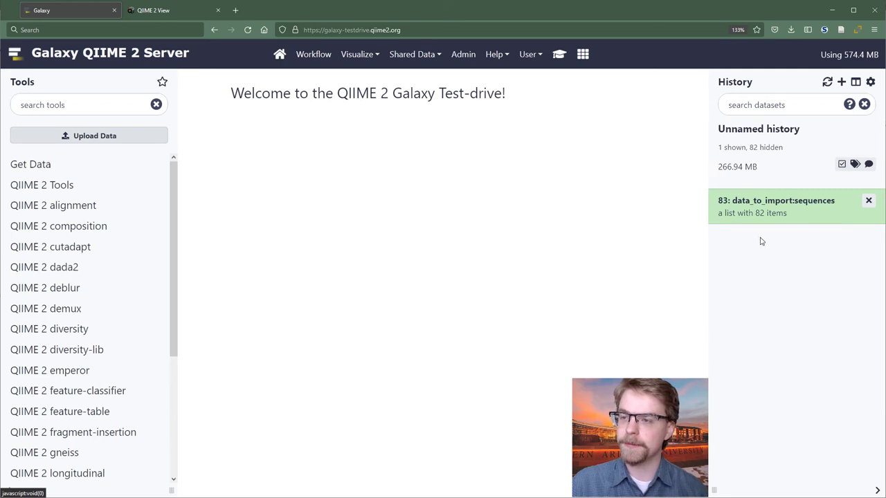
mouse_move(593, 326)
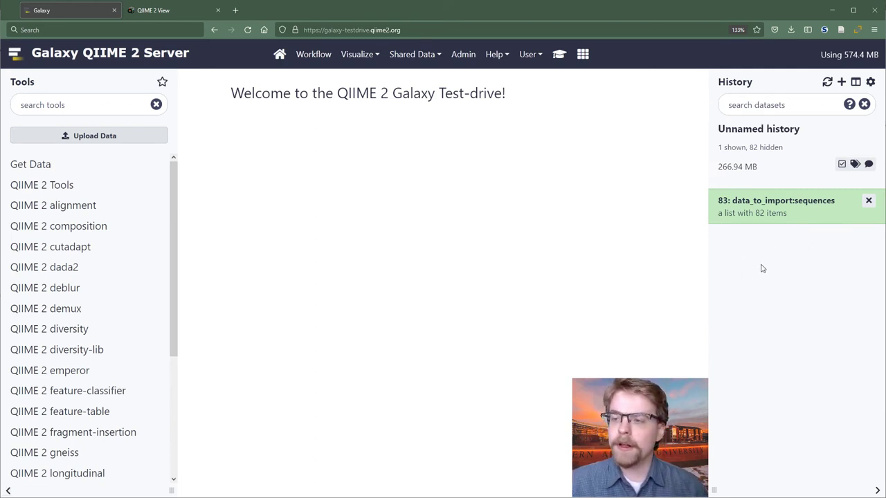
mouse_move(800, 232)
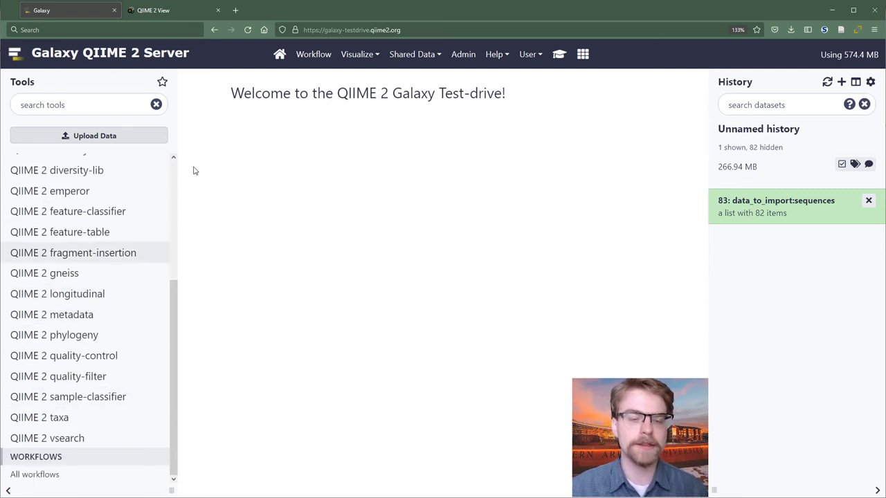
mouse_move(35, 474)
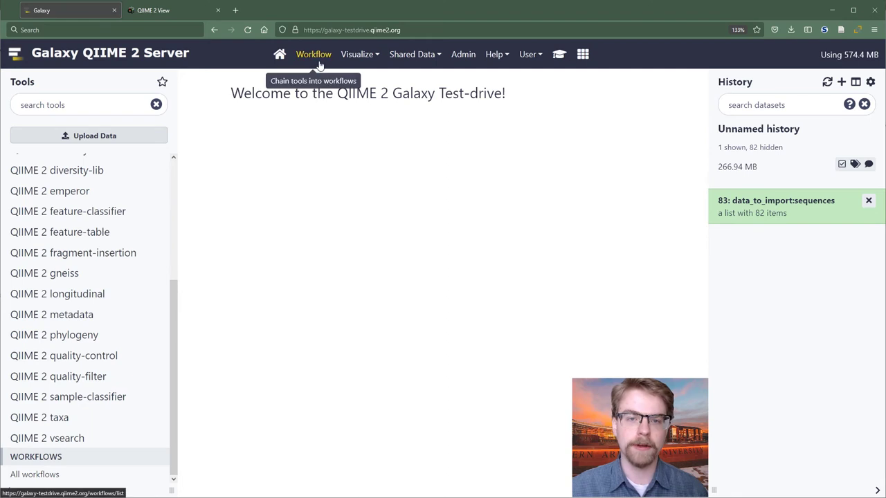
Delete the old Unnamed workflow from the saved workflows list
click(313, 54)
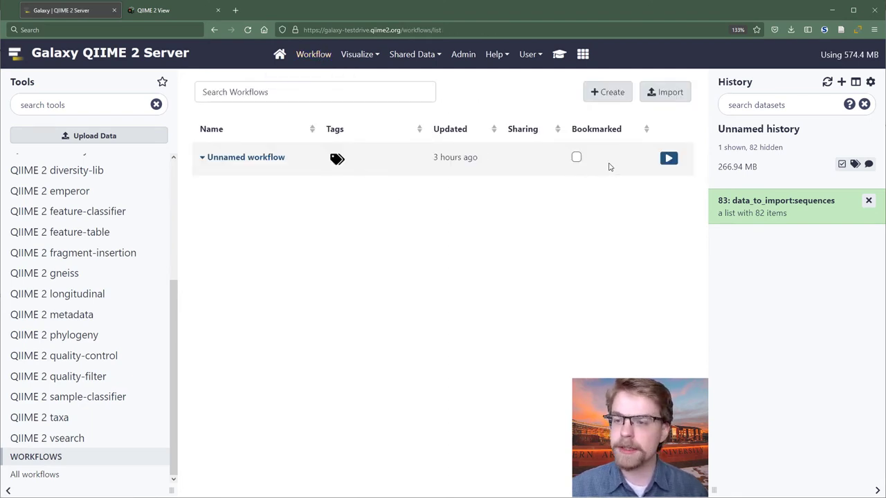
click(576, 157)
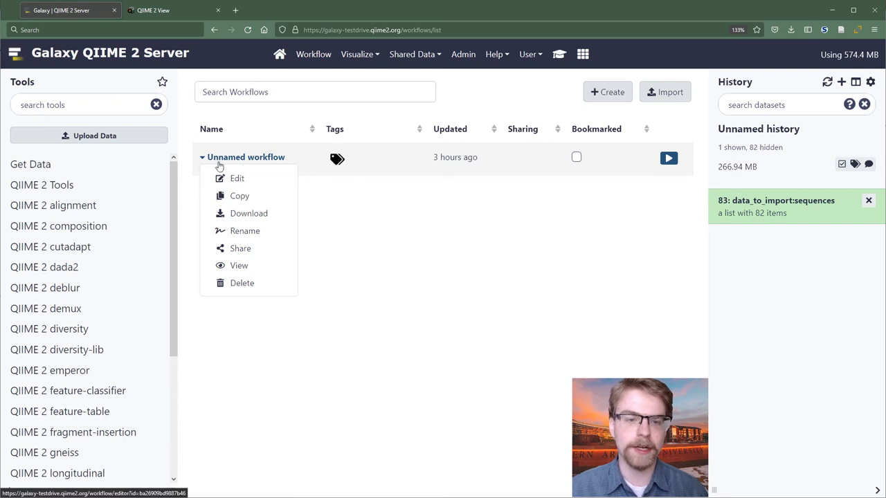
mouse_move(245, 230)
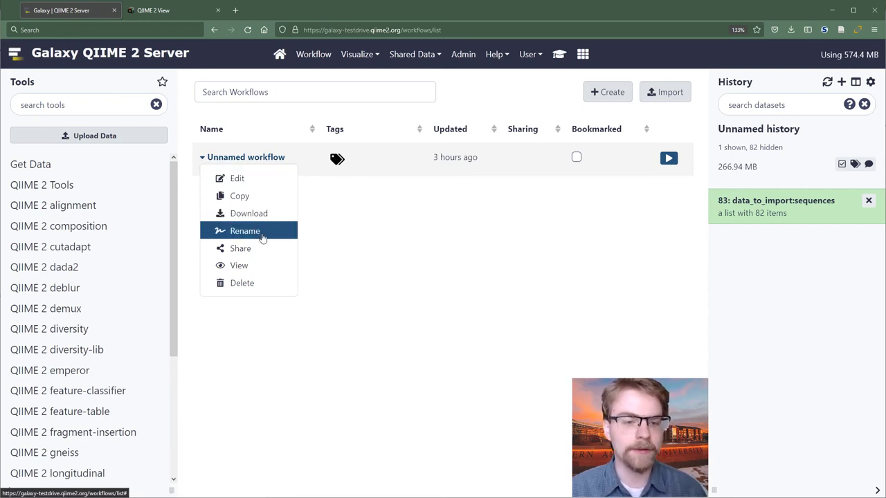
mouse_move(236, 178)
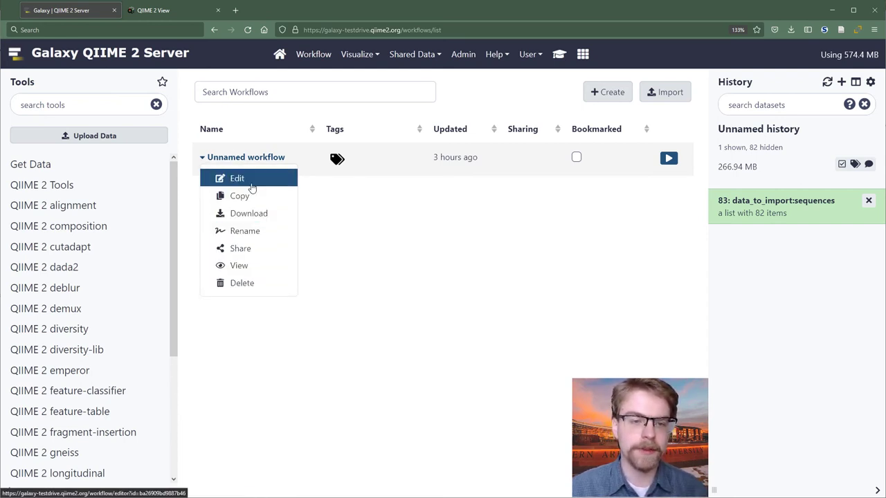
mouse_move(245, 230)
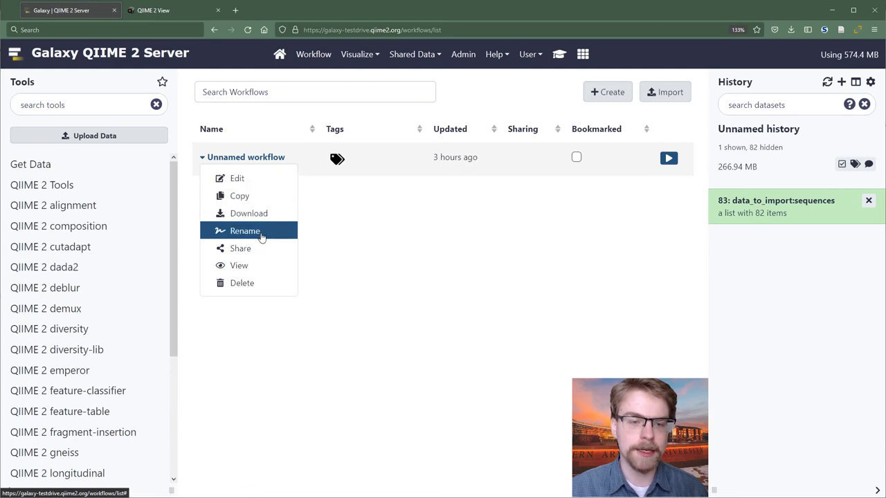
mouse_move(242, 283)
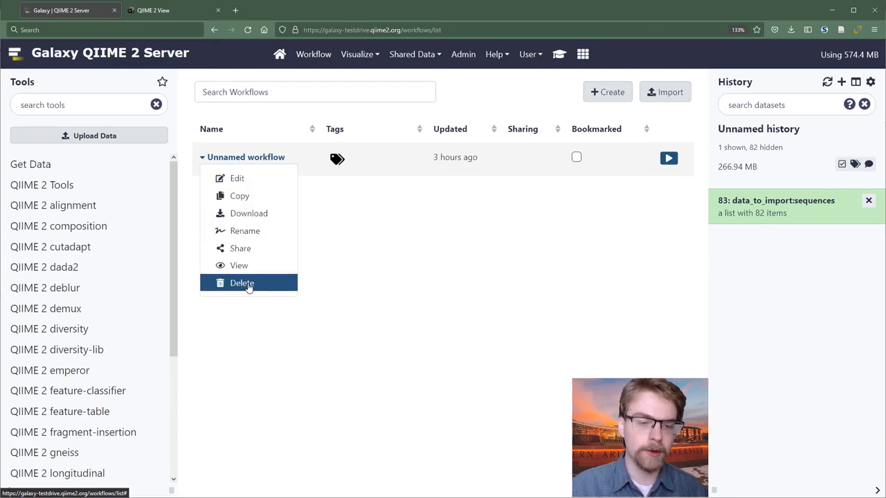
click(242, 283)
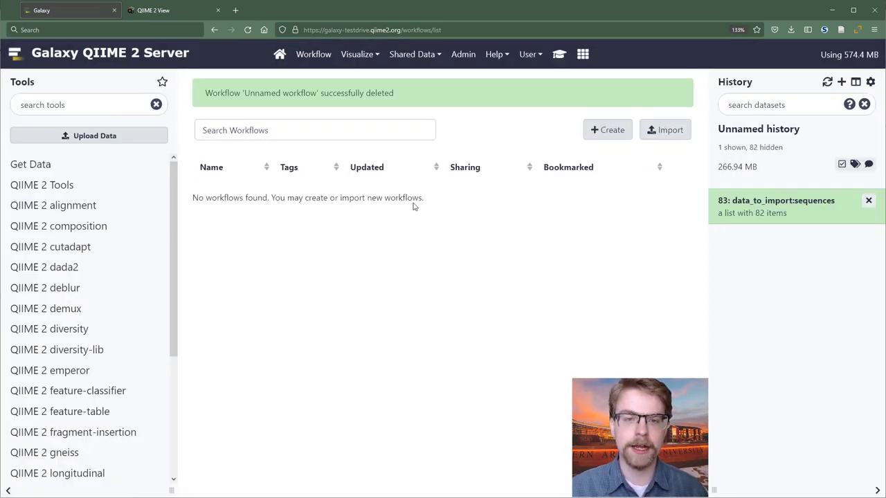
click(606, 129)
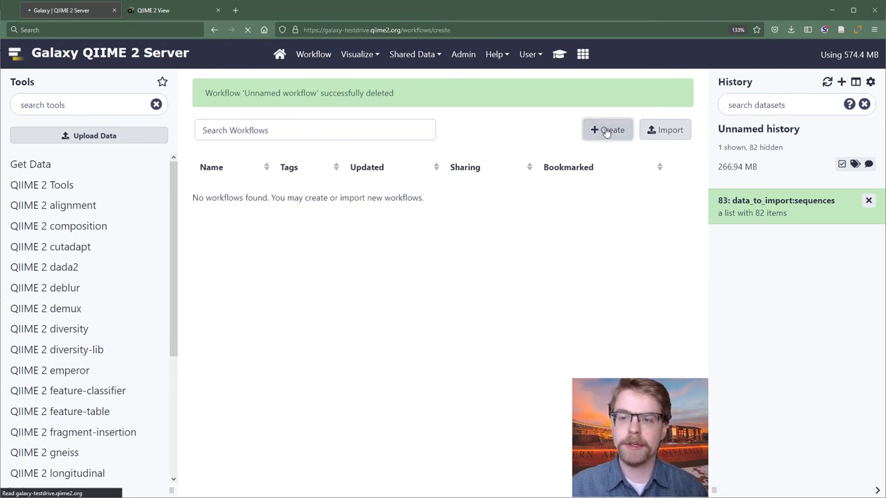
Create a workflow named 'My Workflow' and add an Input dataset step
click(607, 130)
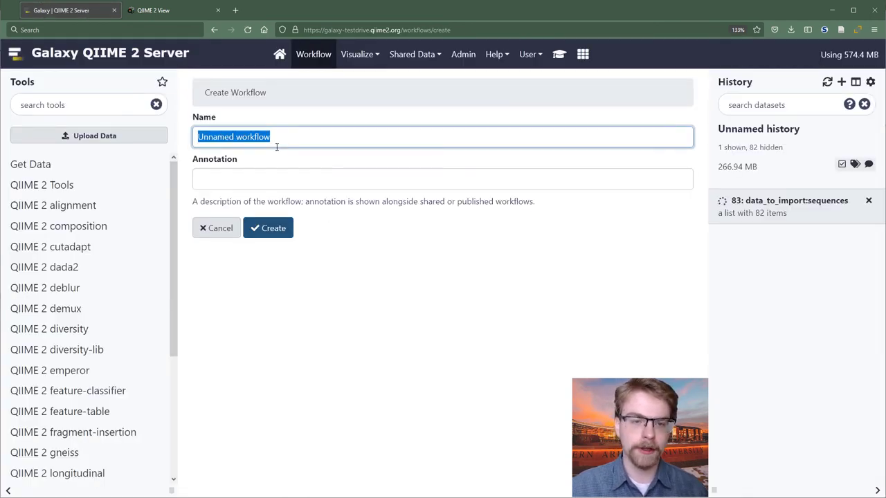
text(My Workflow)
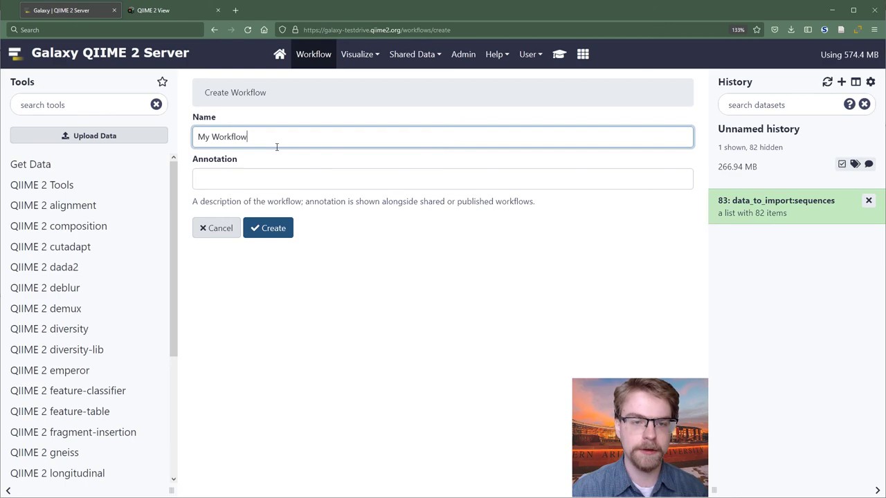
click(269, 228)
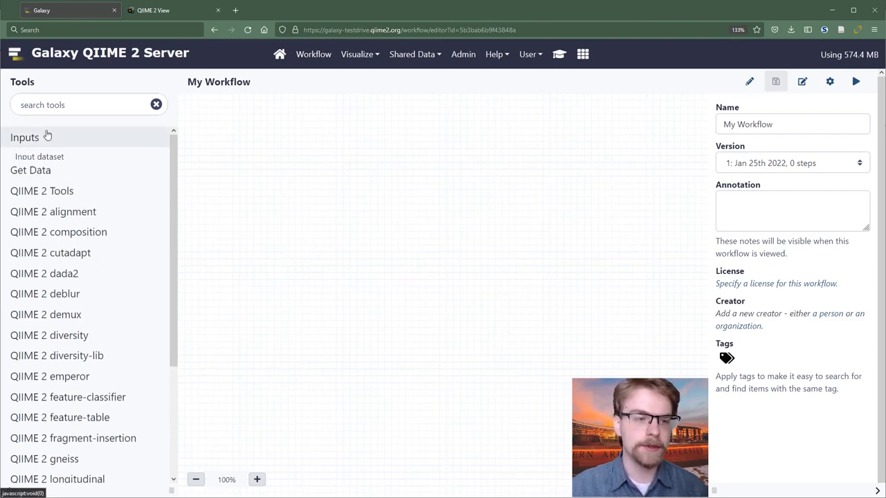
click(39, 156)
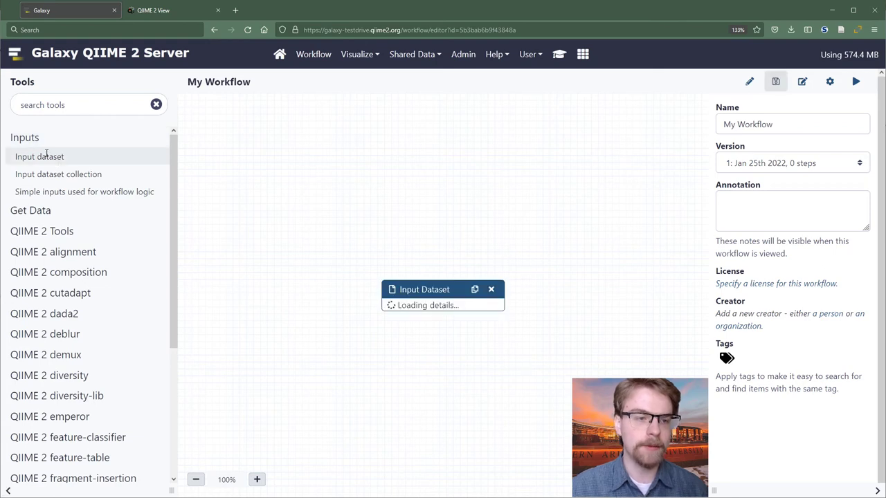
click(443, 289)
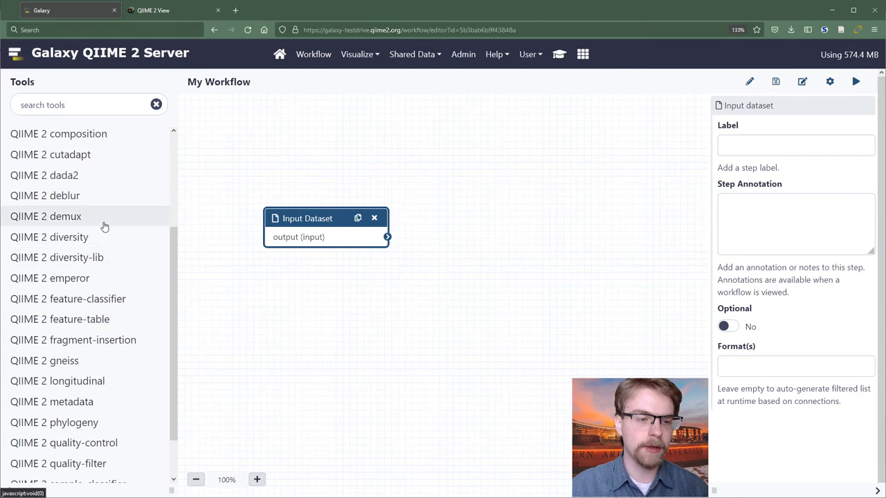
Add the qiime2 demux emp-paired step and expand the QIIME 2 dada2 tools
click(54, 256)
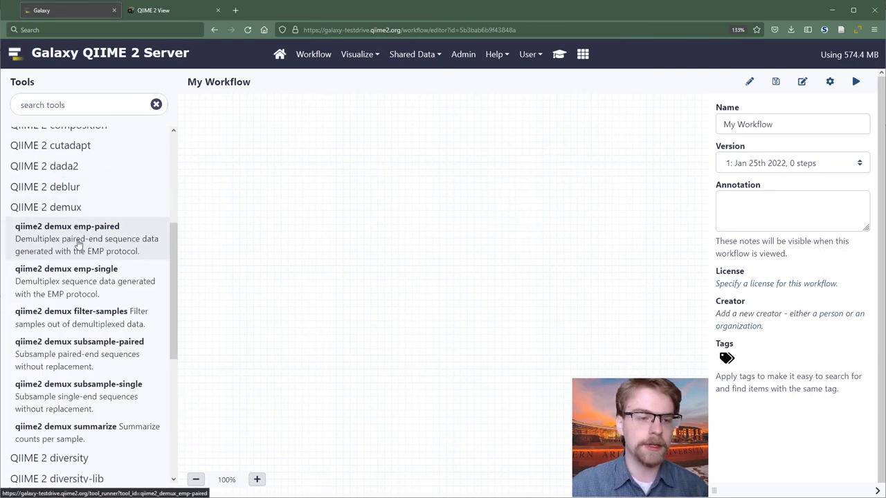
click(67, 226)
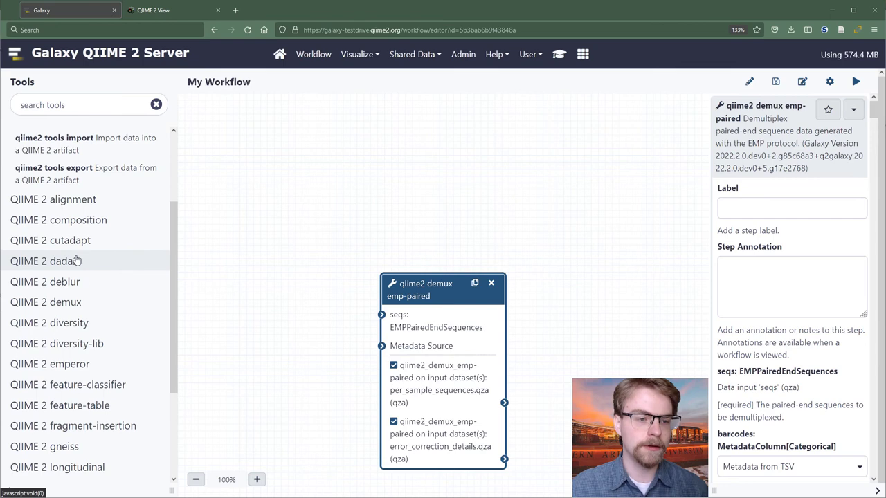
click(44, 261)
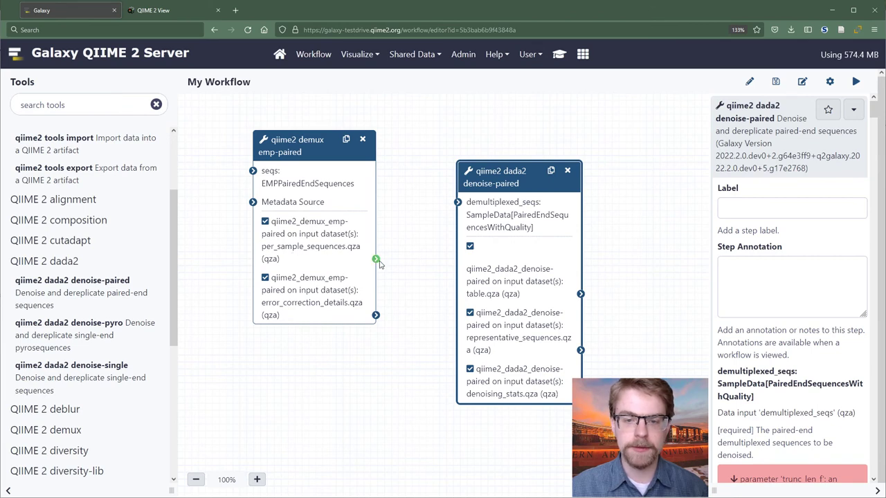
Link per_sample_sequences to dada2 demultiplexed_seqs and unmark error_correction_details as output
drag(375, 259, 456, 202)
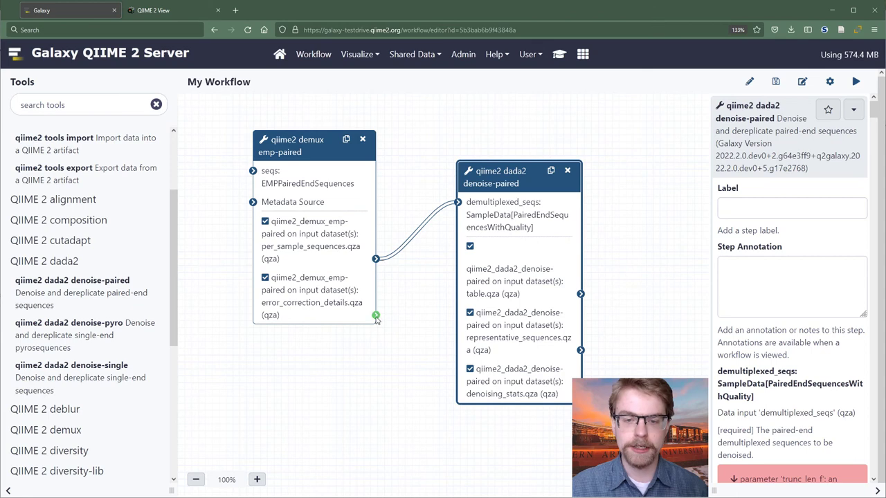
click(265, 277)
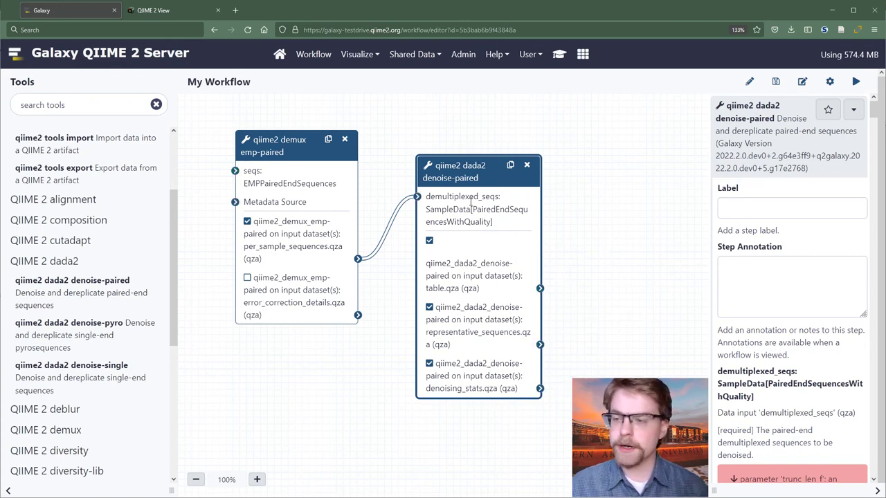
scroll(down, 3)
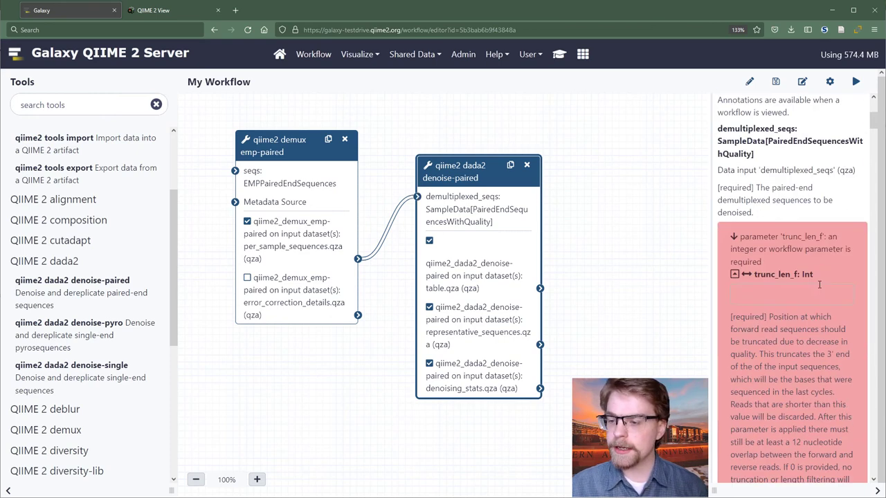
scroll(down, 3)
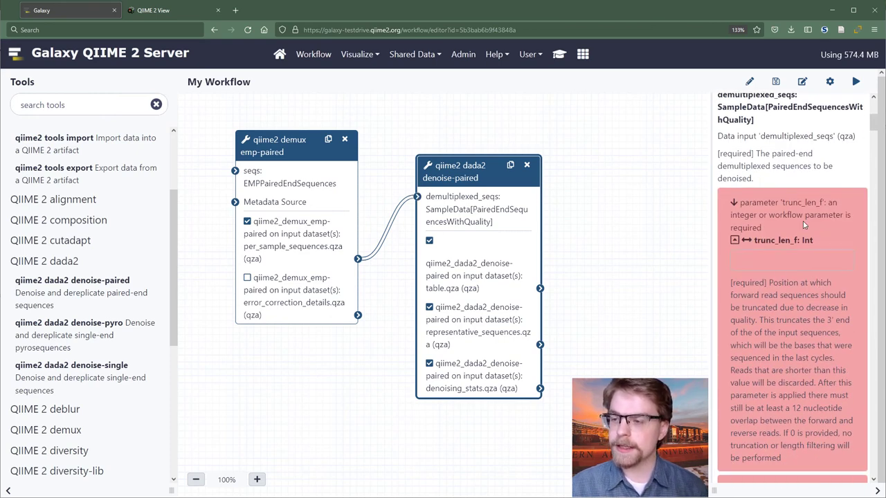
scroll(down, 3)
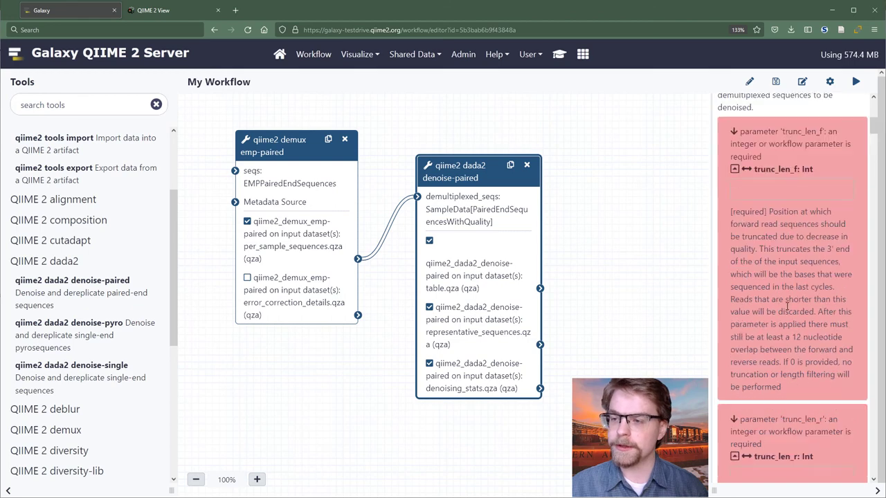
scroll(down, 3)
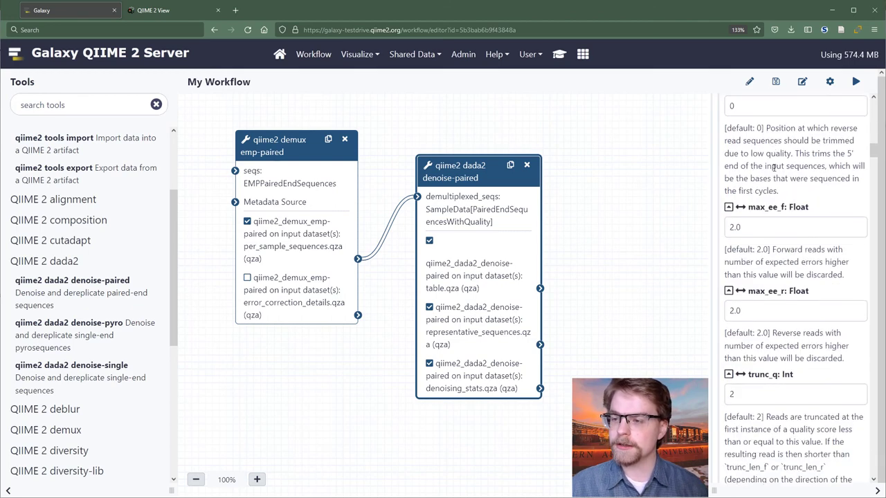
scroll(down, 3)
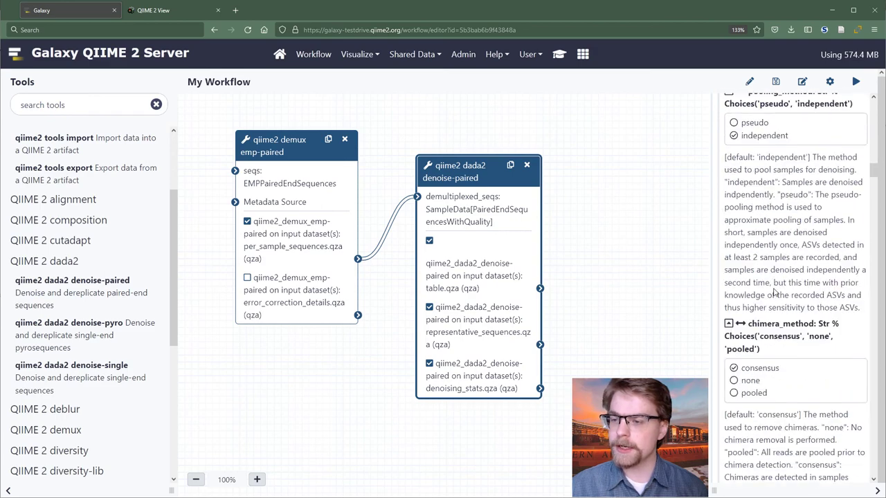
scroll(down, 3)
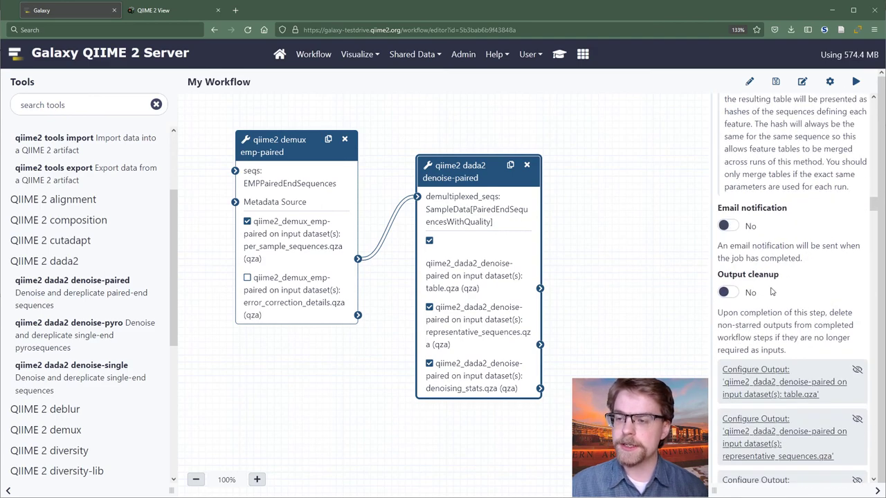
scroll(down, 3)
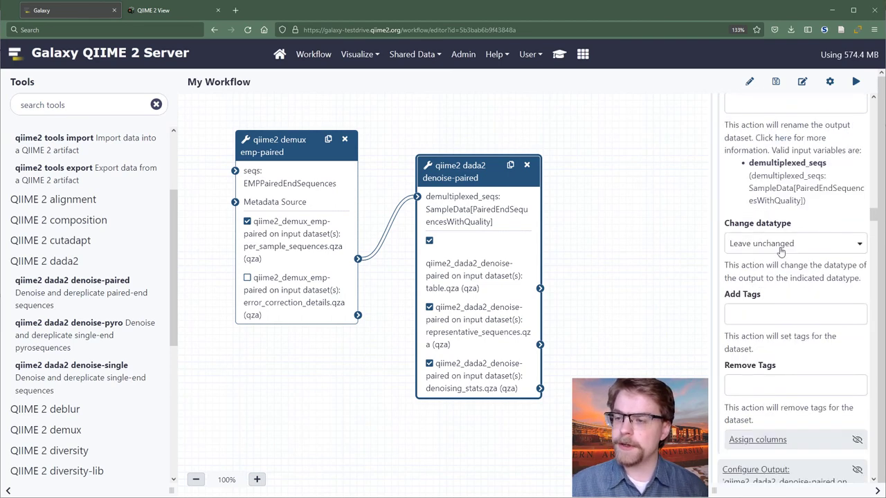
scroll(down, 3)
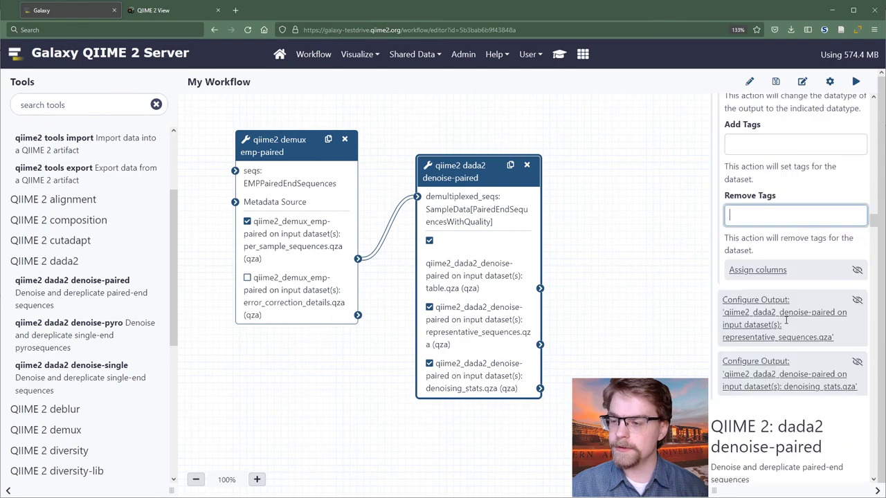
scroll(down, 3)
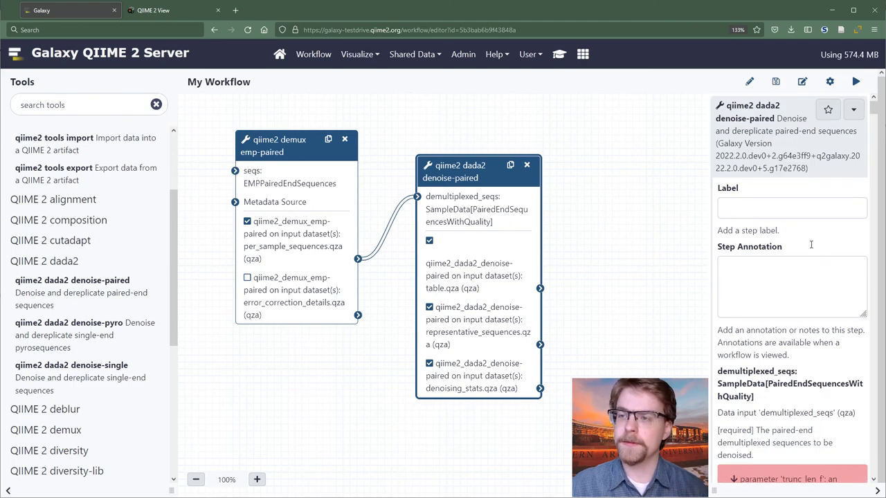
click(774, 81)
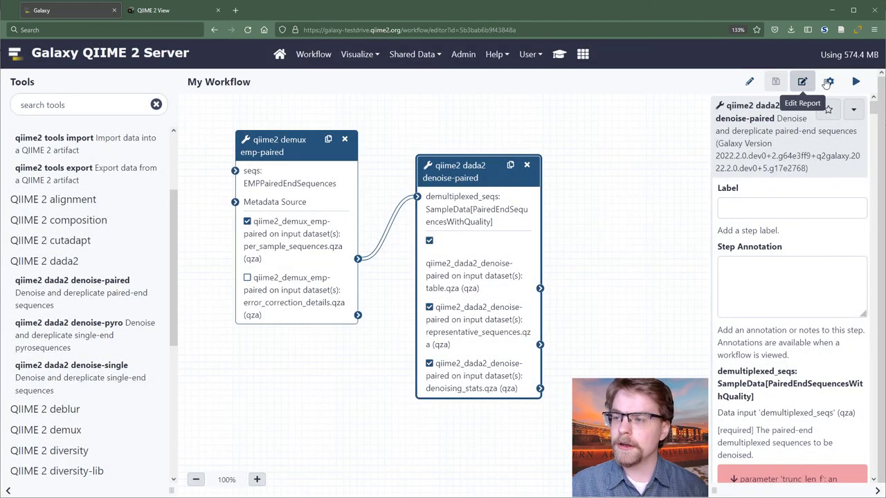
mouse_move(830, 81)
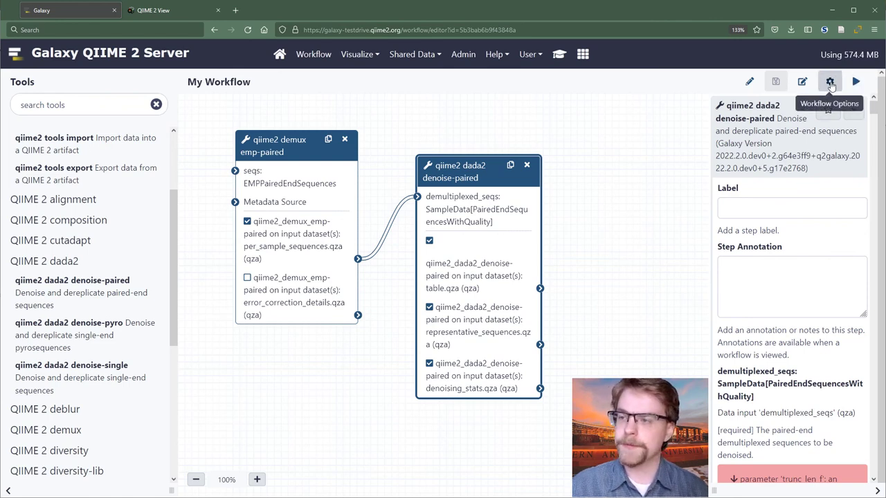
click(829, 81)
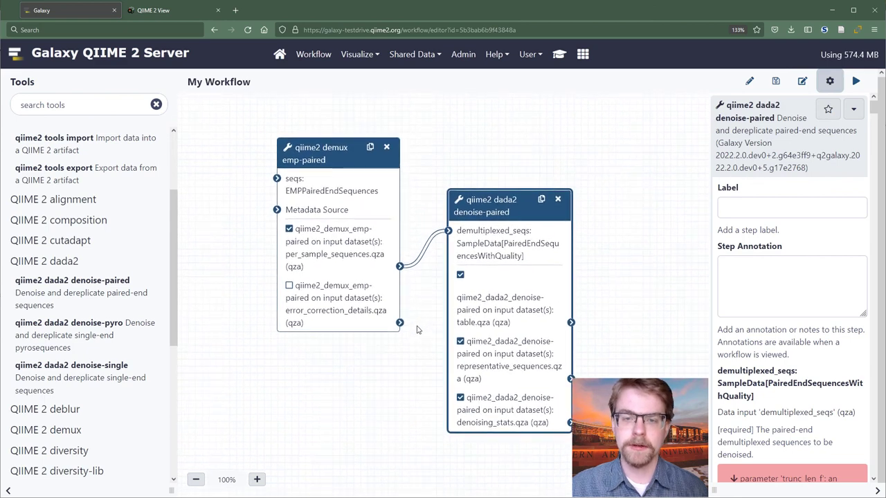
click(828, 81)
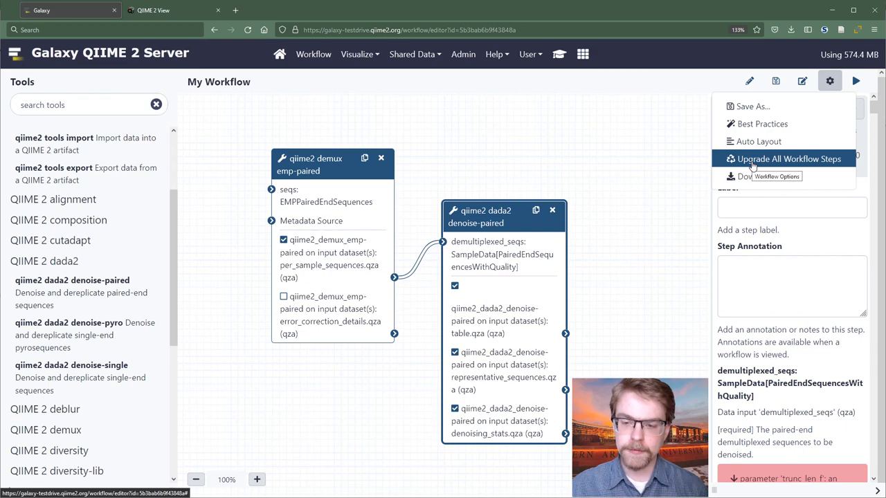
mouse_move(520, 192)
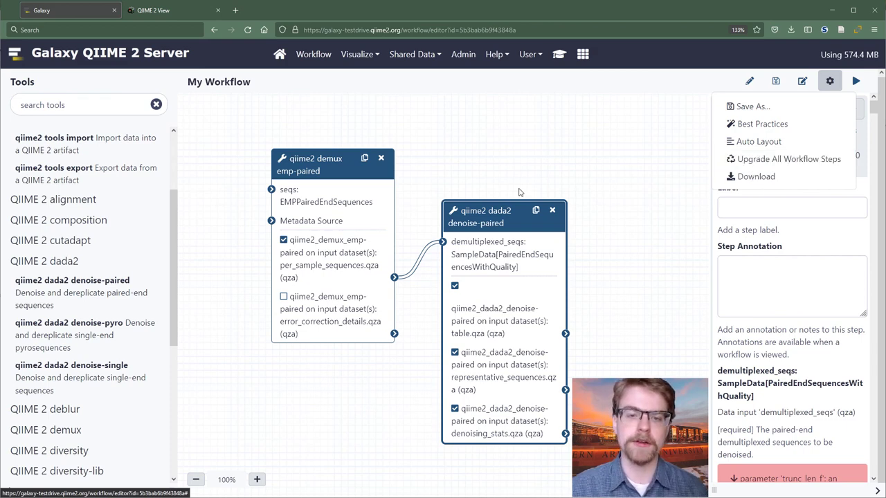
mouse_move(533, 190)
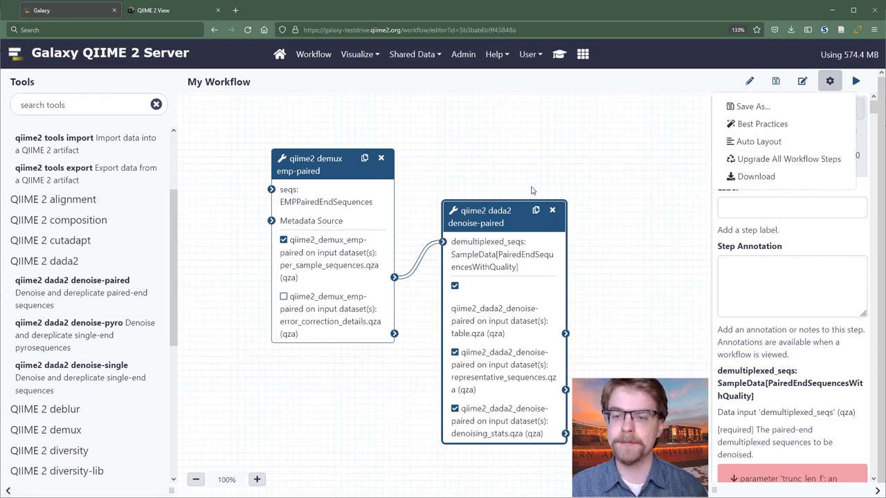
mouse_move(840, 83)
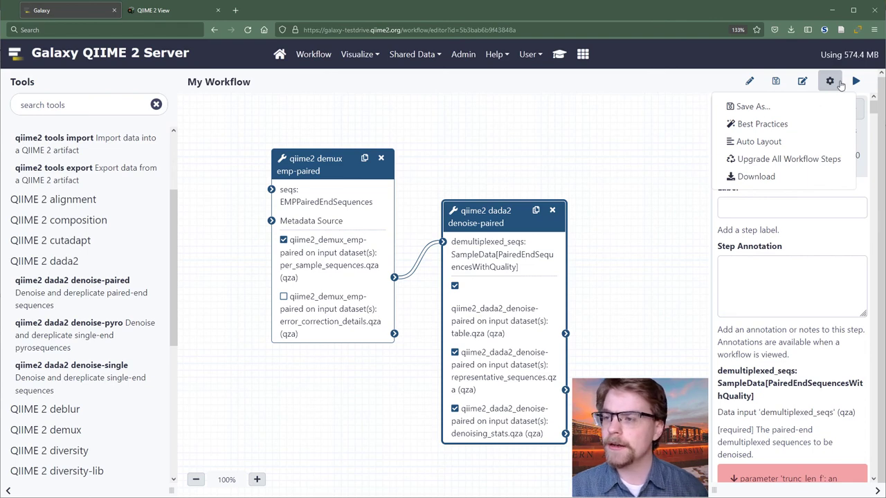
click(829, 81)
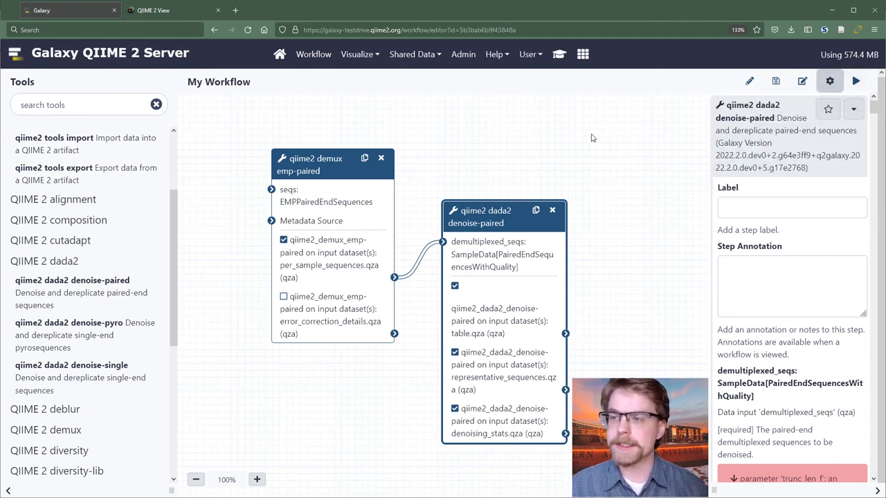
scroll(down, 3)
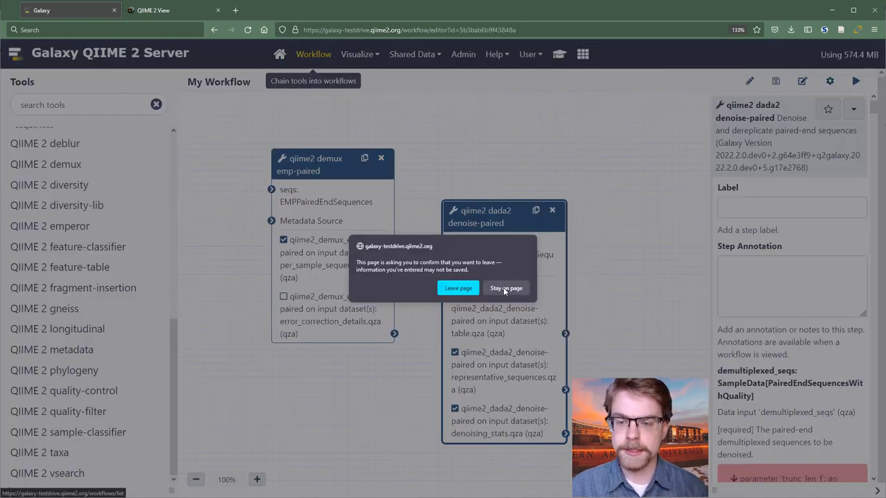
mouse_move(457, 288)
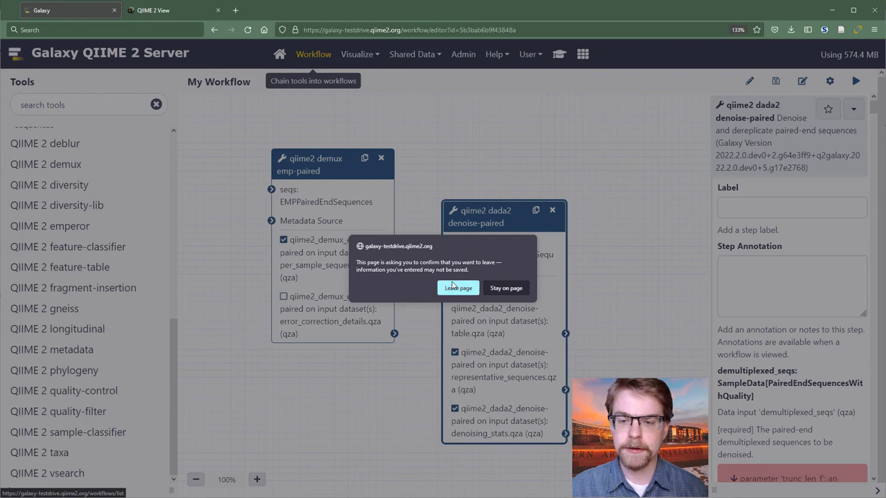
Leave the editor, view My Workflow in the workflow list, then go home
click(457, 288)
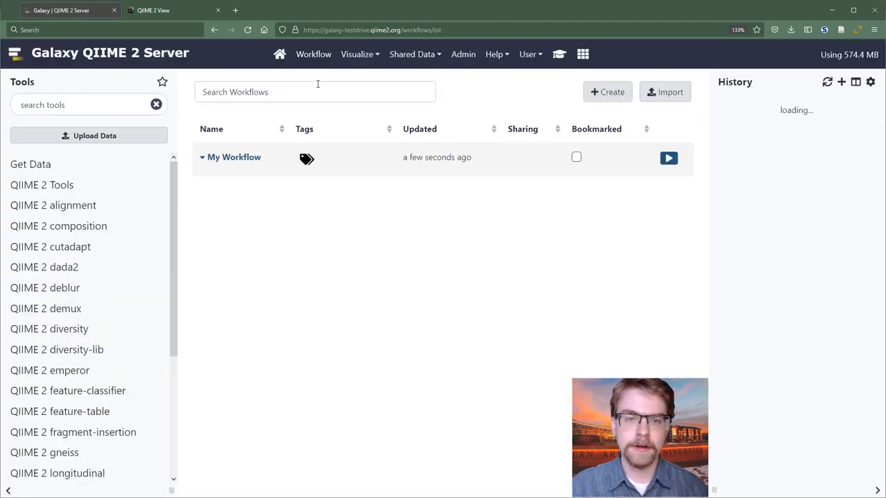
click(204, 157)
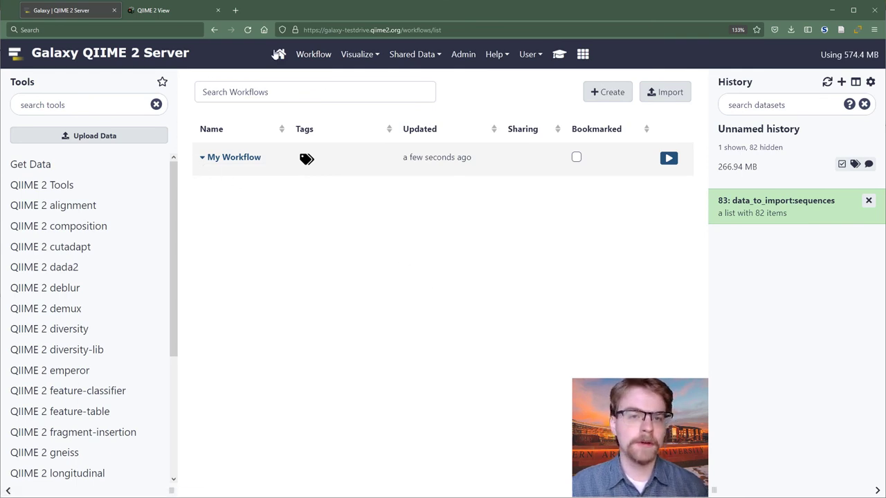
click(279, 54)
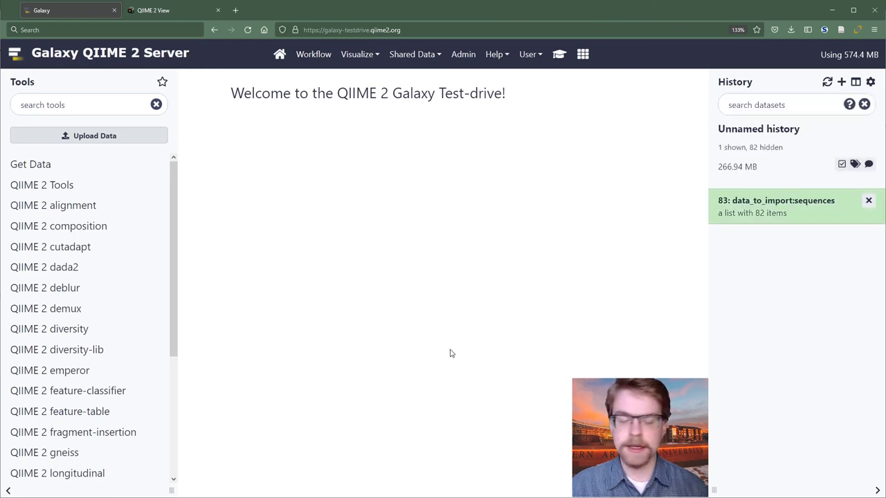
mouse_move(366, 299)
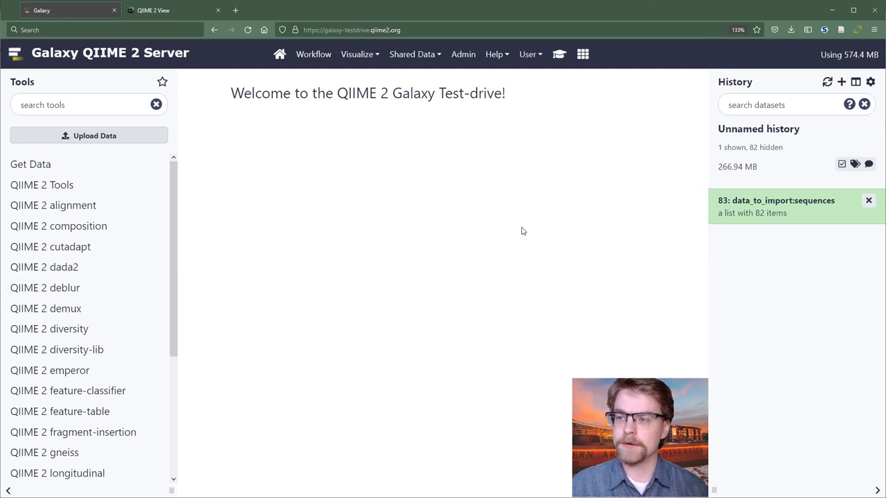
Open the qiime2 alignment mafft tool form with its additional options expanded
click(54, 205)
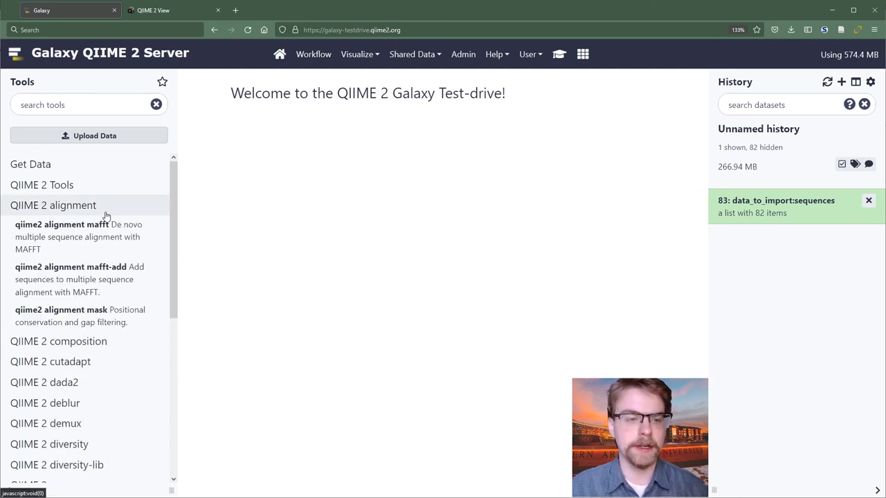
click(62, 224)
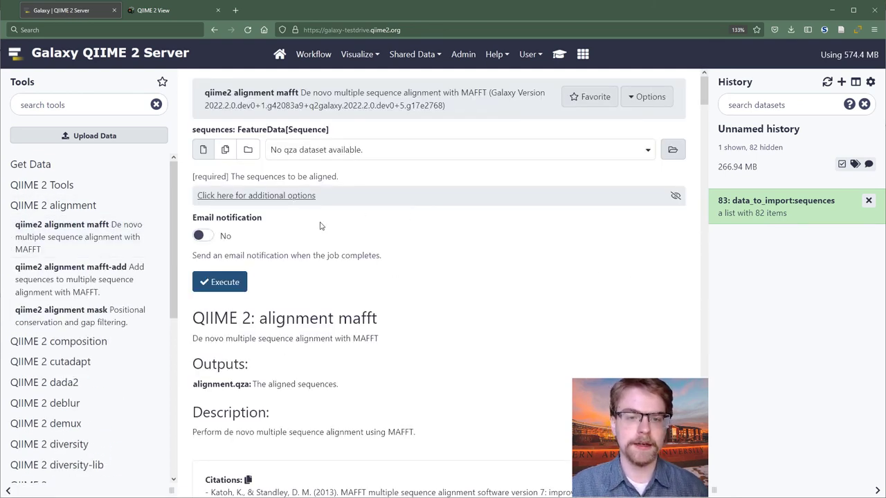
click(255, 195)
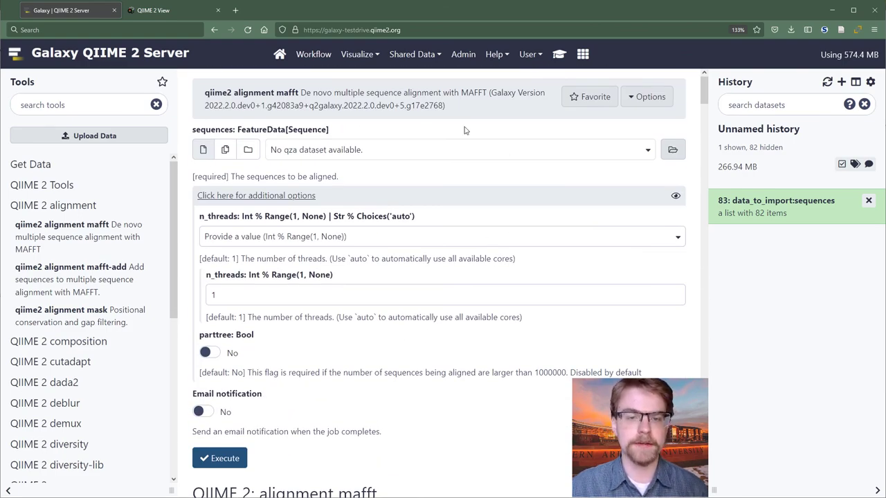
mouse_move(274, 358)
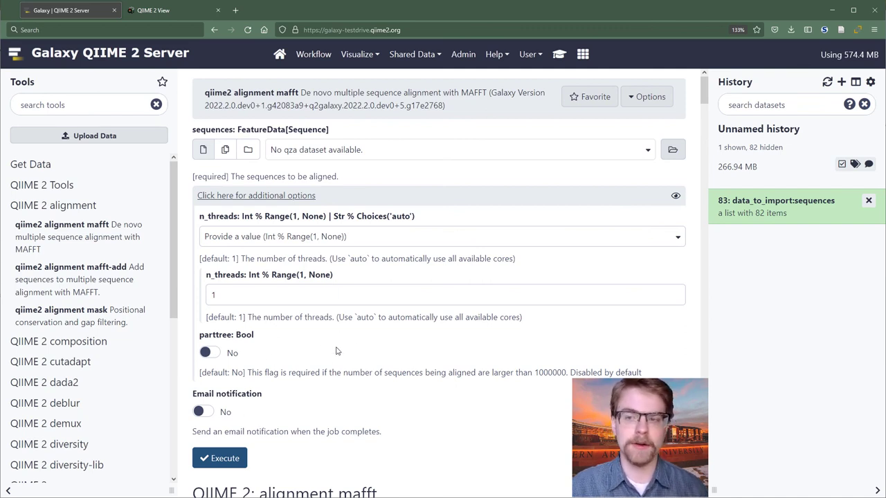
mouse_move(599, 243)
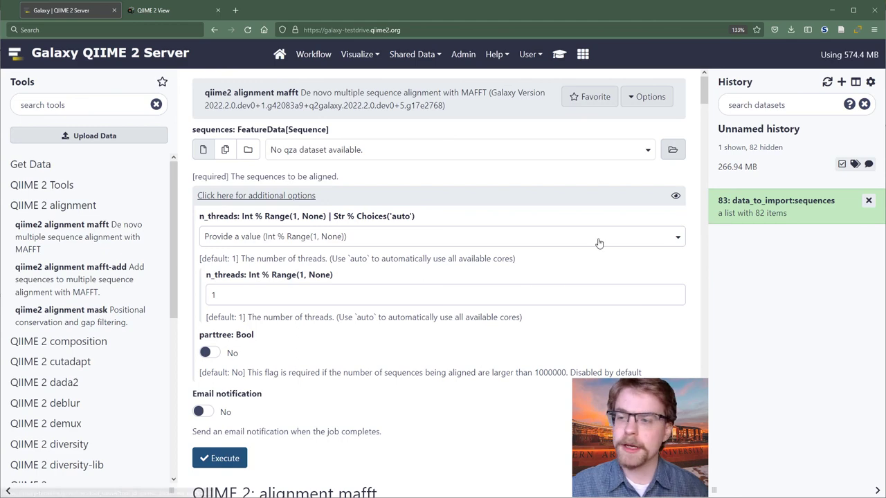
click(855, 81)
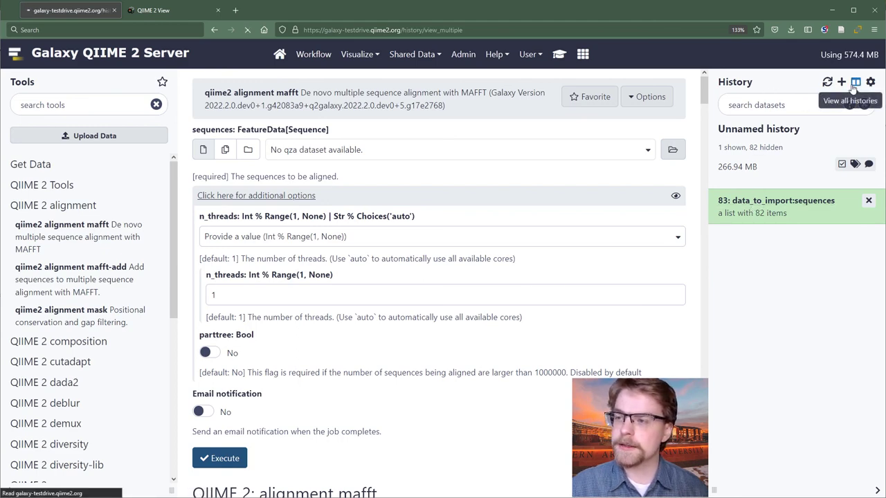
Review all histories side by side, then return to the Test-drive welcome page
click(855, 82)
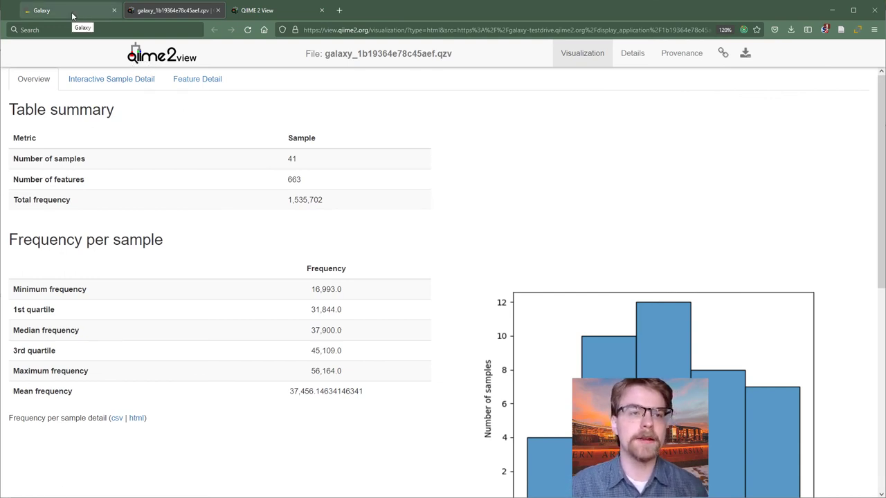
click(59, 10)
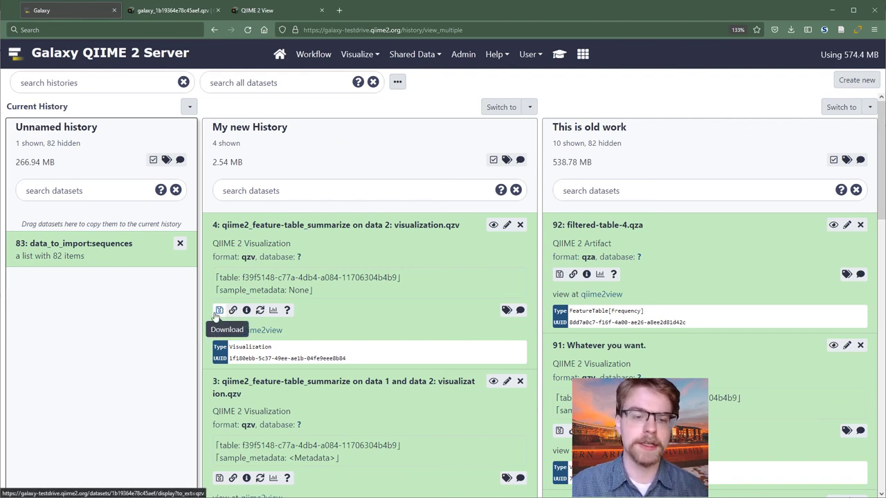
mouse_move(520, 224)
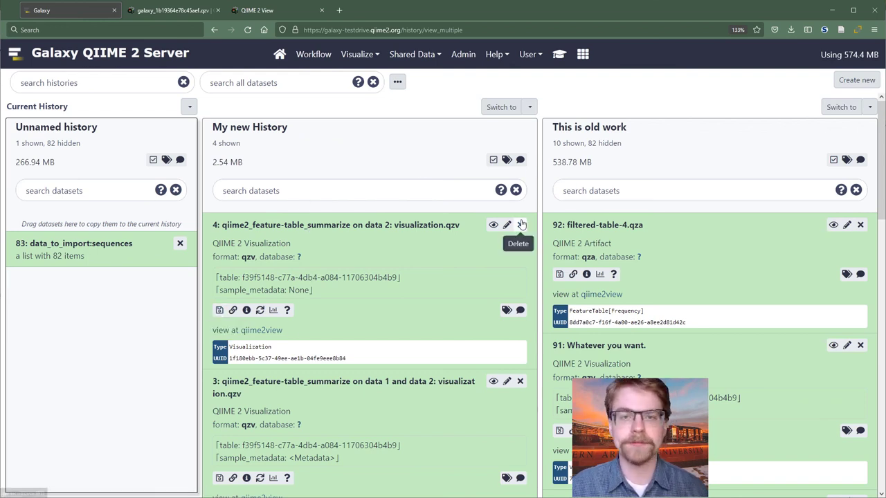
mouse_move(278, 54)
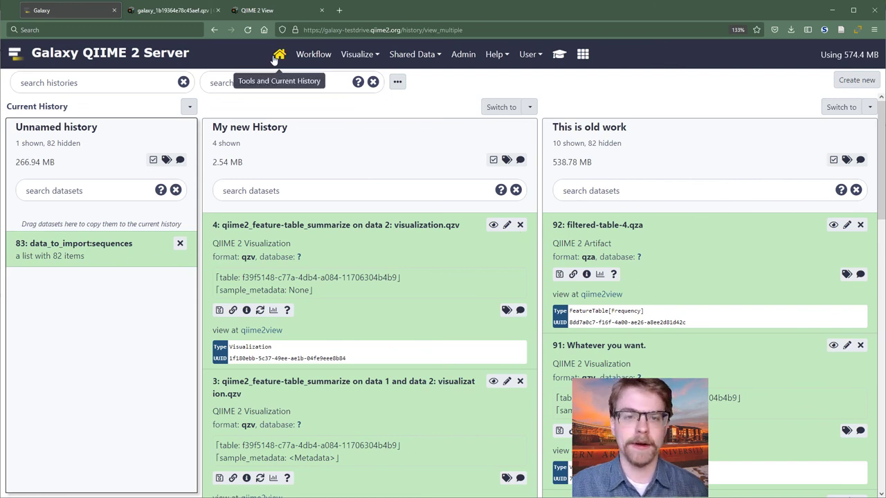
click(279, 54)
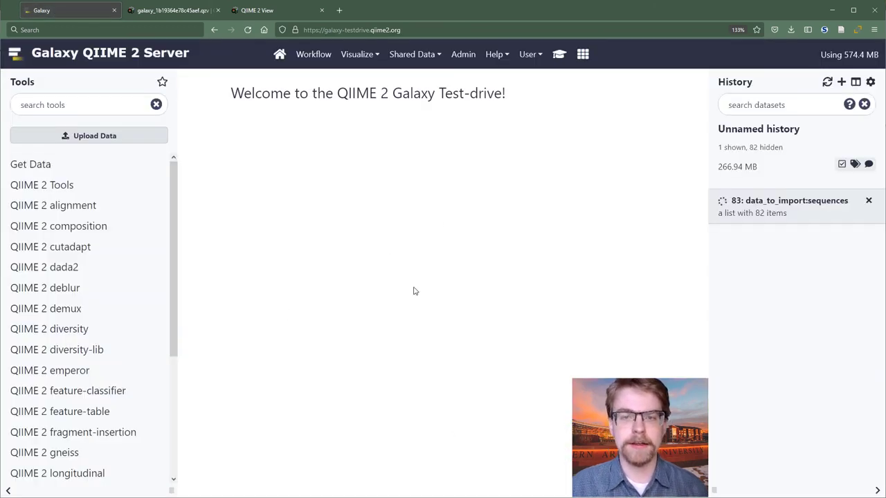